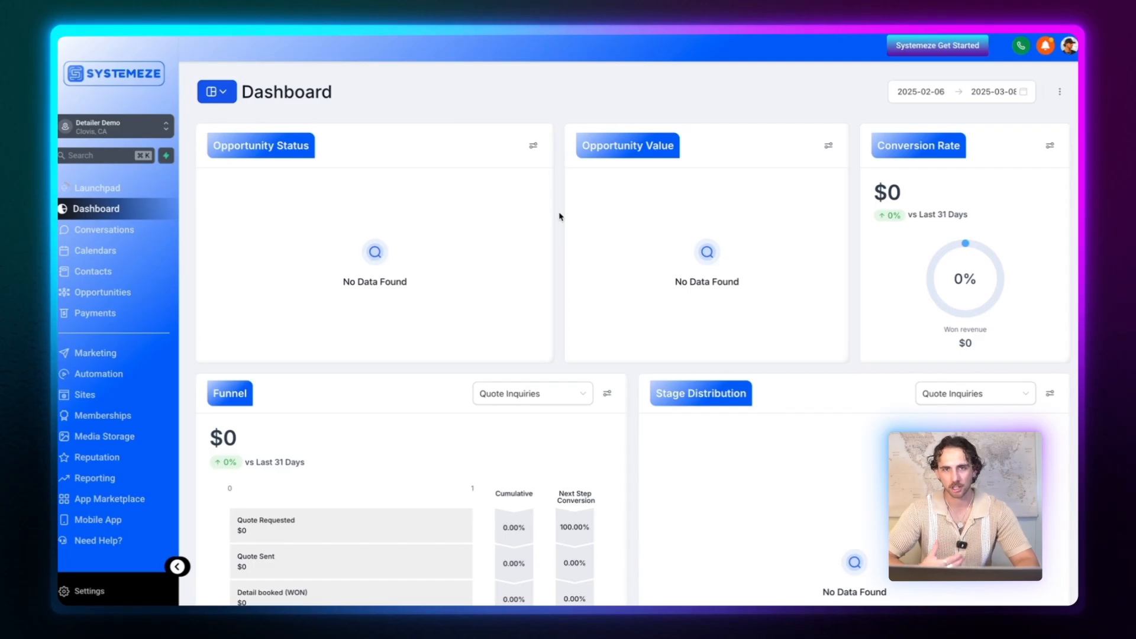
mouse_move(718, 162)
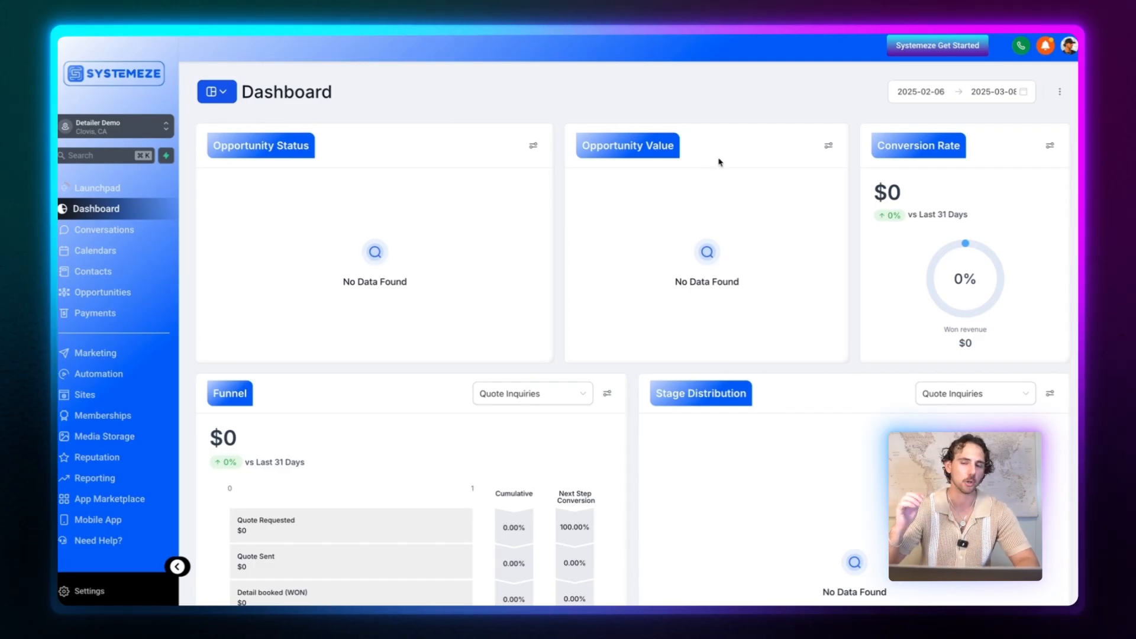
mouse_move(740, 106)
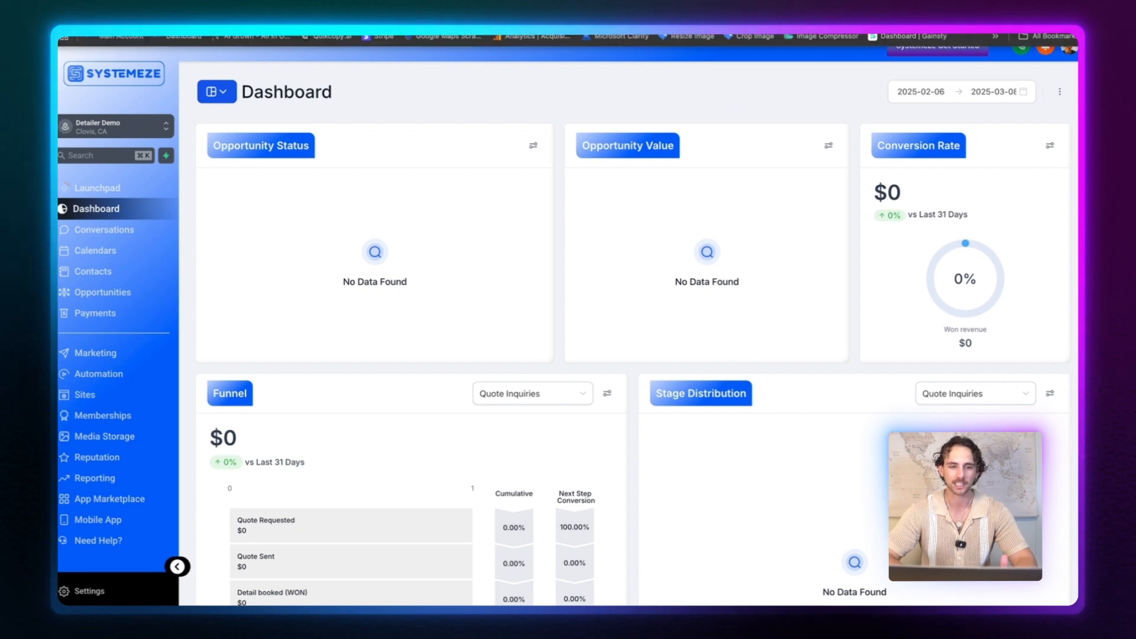
- View the saved embed code in custom JS, then scroll the Welcome to Systemeze checklist steps
click(89, 591)
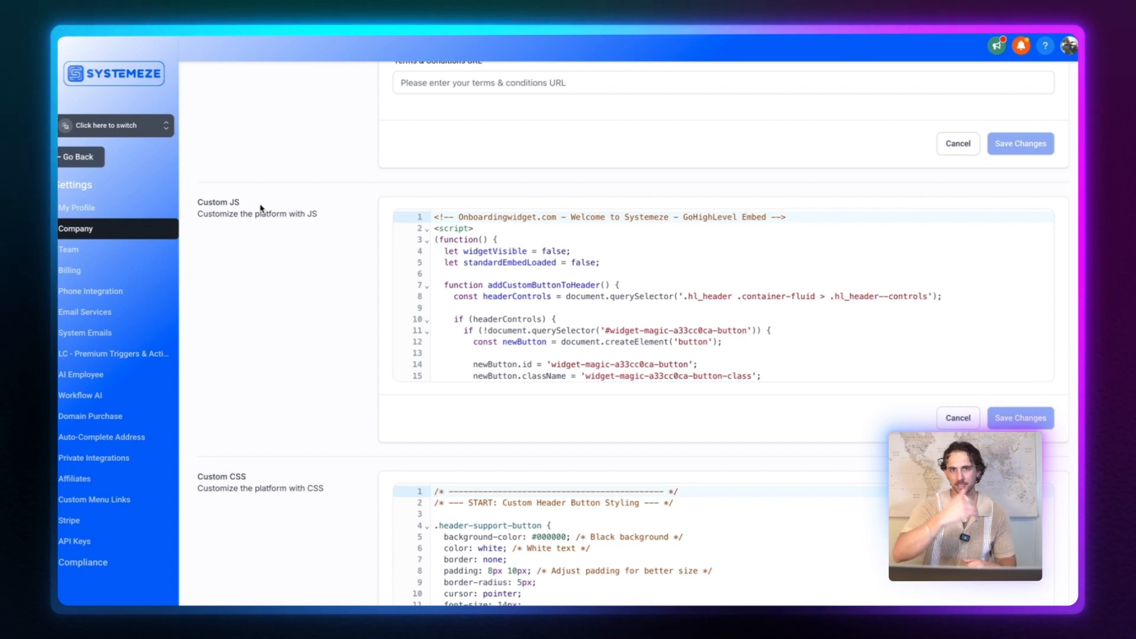
scroll(up, 3)
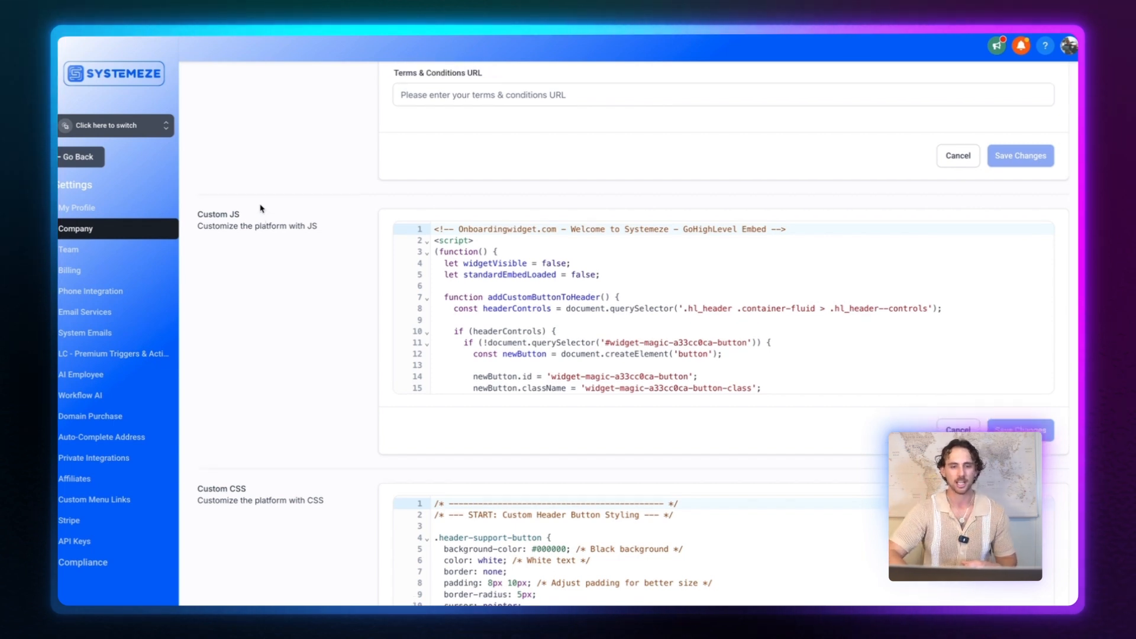
scroll(up, 3)
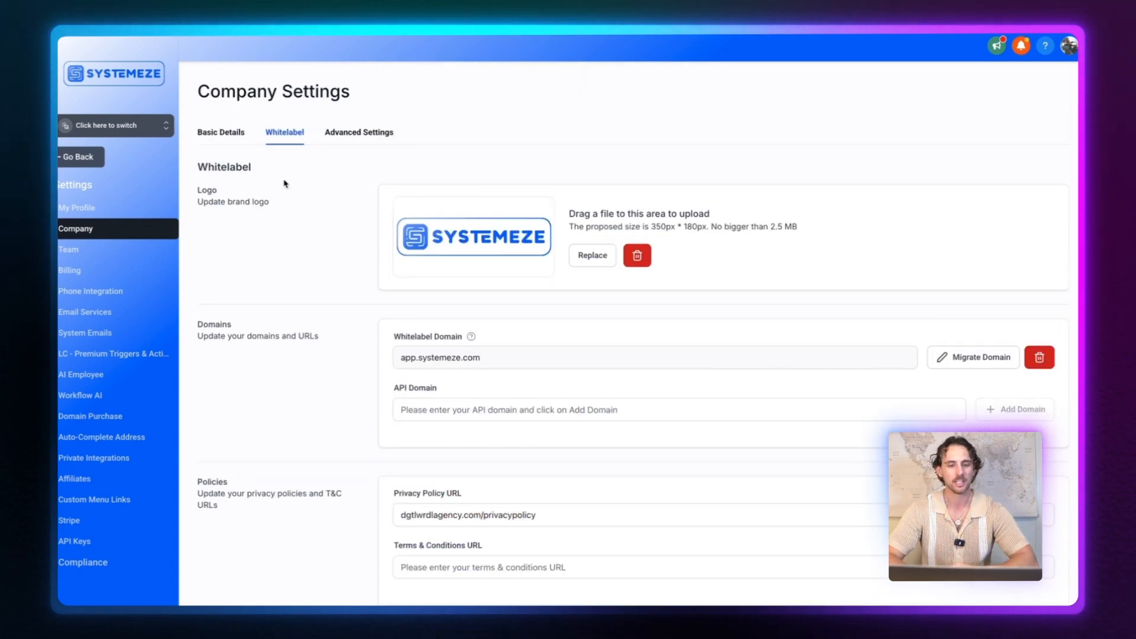
scroll(down, 3)
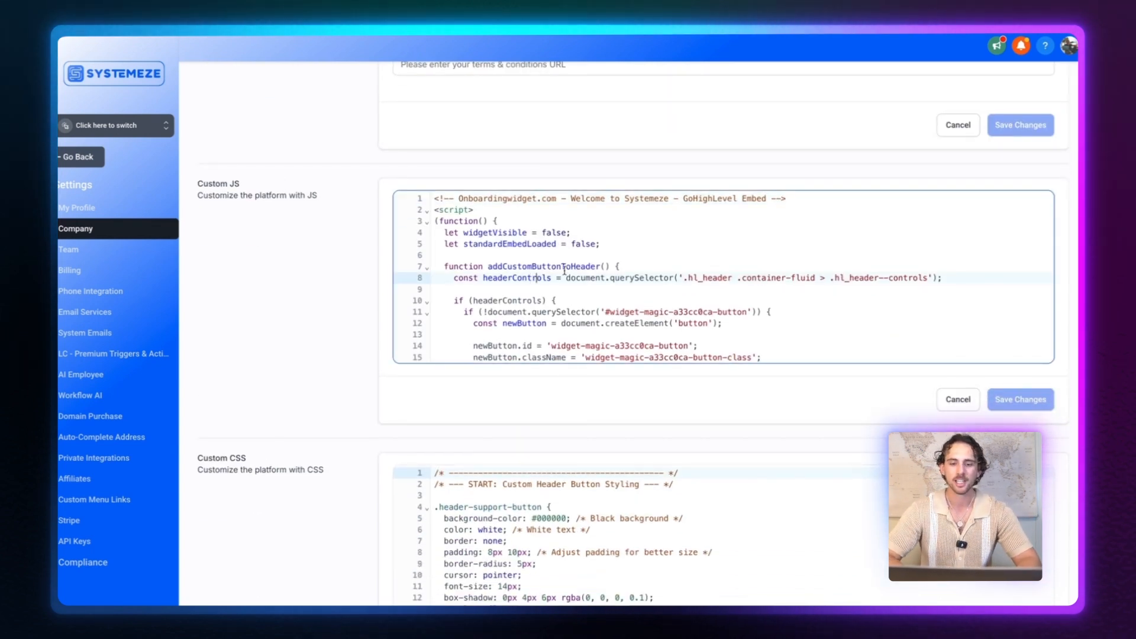
scroll(down, 3)
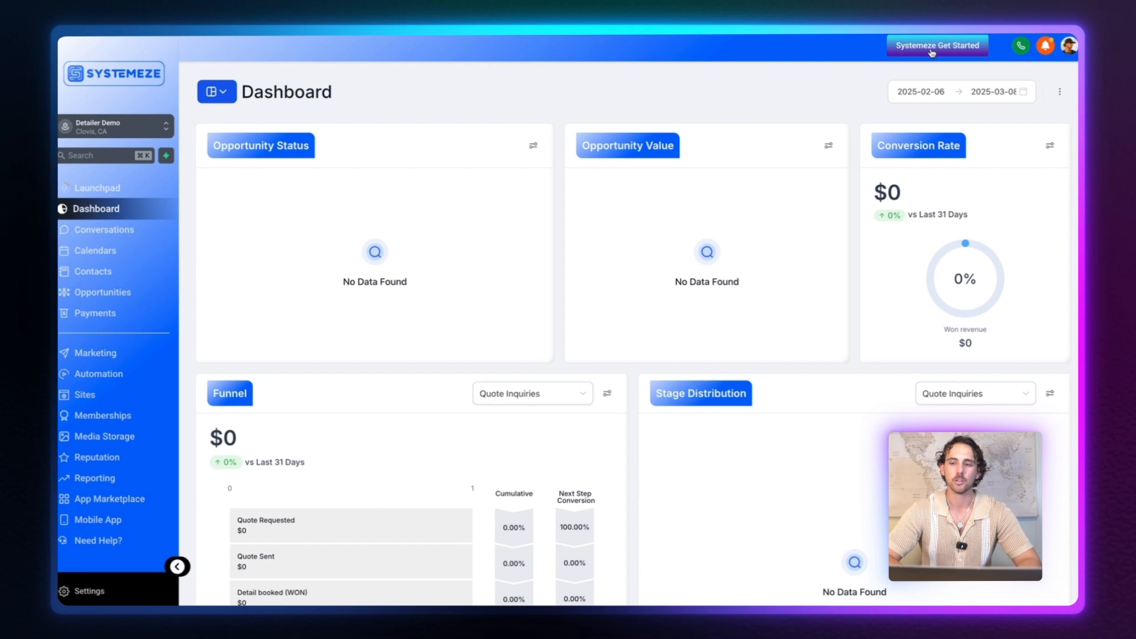
mouse_move(804, 84)
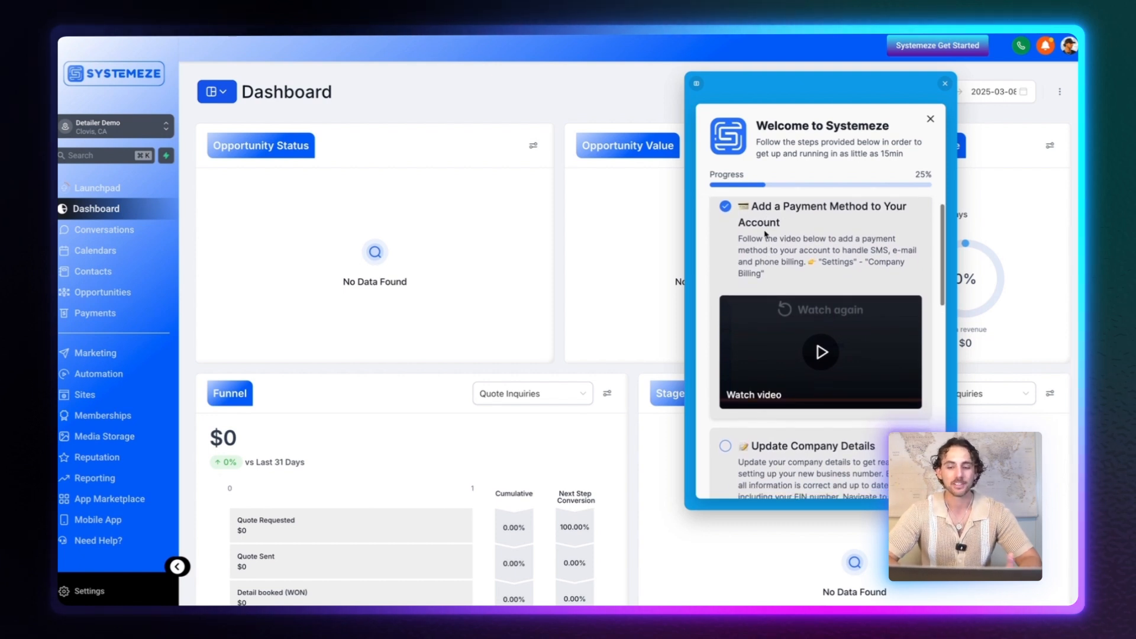
scroll(down, 3)
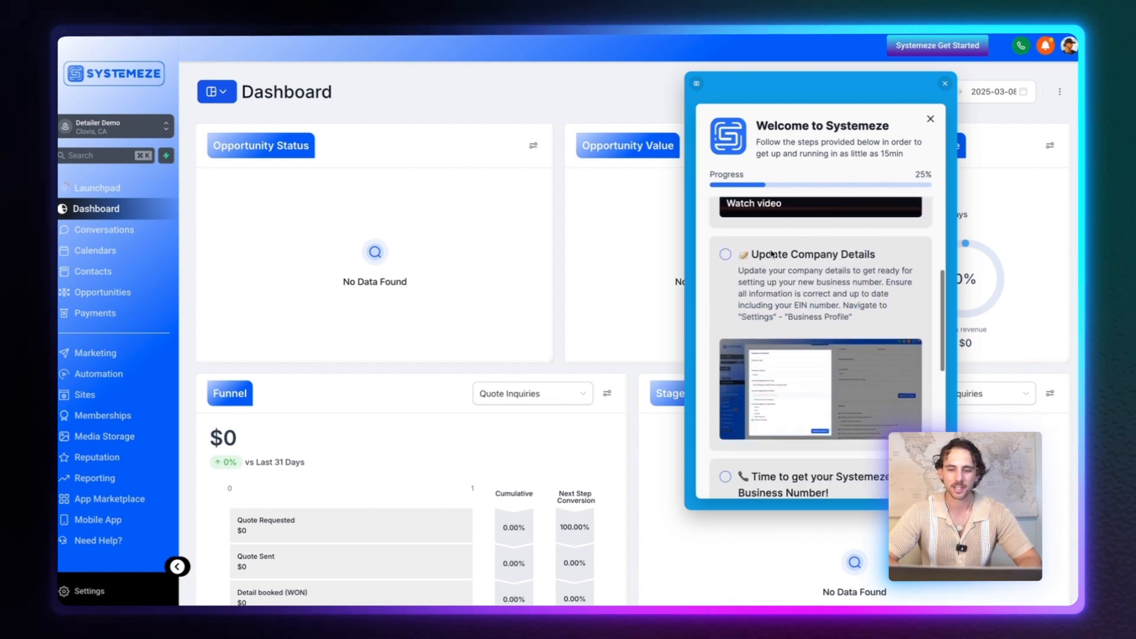
scroll(down, 3)
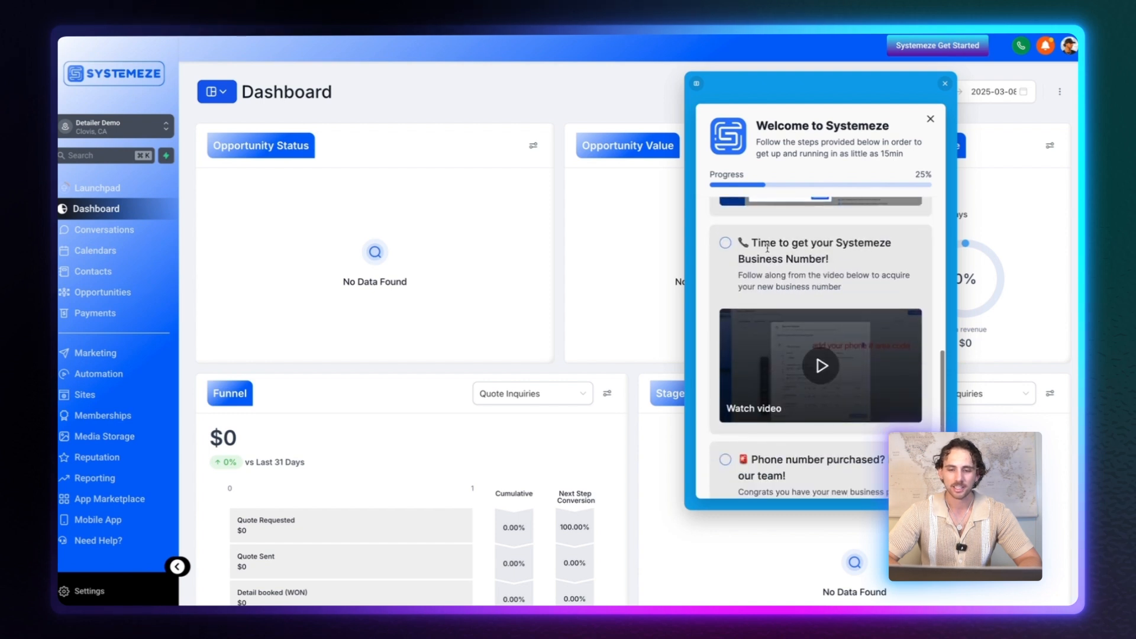
scroll(up, 3)
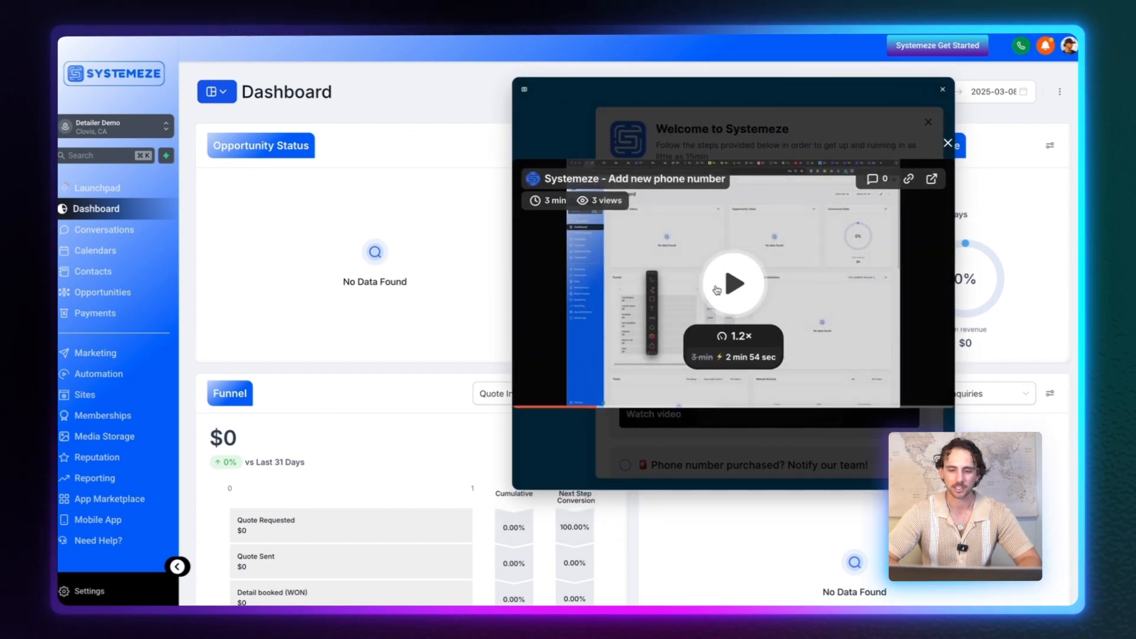
- Go to Phone Numbers settings and check the Systemeze Business Number step, reaching 50% progress
click(734, 283)
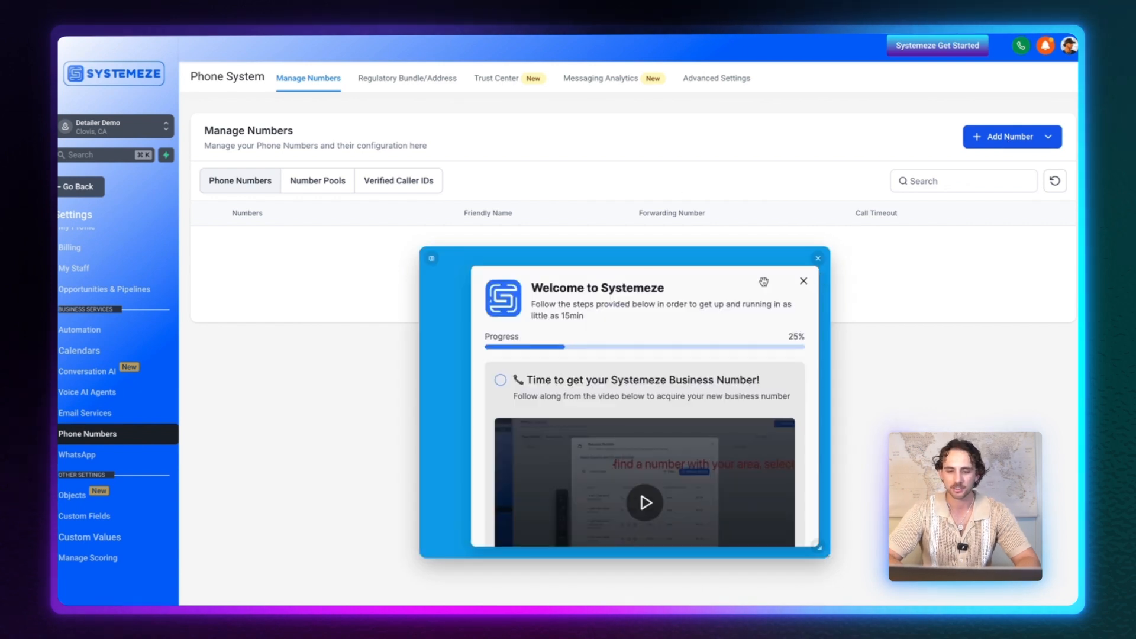
mouse_move(829, 558)
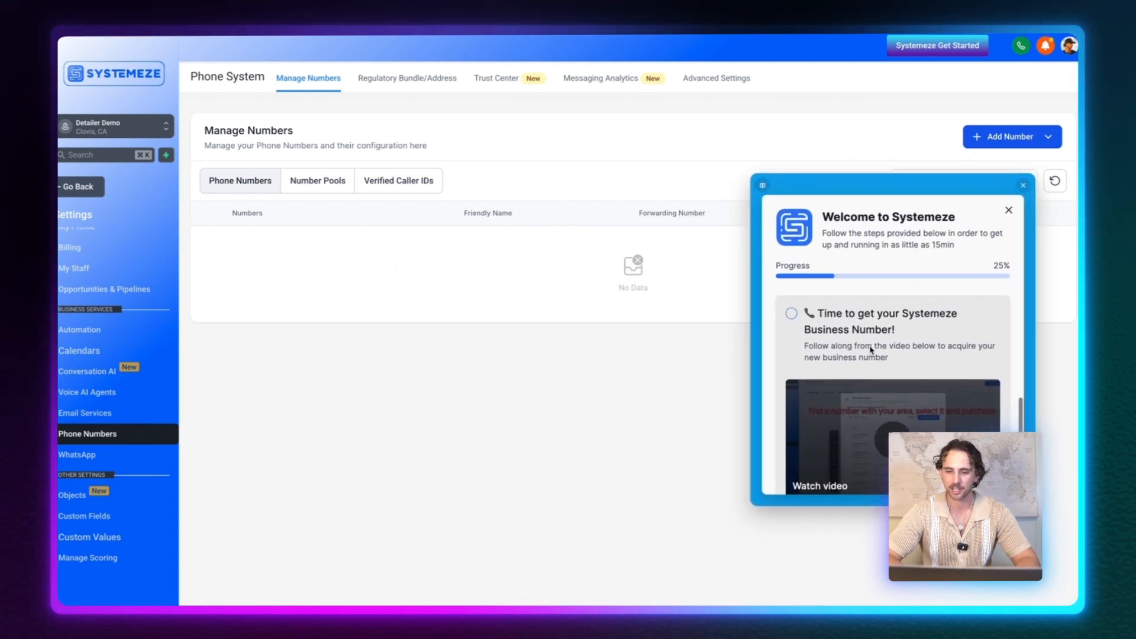
click(791, 312)
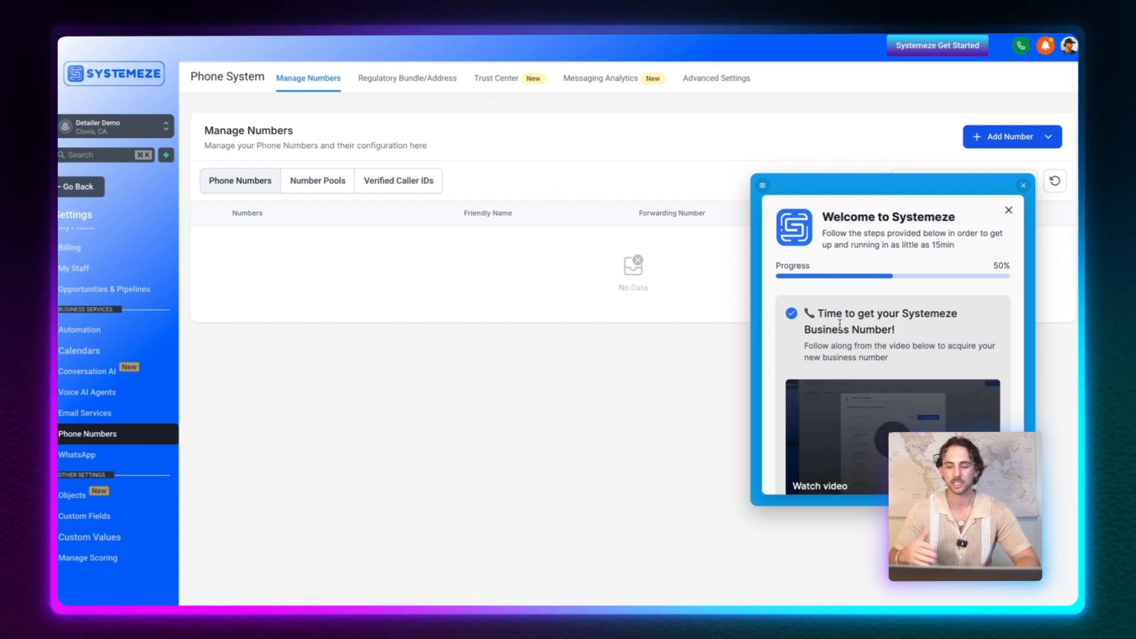
scroll(down, 3)
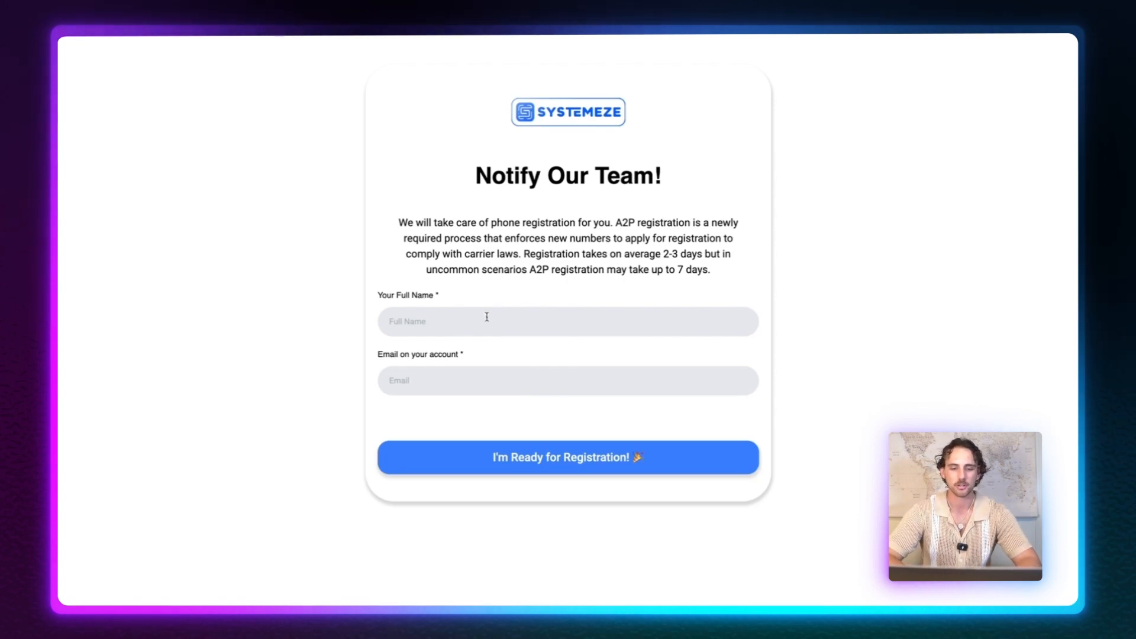
mouse_move(484, 356)
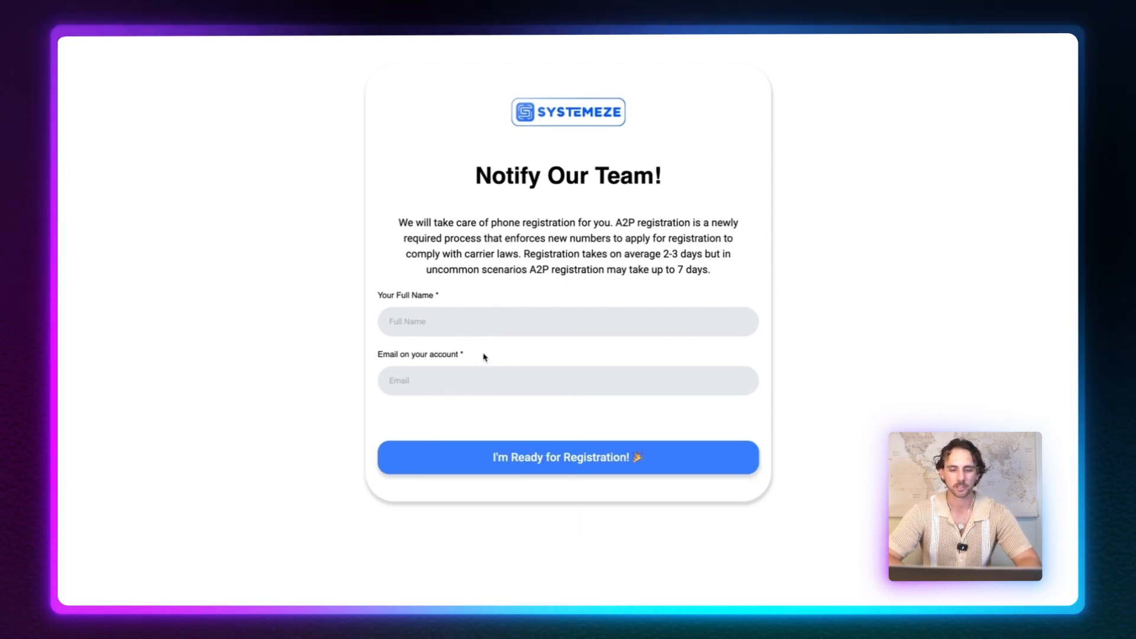
mouse_move(576, 457)
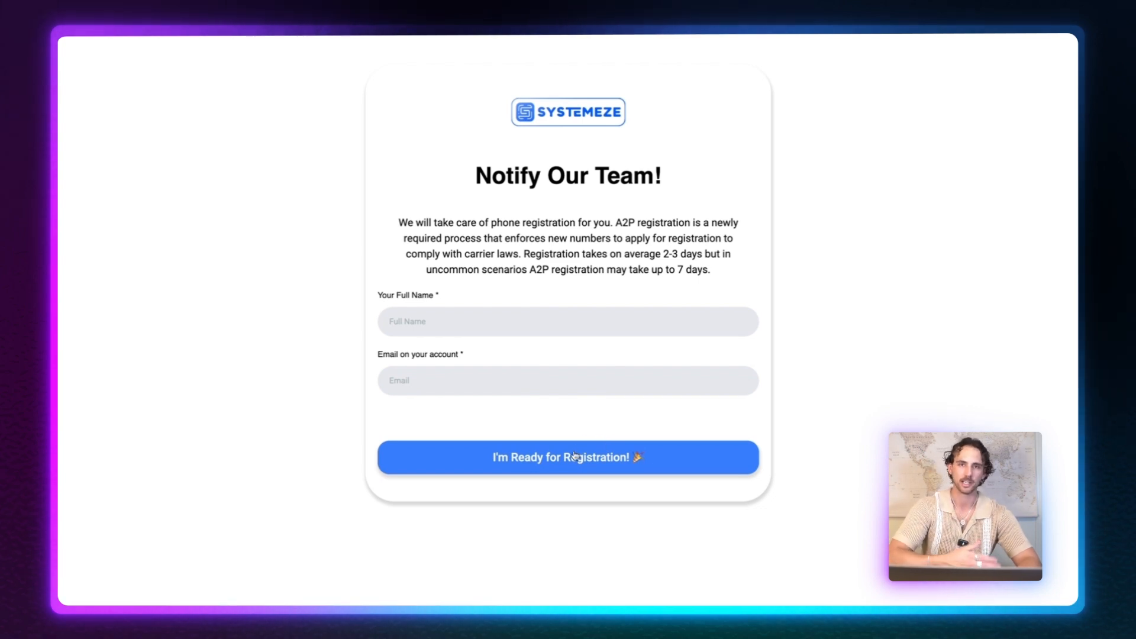
mouse_move(442, 46)
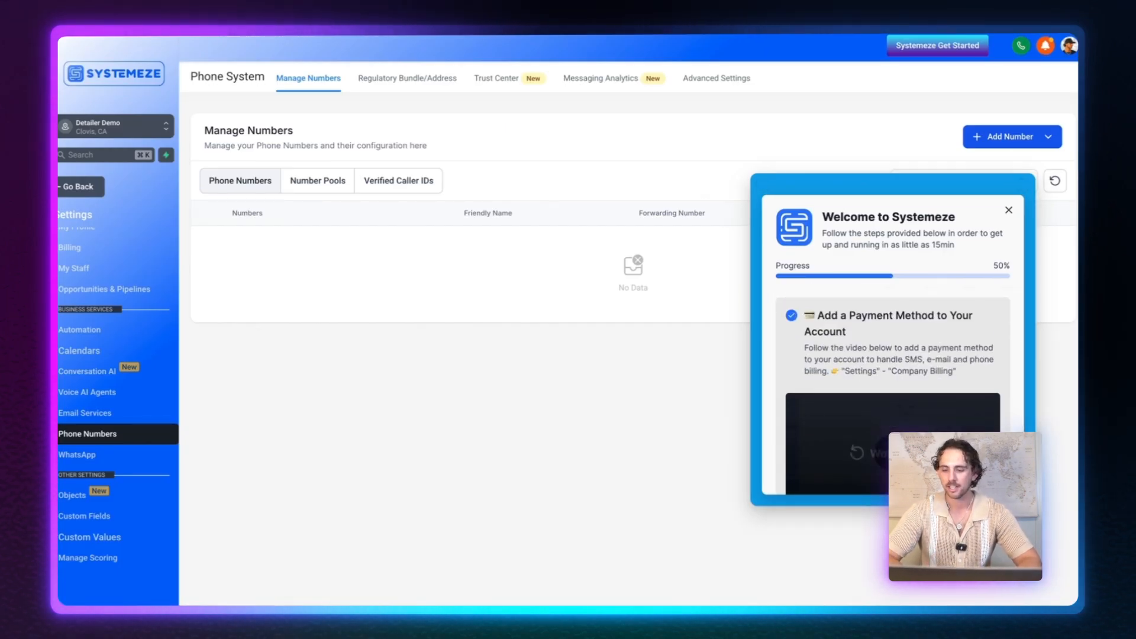
- Close the onboarding guide with its X button
scroll(down, 3)
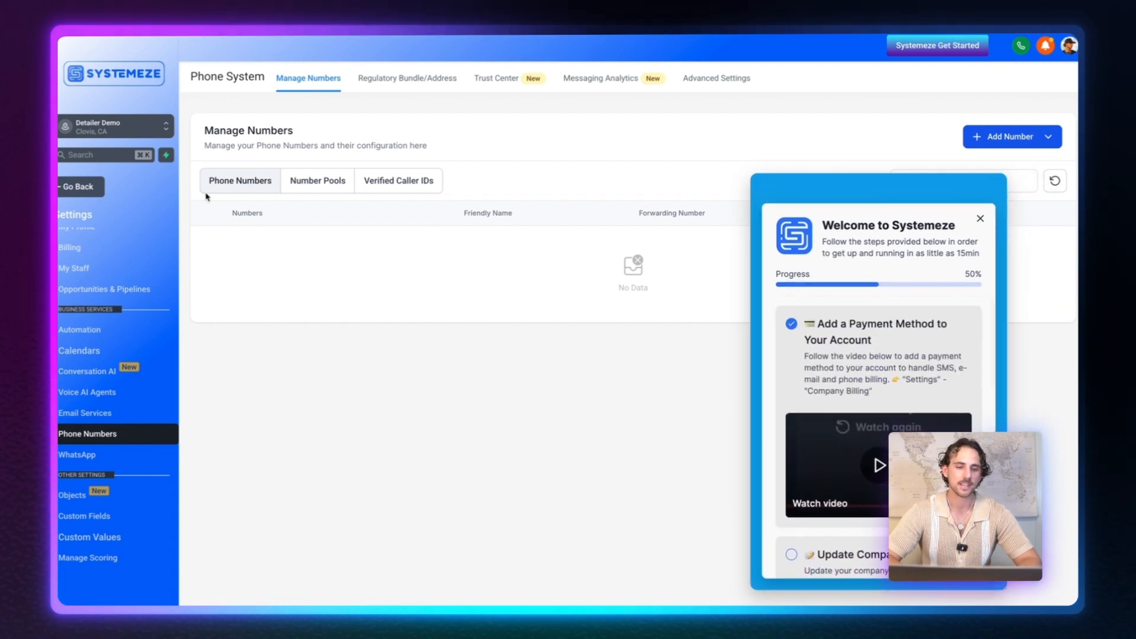
mouse_move(227, 331)
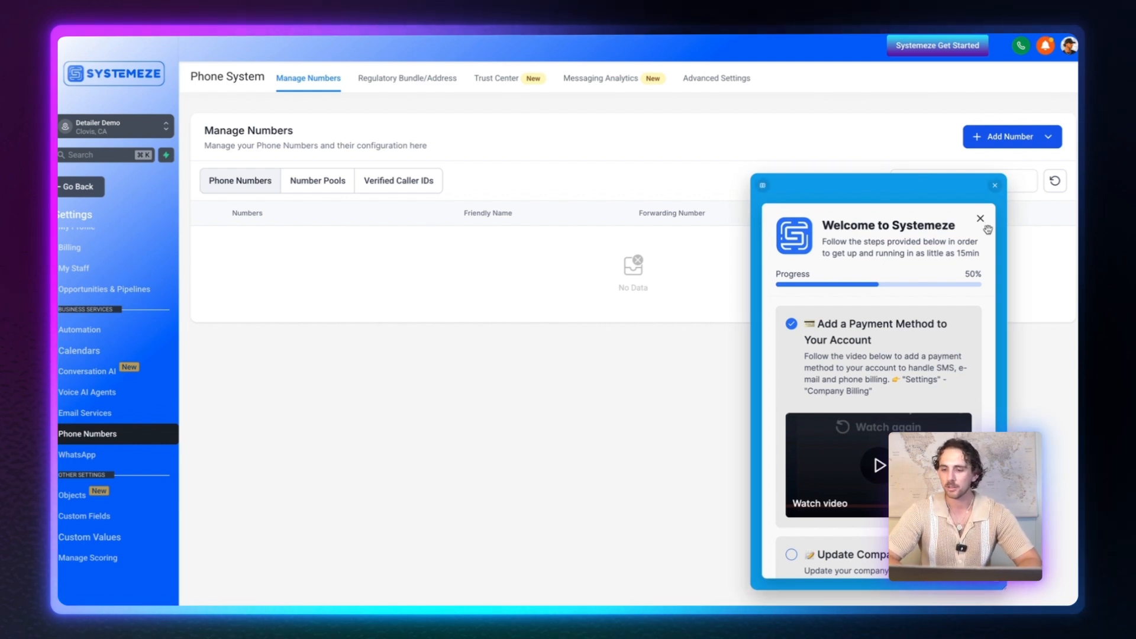
click(980, 219)
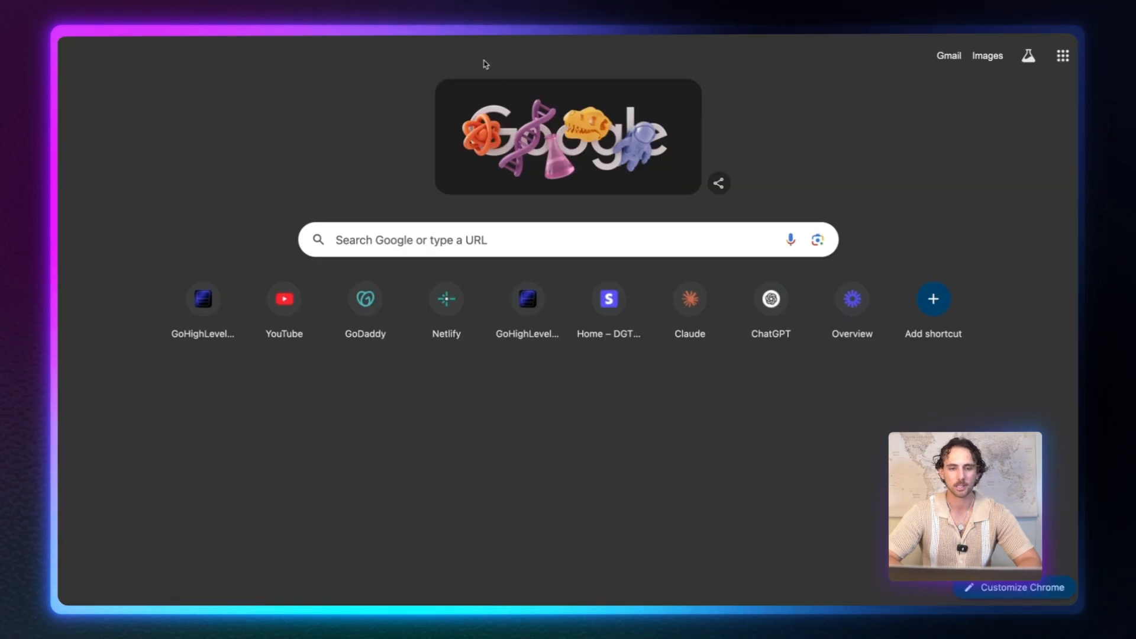
- Navigate to the onboardingwidget.com landing page from the address bar
text(outlook)
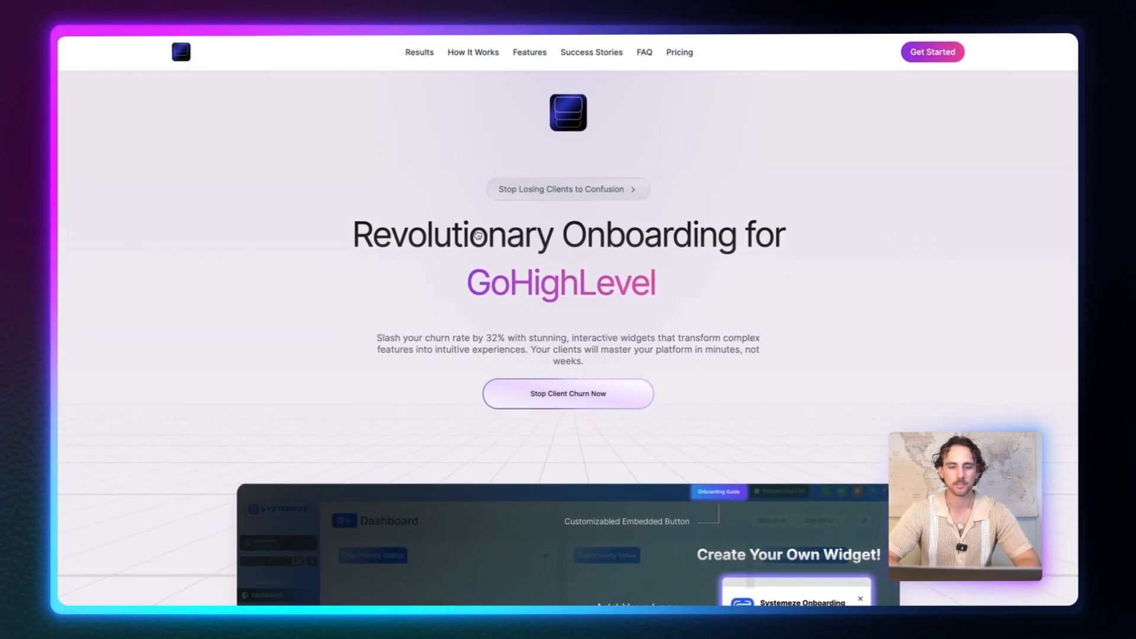
scroll(up, 3)
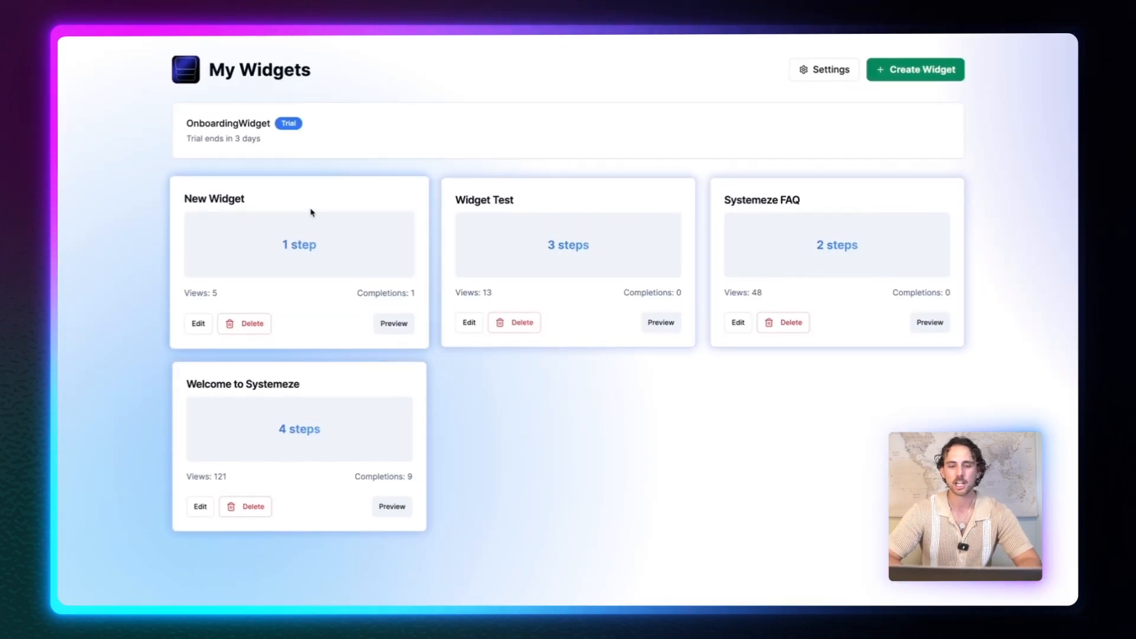
mouse_move(344, 312)
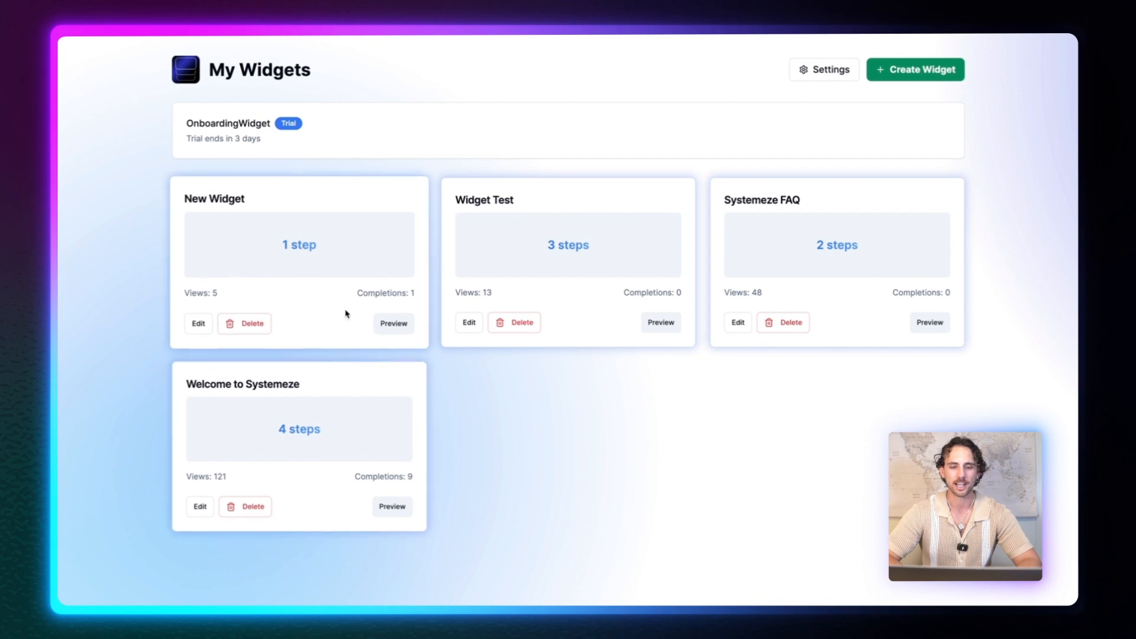
mouse_move(736, 127)
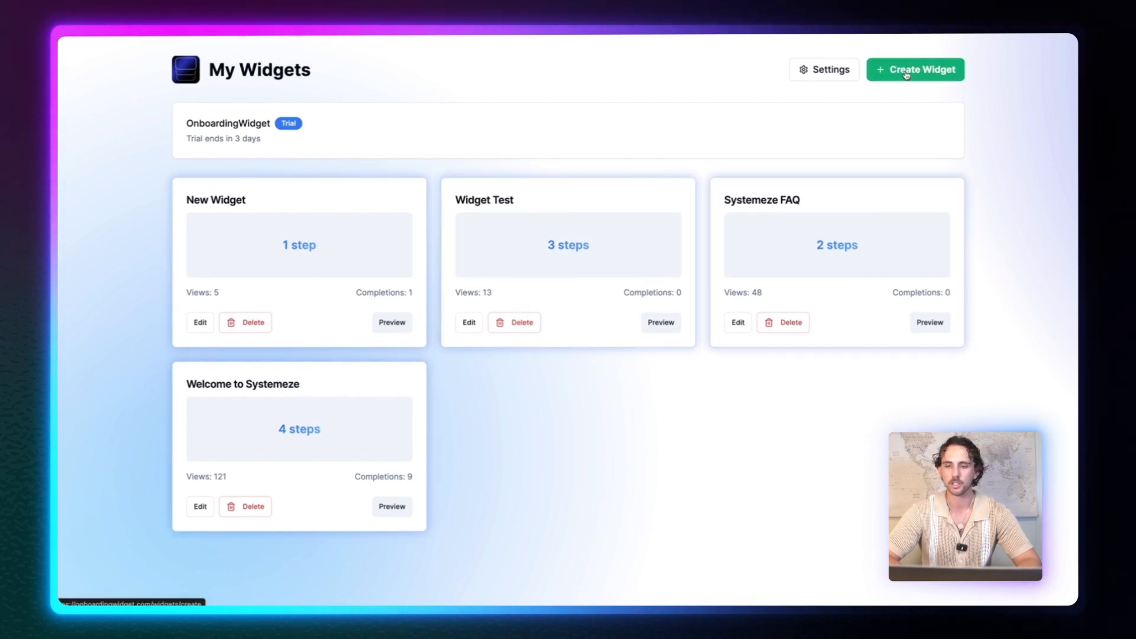
- Start a new widget via + Create Widget, showing the blank Info form
click(914, 69)
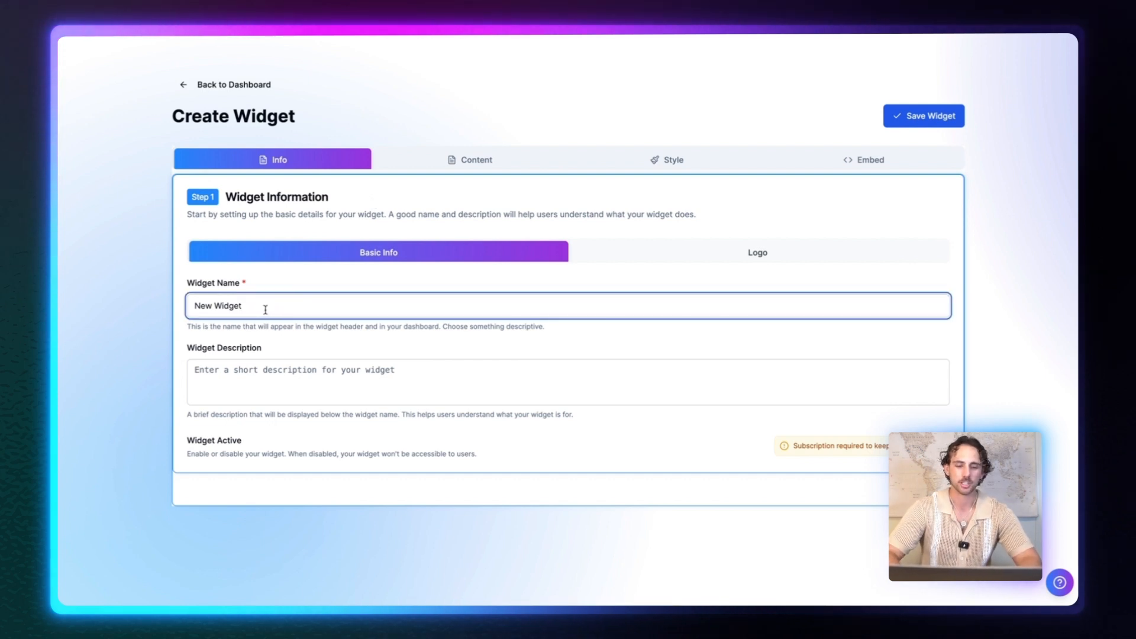
- Name the widget Test Video Widget with description 'This is a test video widget description', then go to Logo
text(Test W)
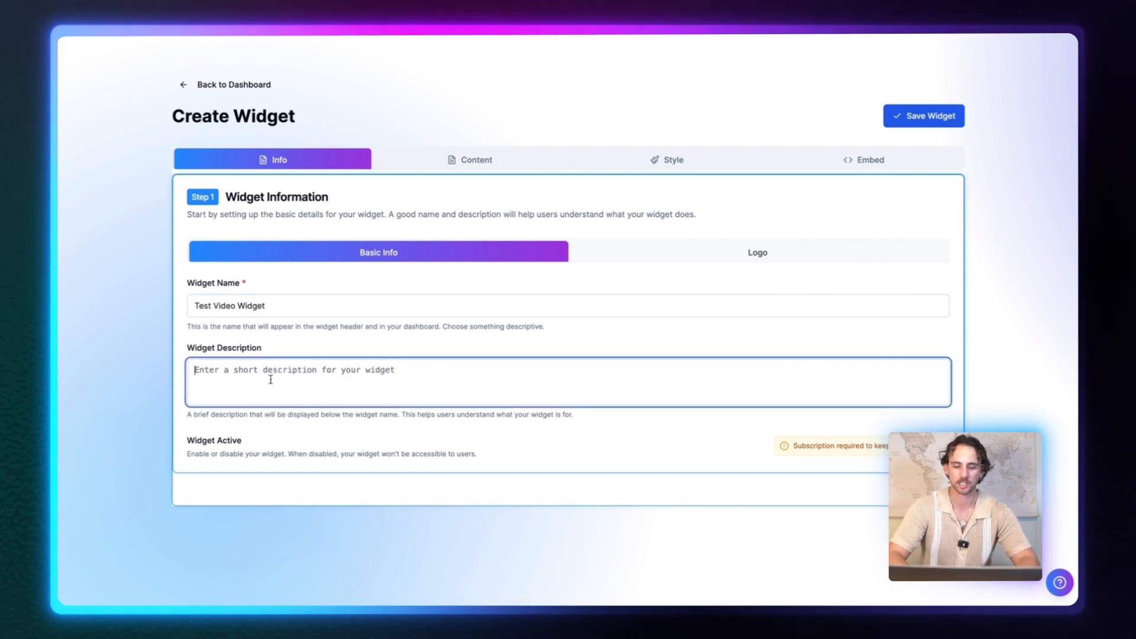
text(This is a test)
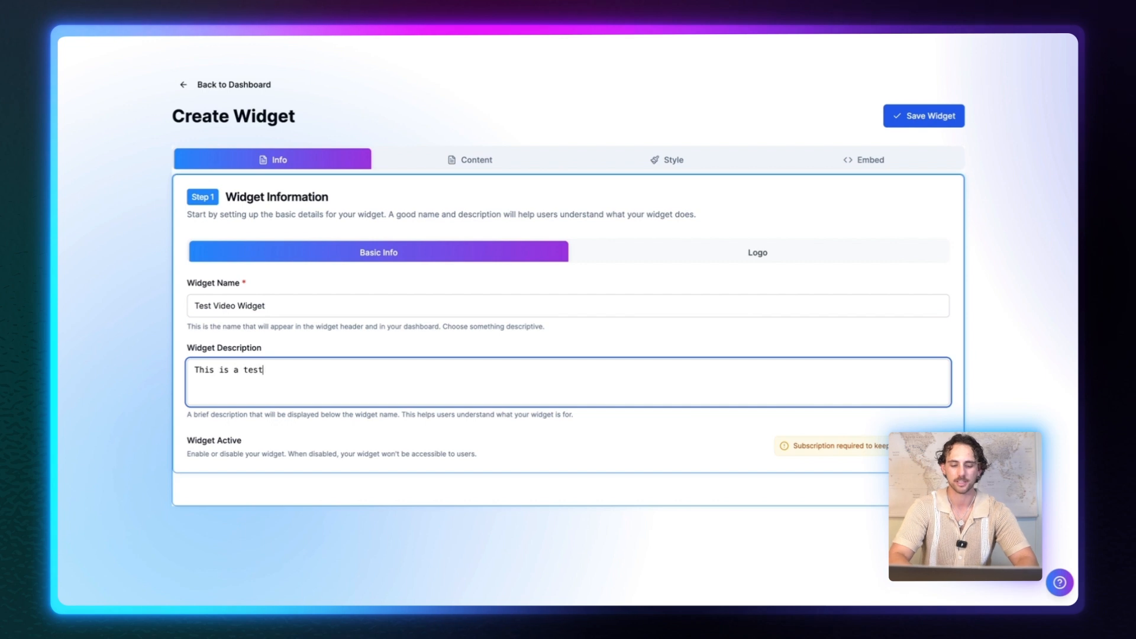
text(video widget)
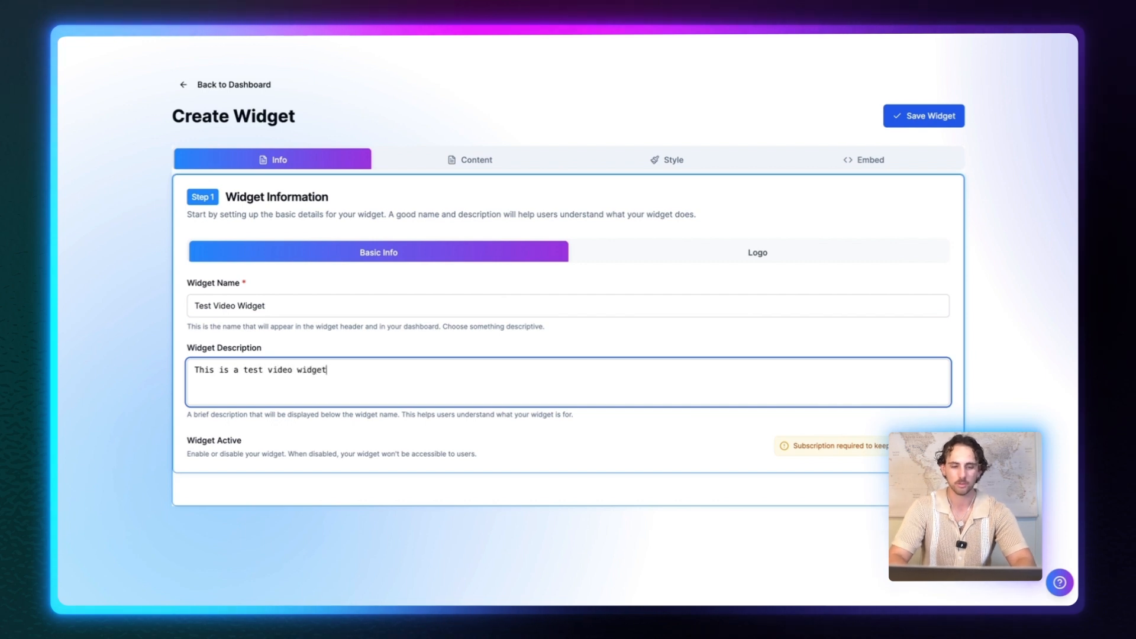
text(description)
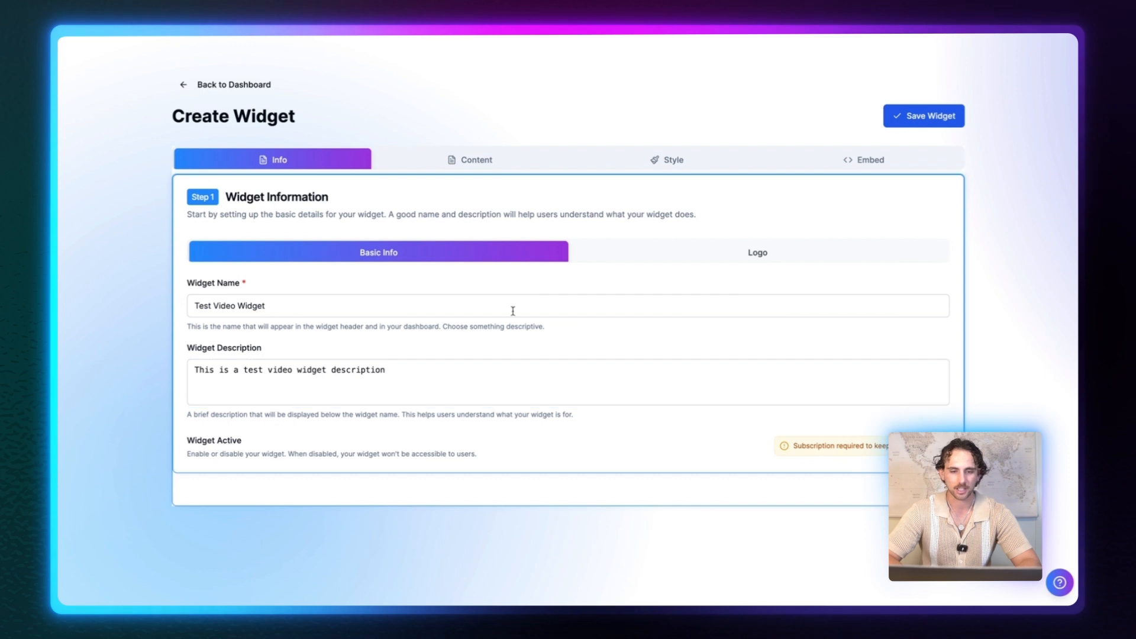
click(756, 251)
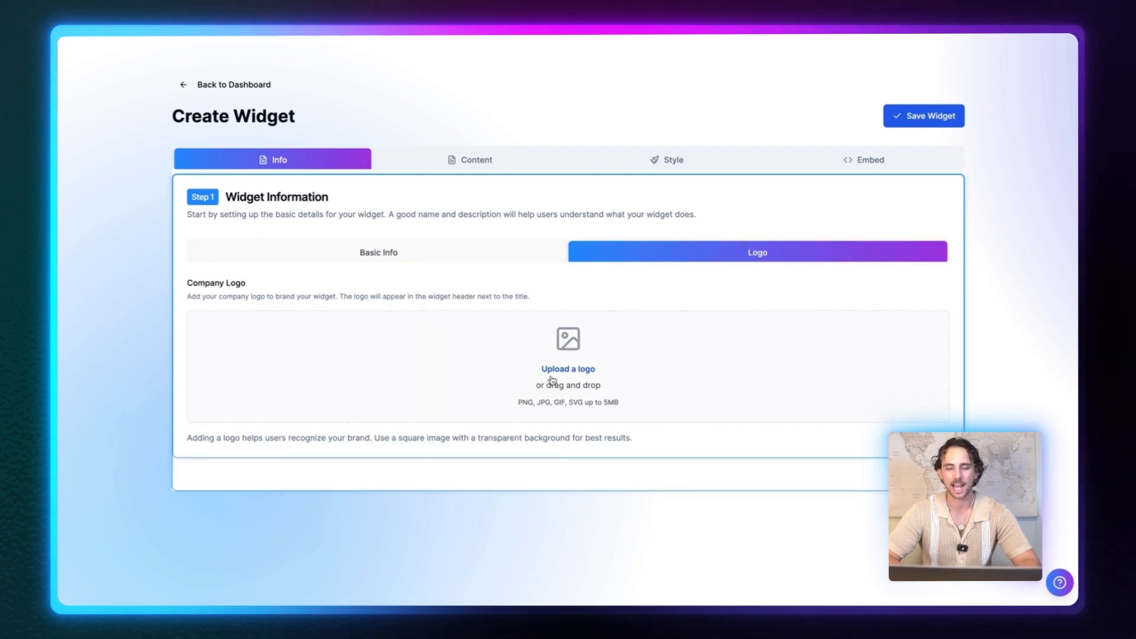
- Upload the onboarding loader GIF from Downloads as the logo and save the widget
click(568, 368)
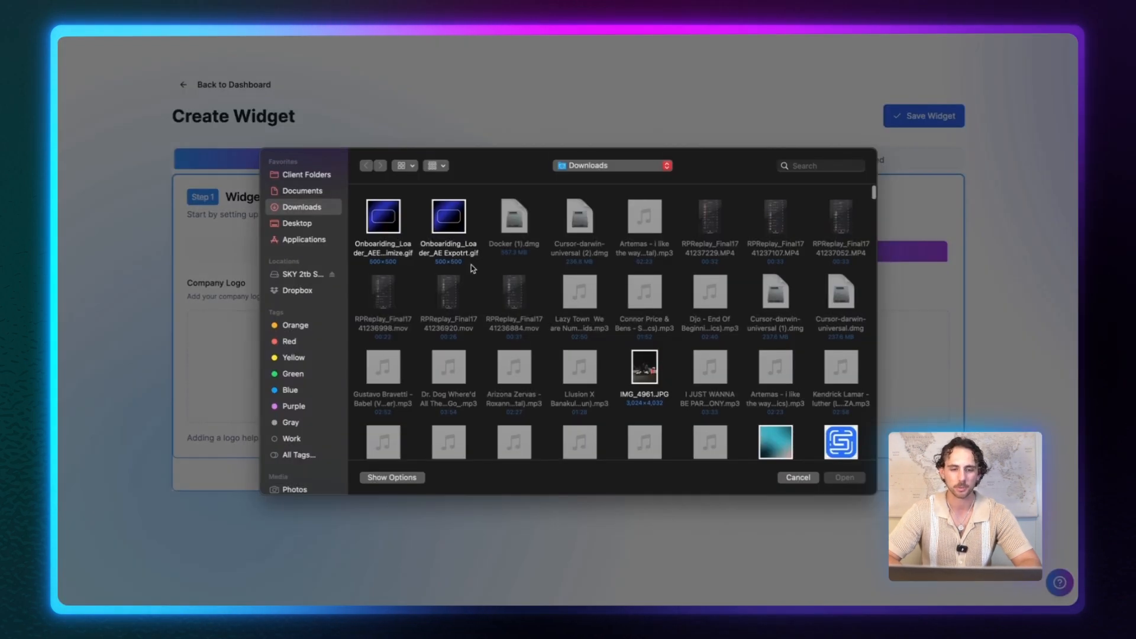
click(844, 477)
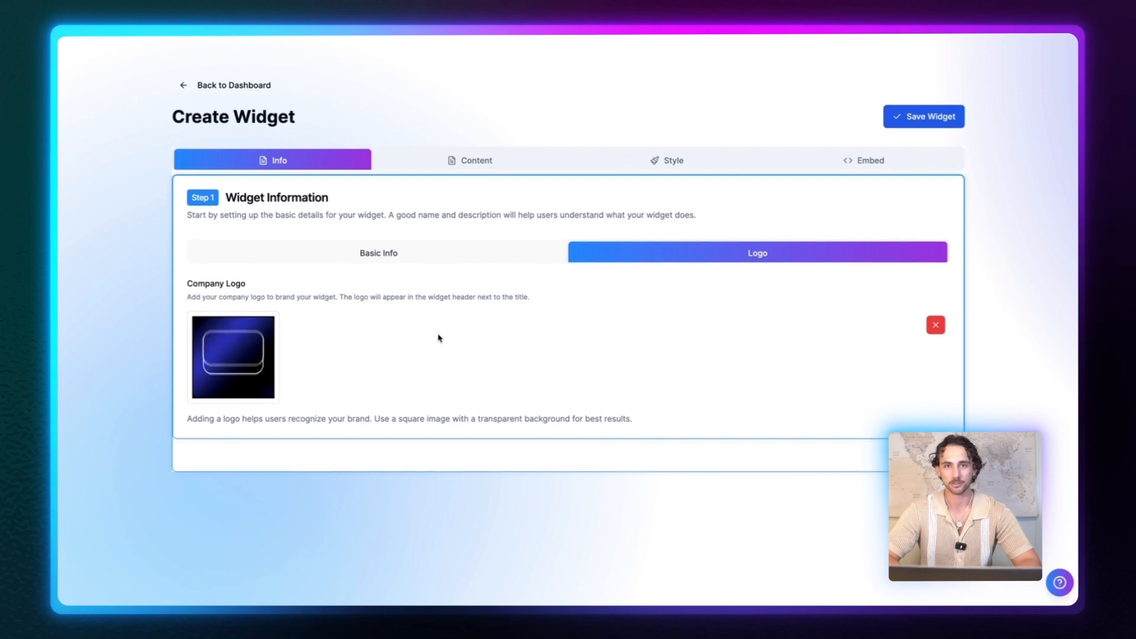
mouse_move(242, 373)
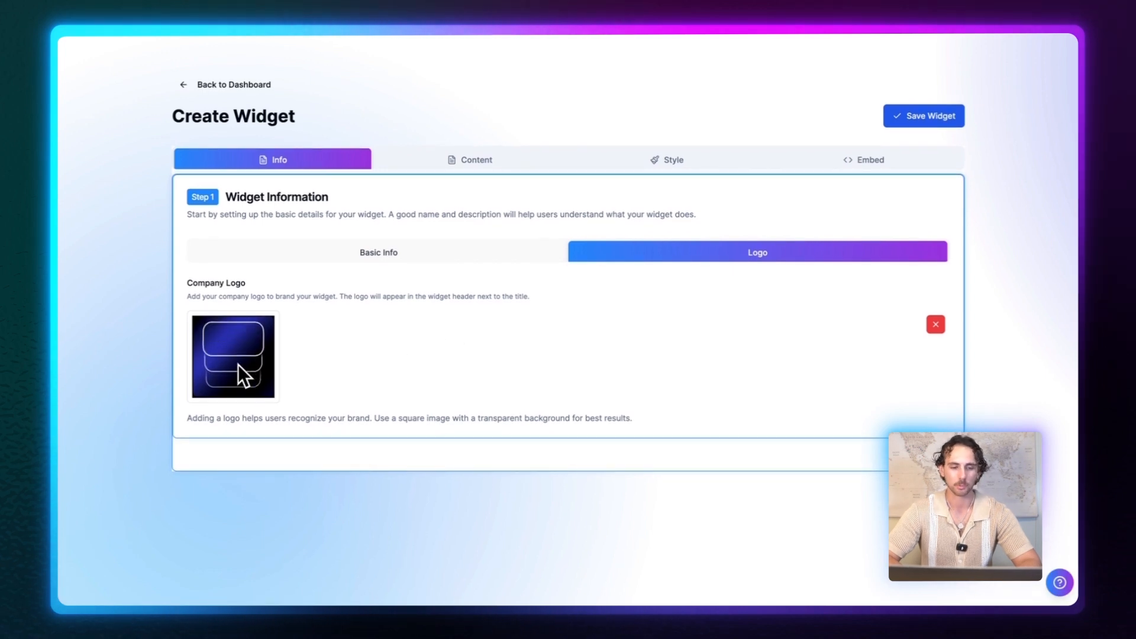
mouse_move(322, 343)
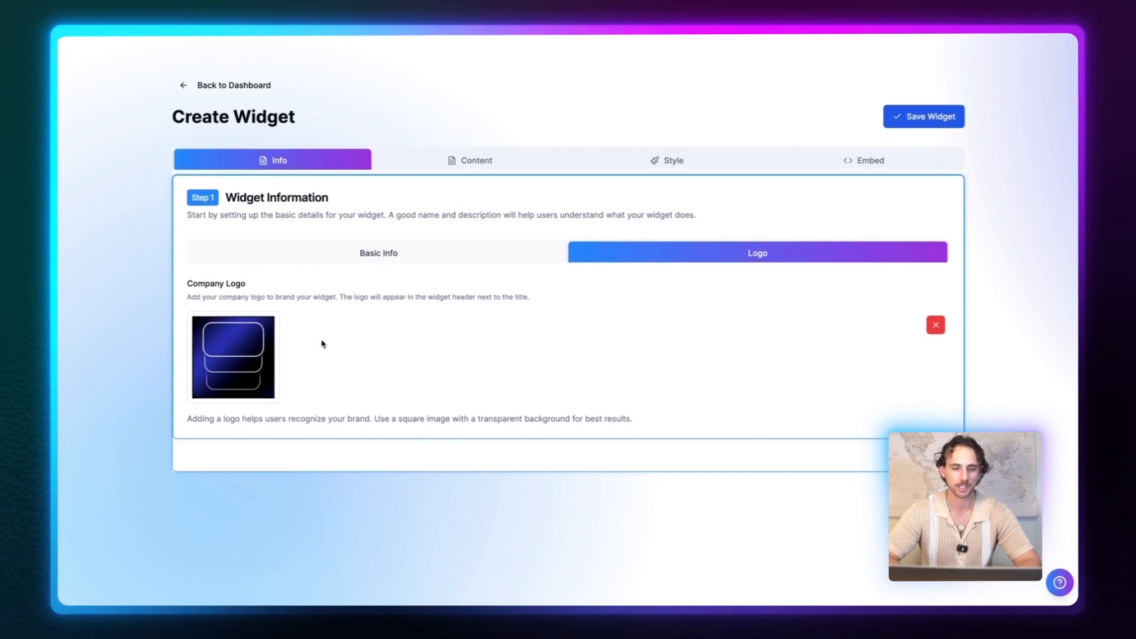
mouse_move(966, 146)
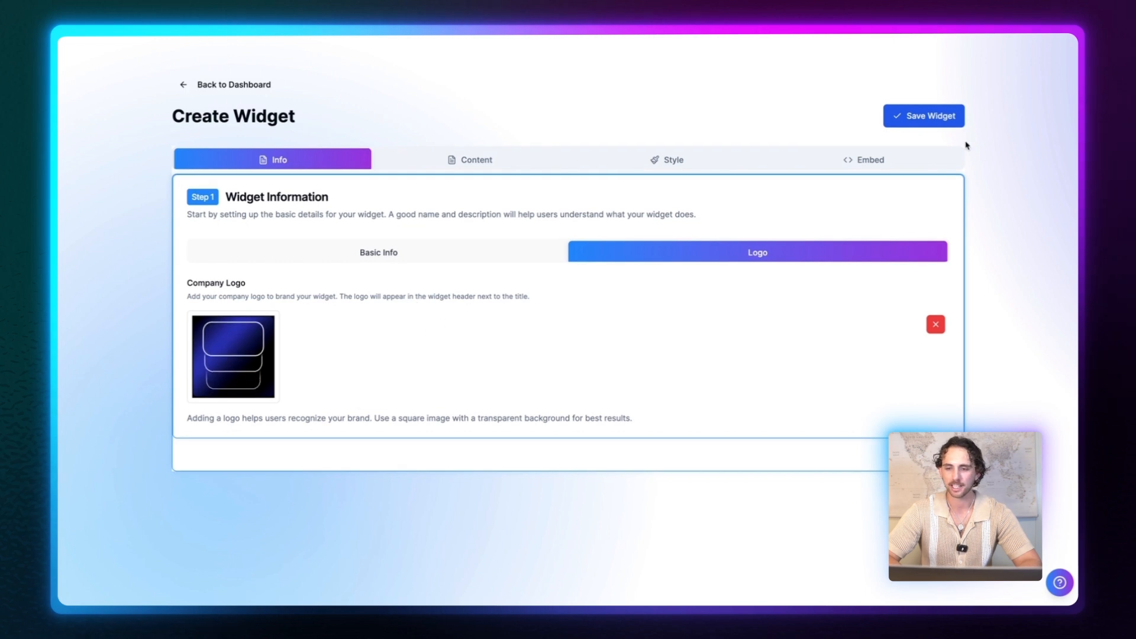
click(925, 116)
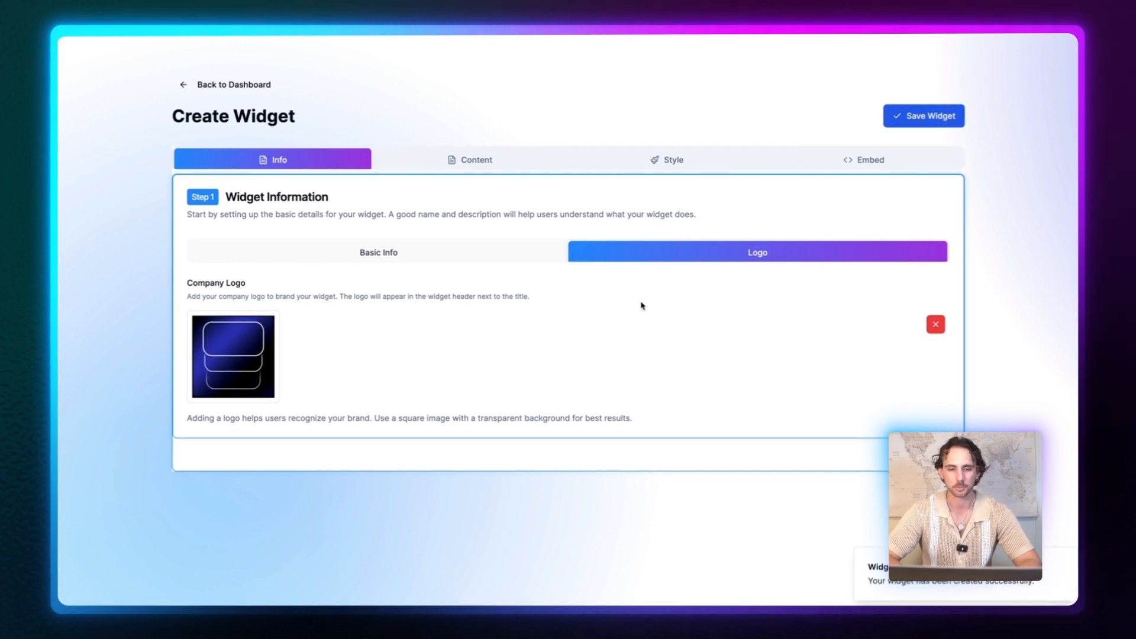
mouse_move(537, 202)
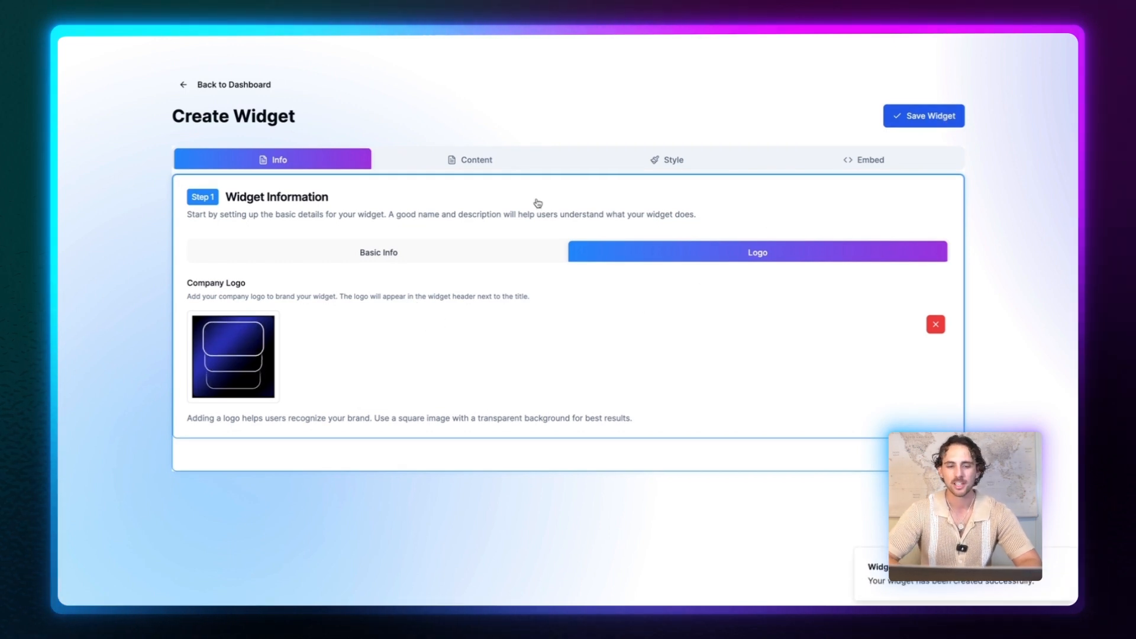
click(469, 159)
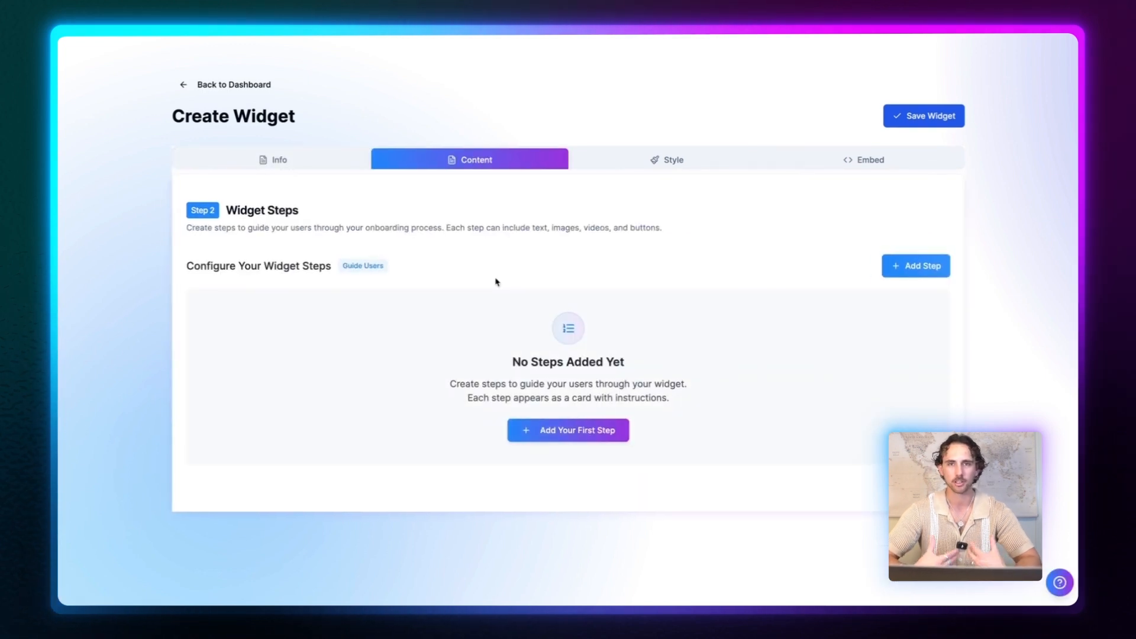
mouse_move(536, 386)
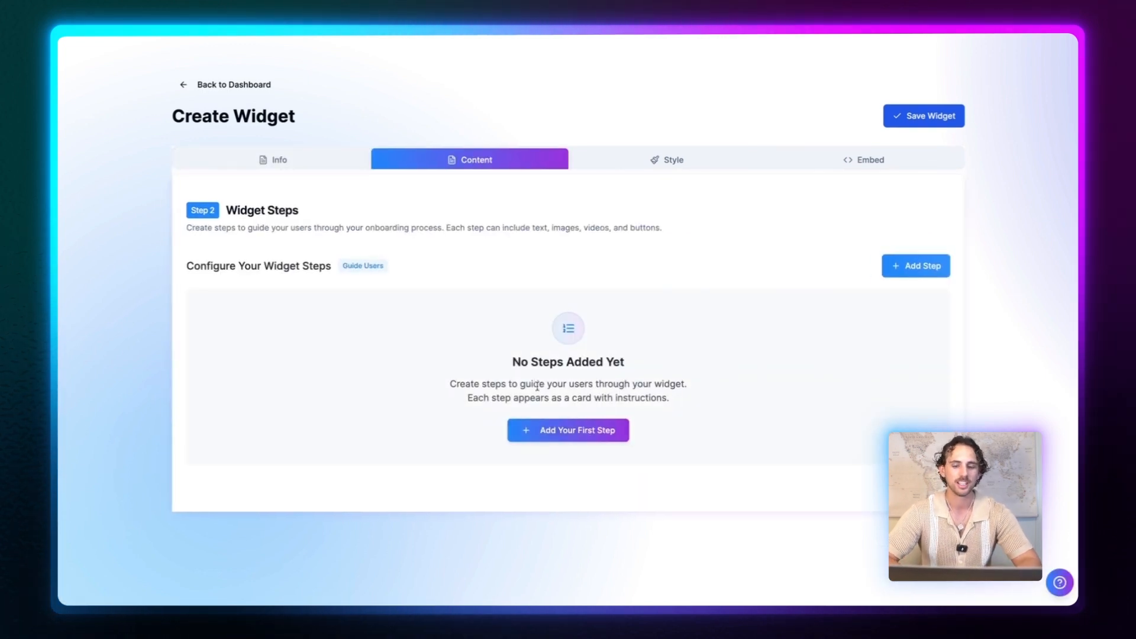
- Add a first step titled Step 1 with description 'Step 1 description' and begin adding a video
click(567, 430)
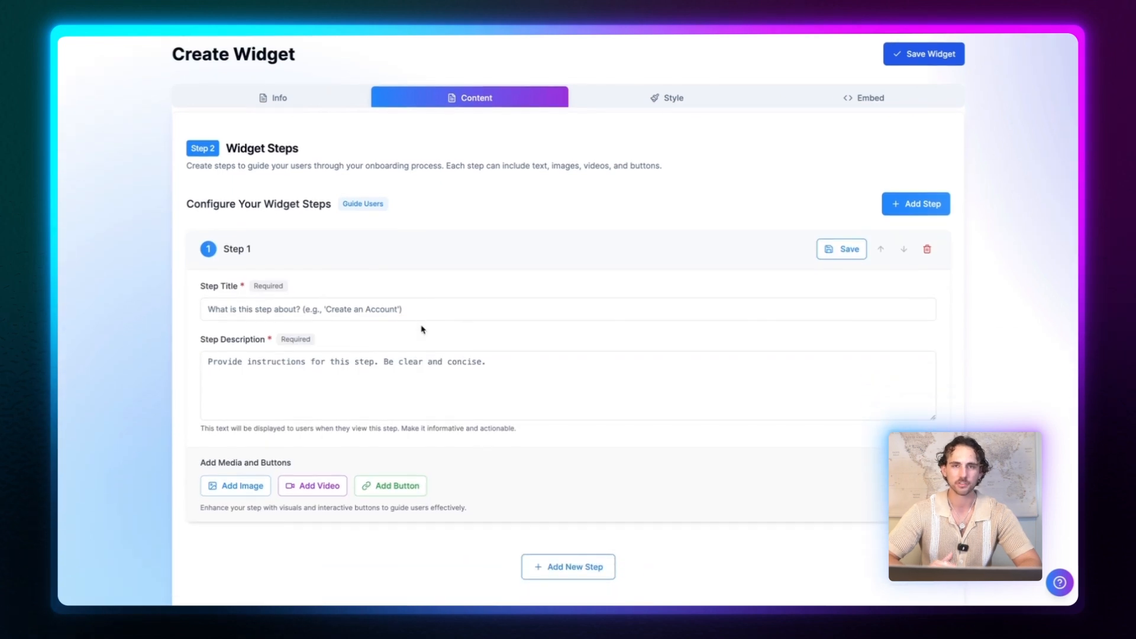
text(Step 1)
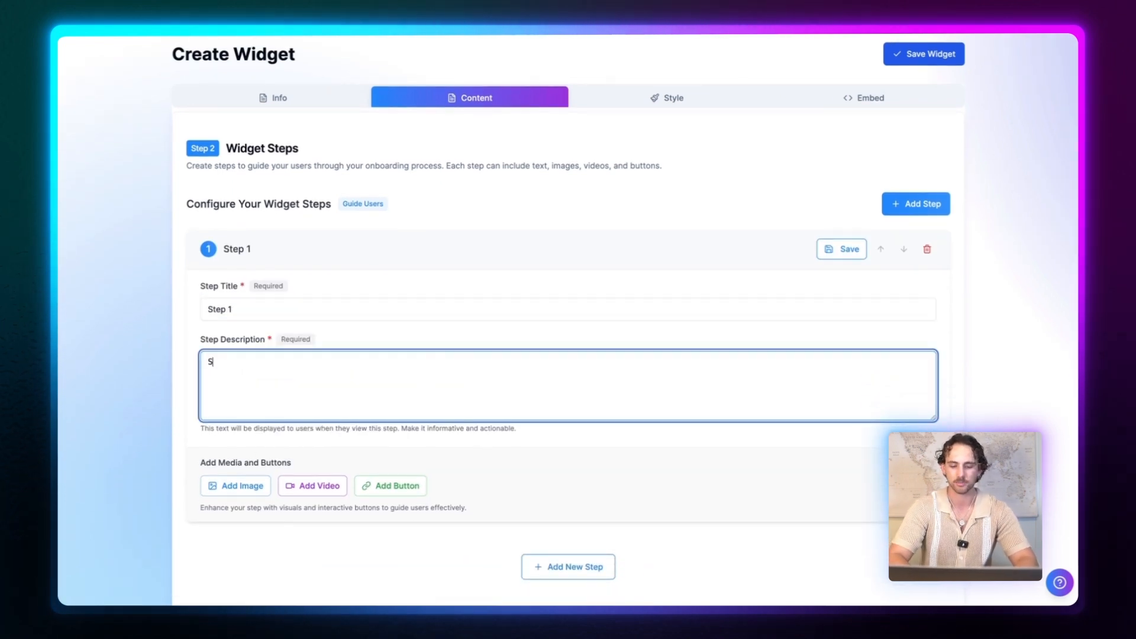
text(Step 1 desi)
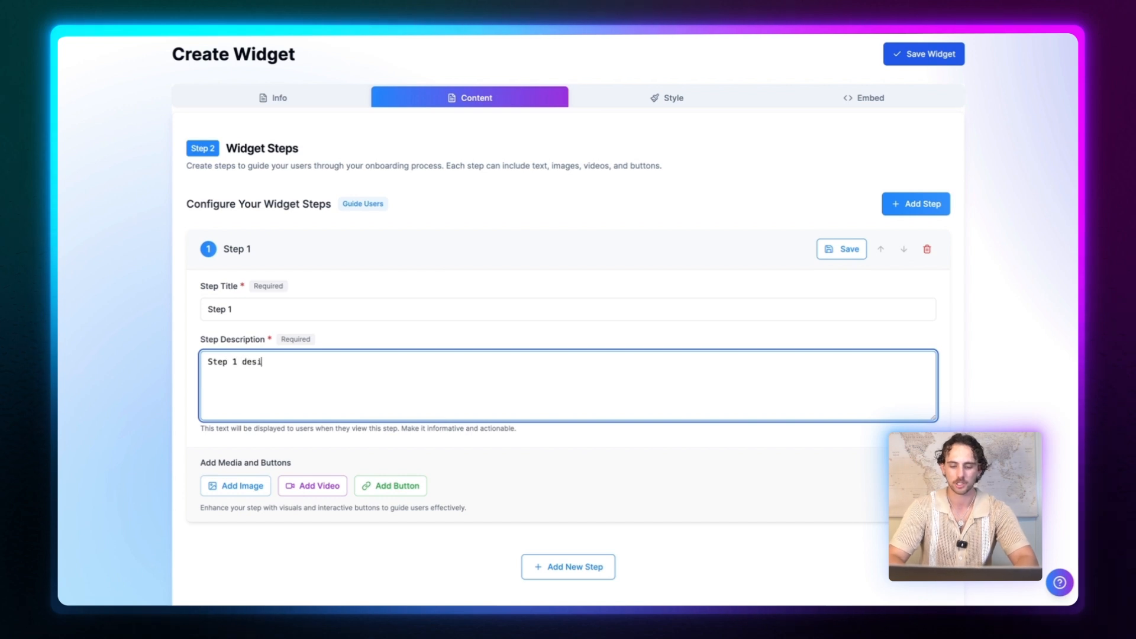
text(ription)
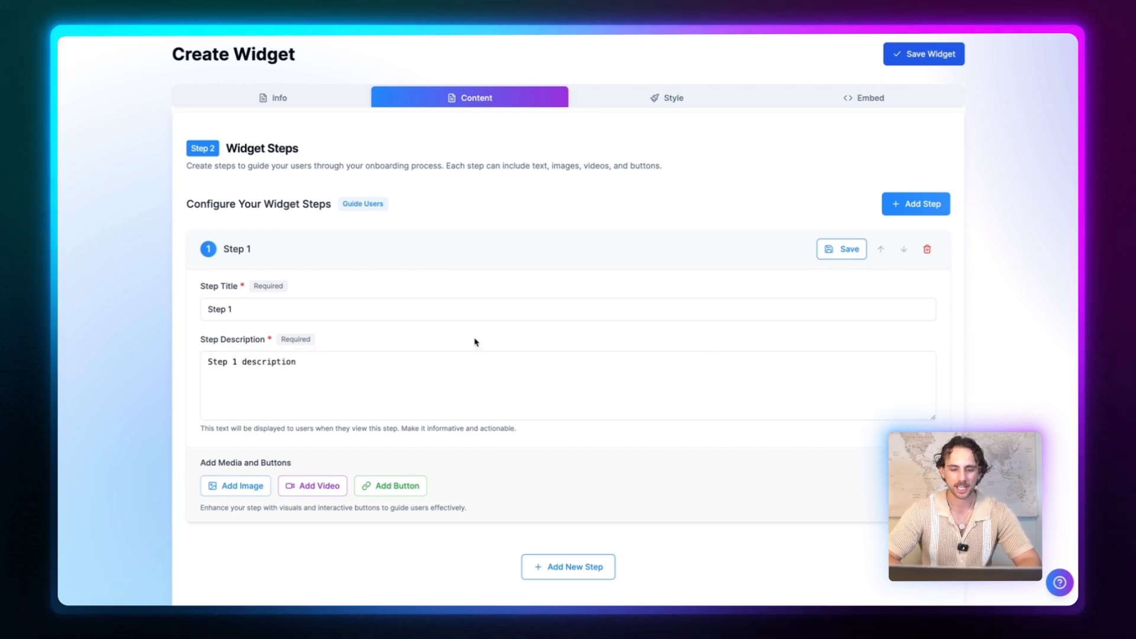
click(311, 485)
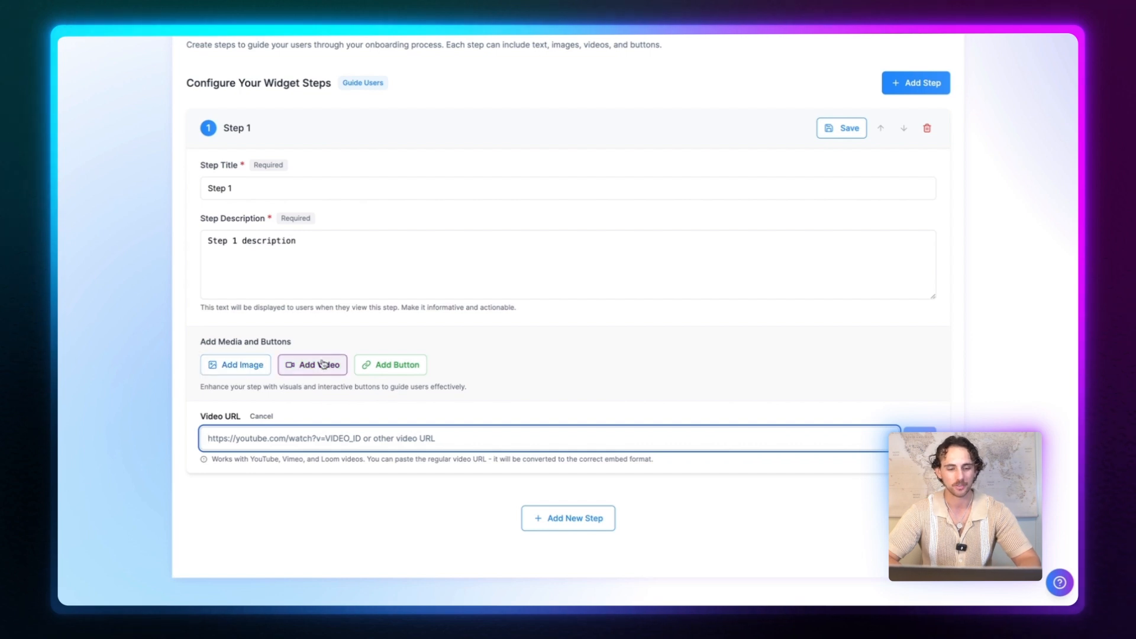
mouse_move(303, 369)
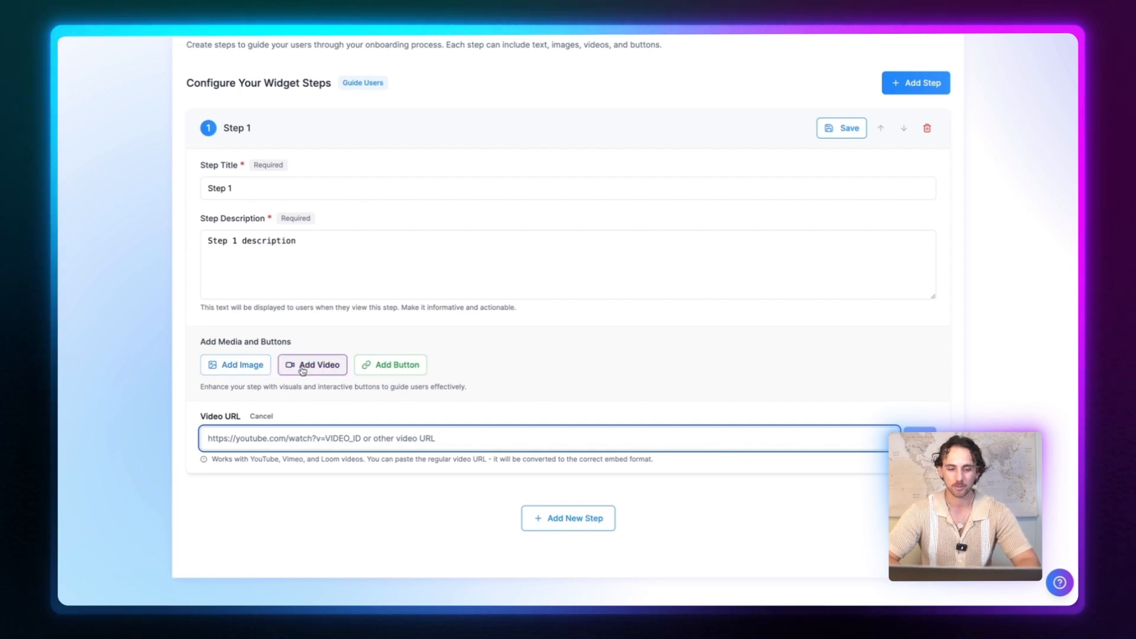
- Paste the Loom share URL as Step 1's video, then add another step
text(https://www.loom.com/share/891d0f1b548b4e12a2211c3f7962383c?sid=68647043-f92e-4884-9f3f-a28ce87b1fa7)
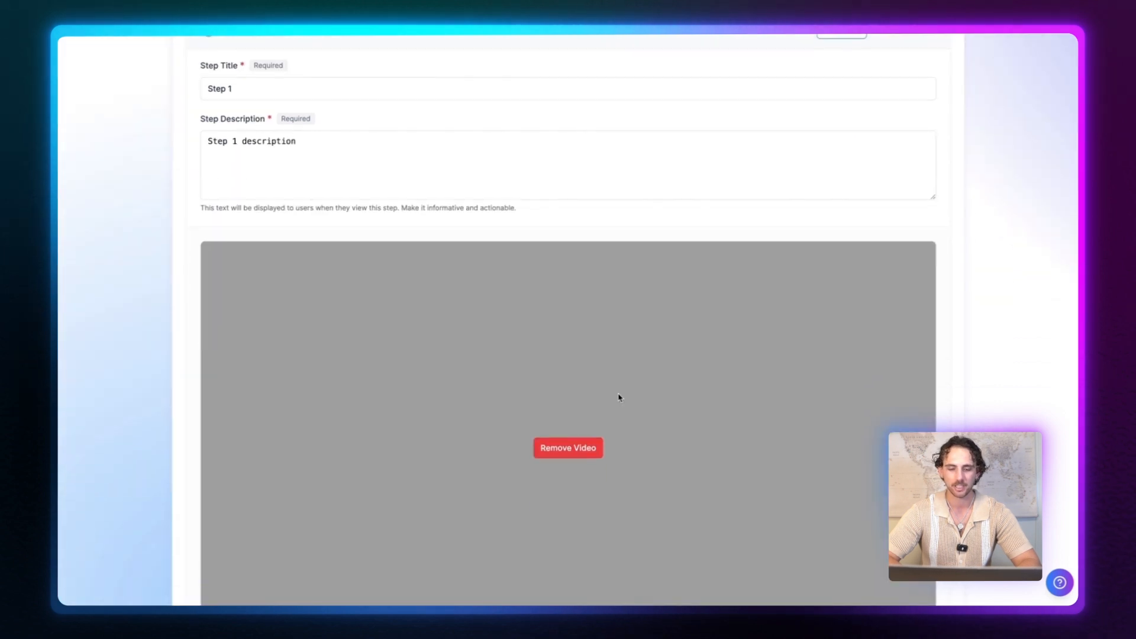
scroll(down, 3)
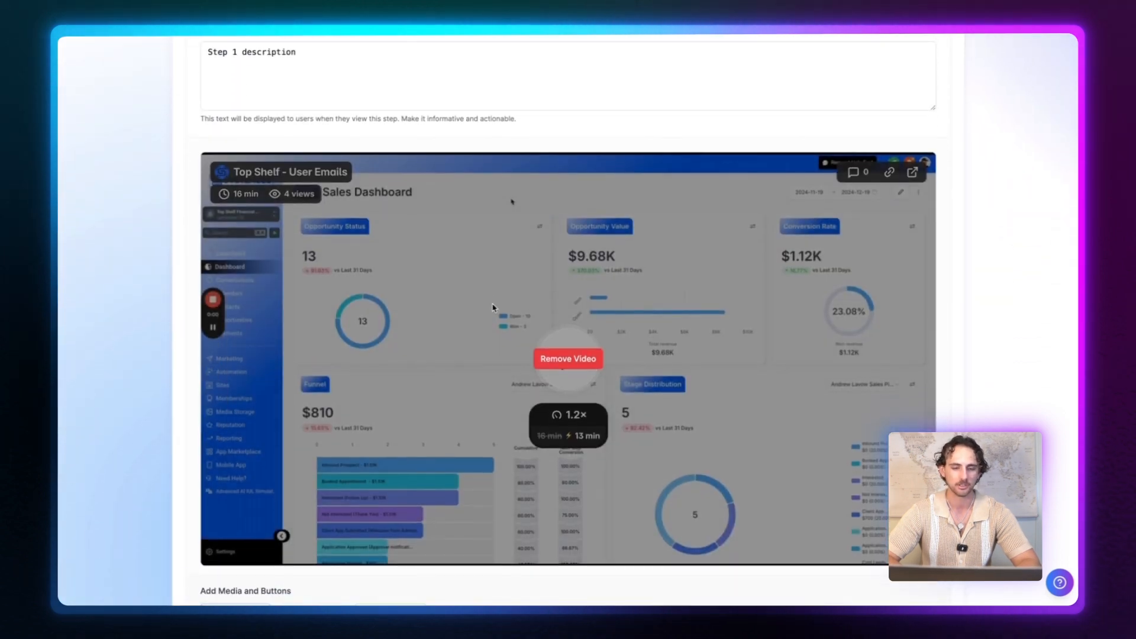
scroll(down, 3)
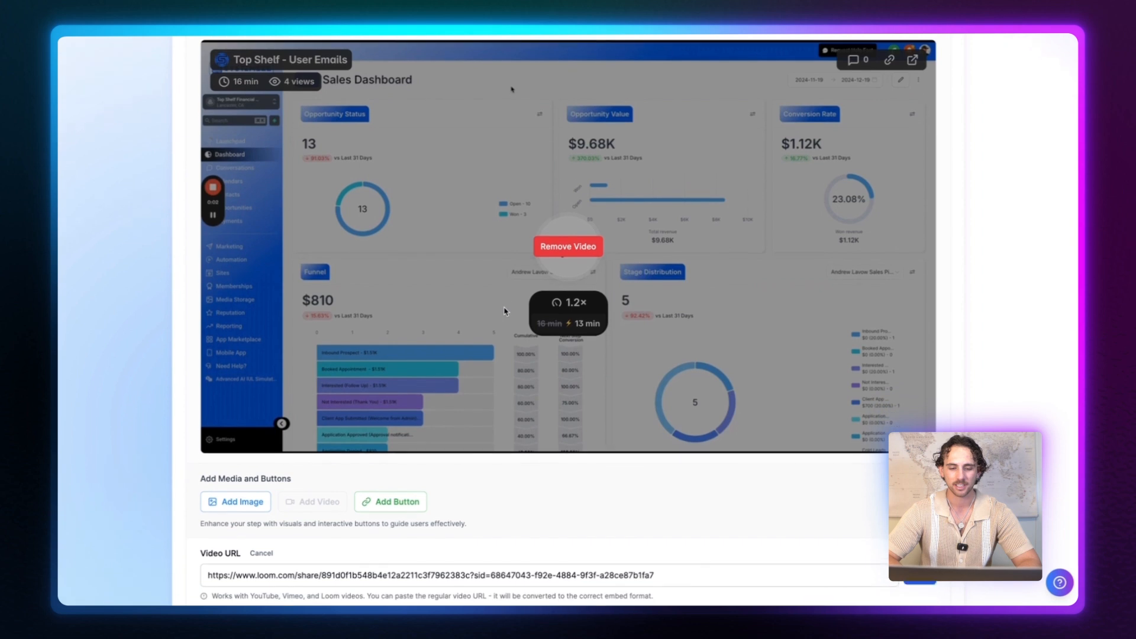
scroll(down, 3)
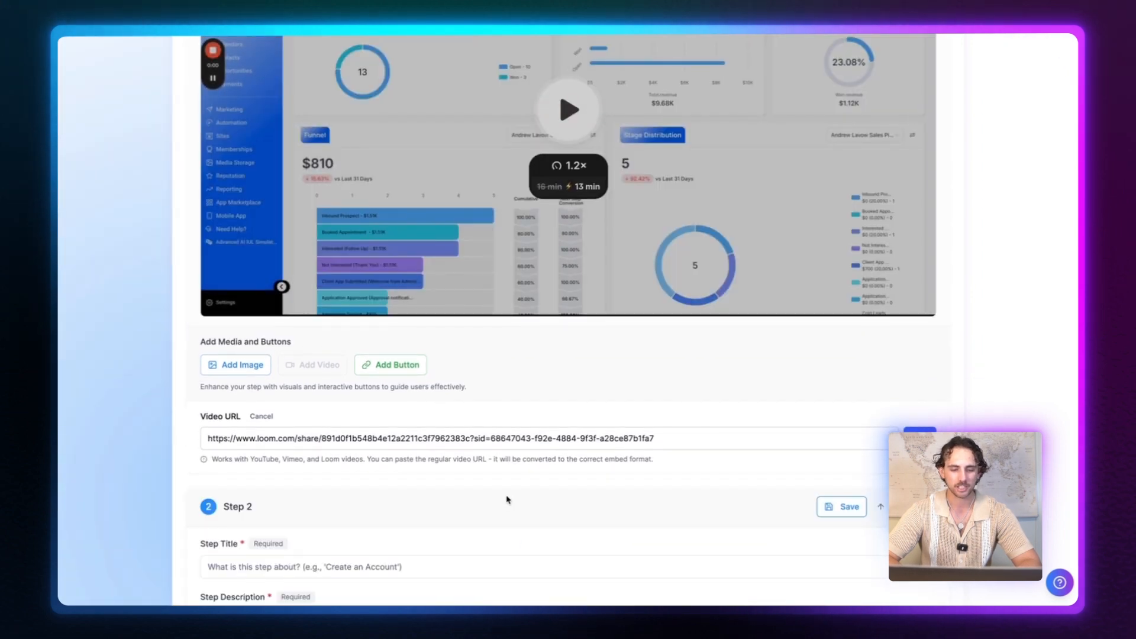
scroll(up, 3)
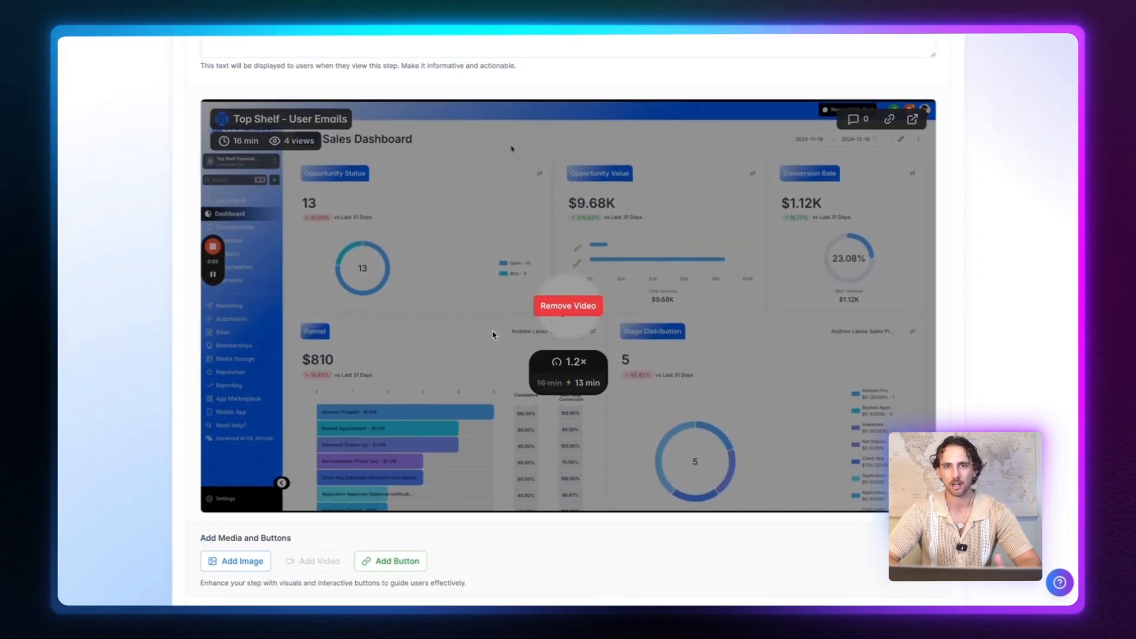
scroll(down, 3)
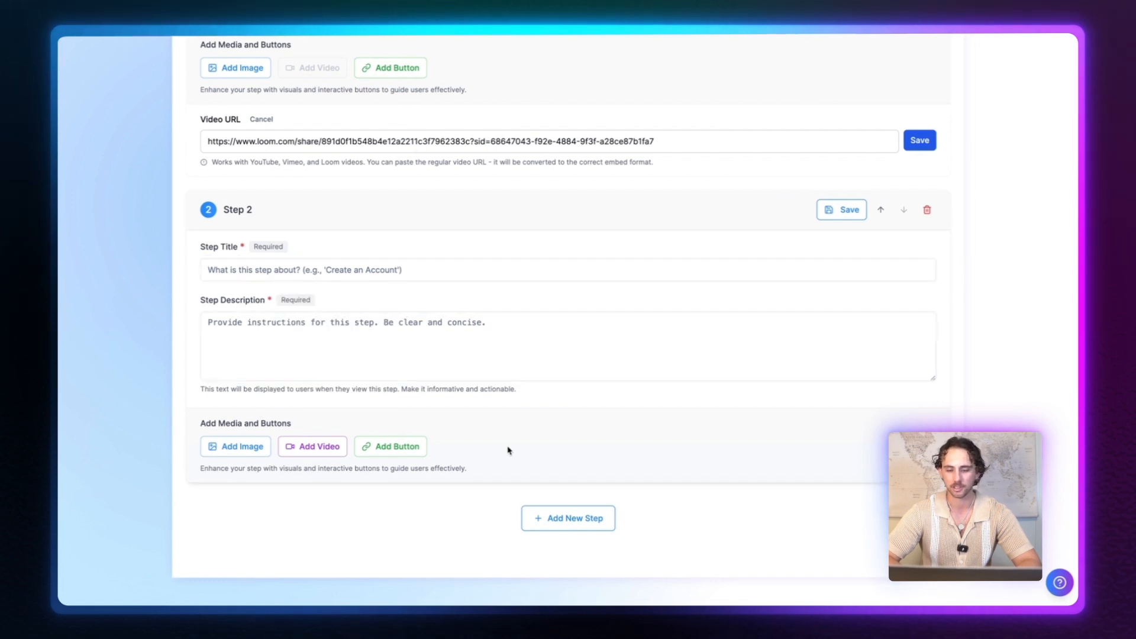
click(566, 518)
text(Step 4)
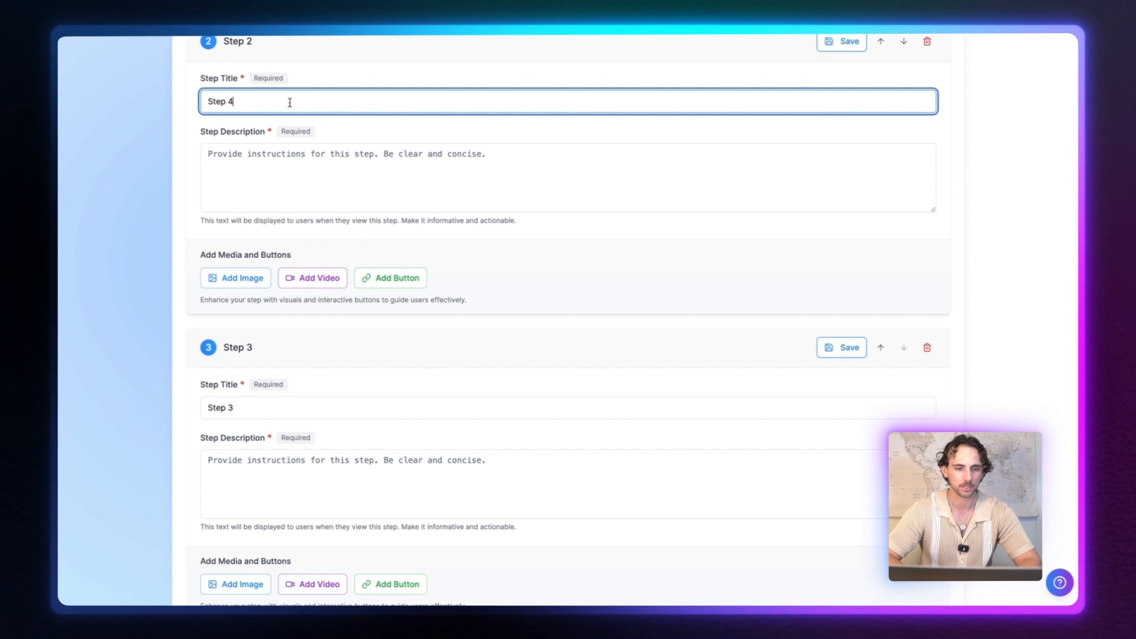
- Add a new Step 3 below step 2 and scroll to its fields
scroll(down, 3)
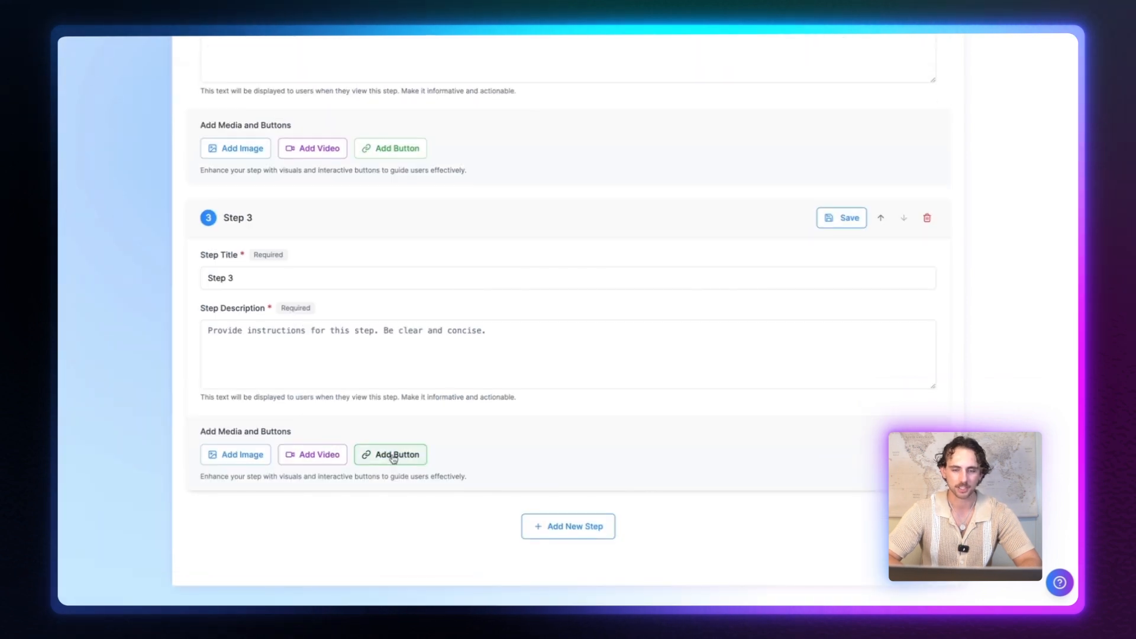
click(390, 455)
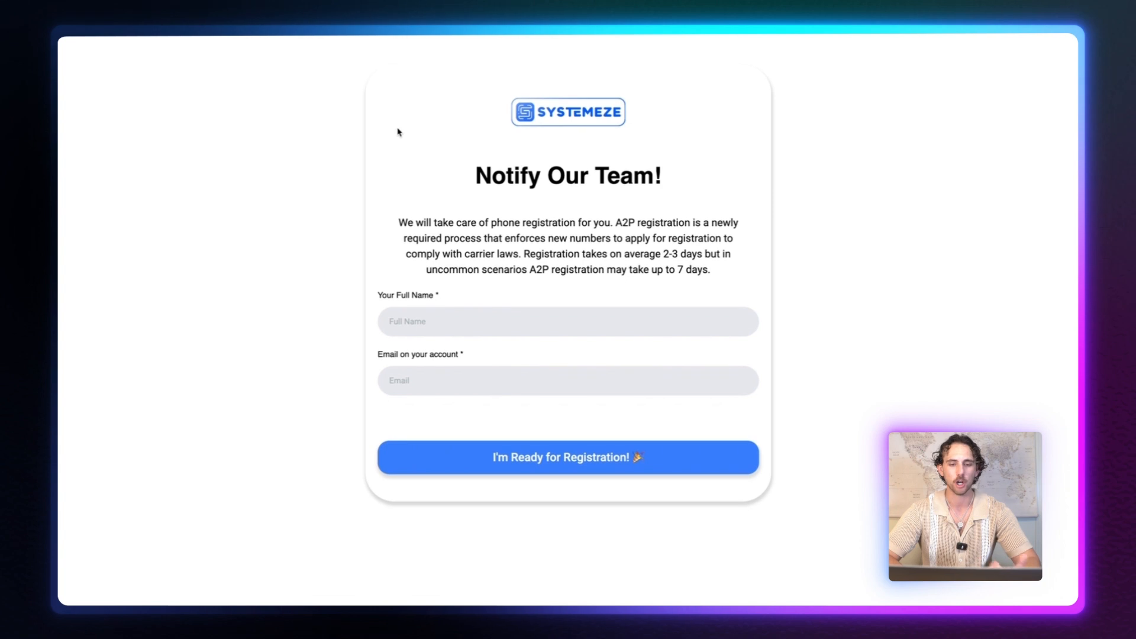
mouse_move(409, 157)
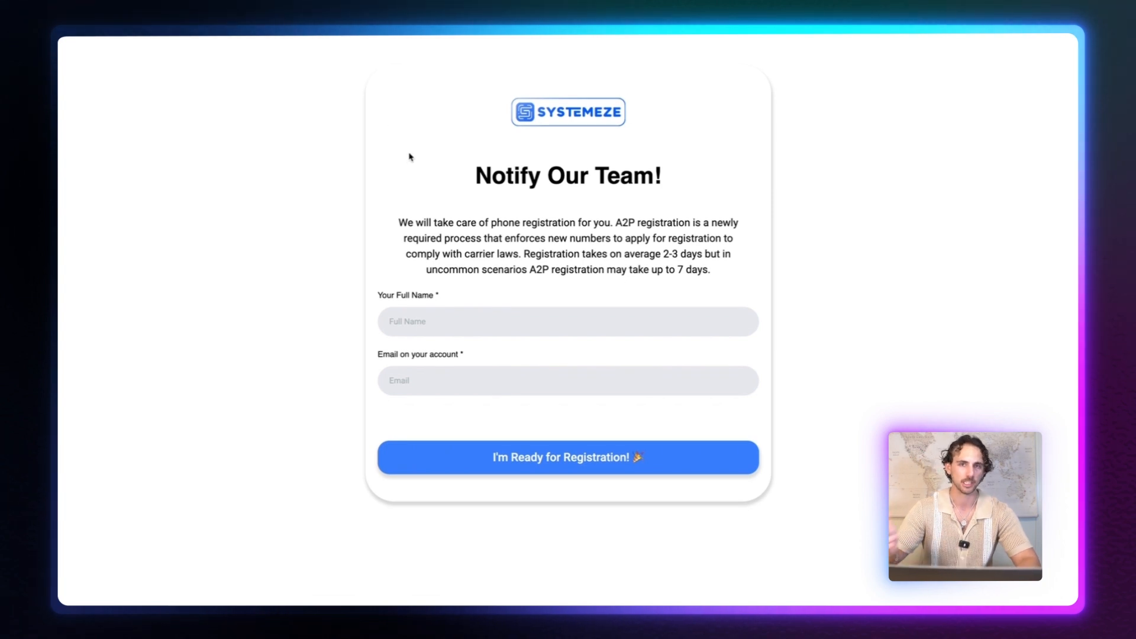
mouse_move(410, 157)
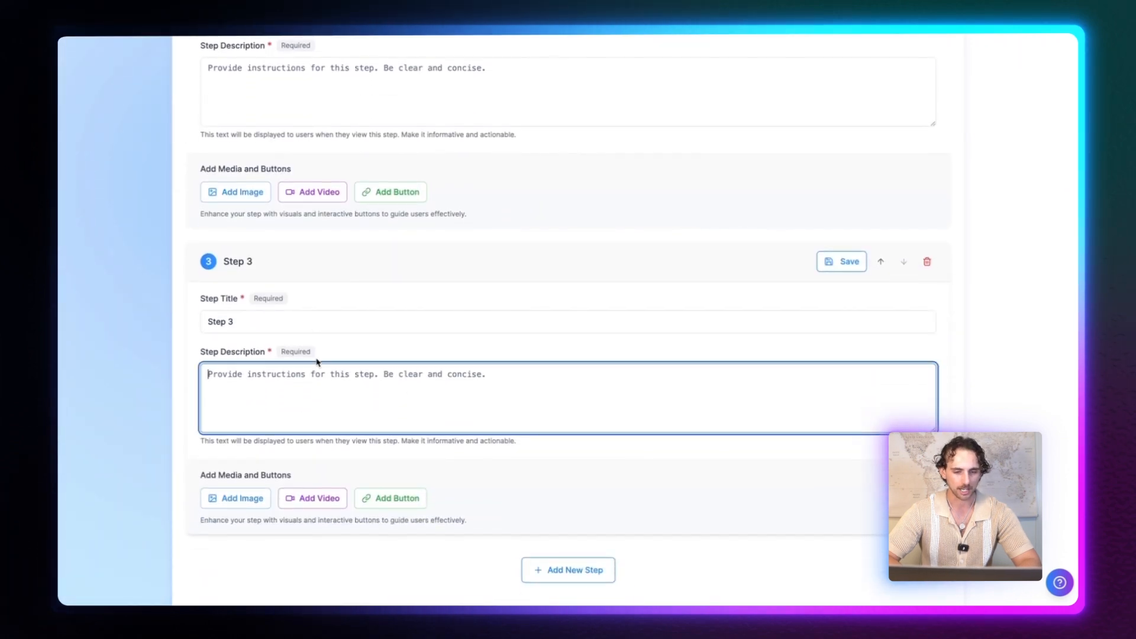
- Enter step text 'Click the link bel...', button text 'Click me!' and the Systemeze form URL
text(Click the)
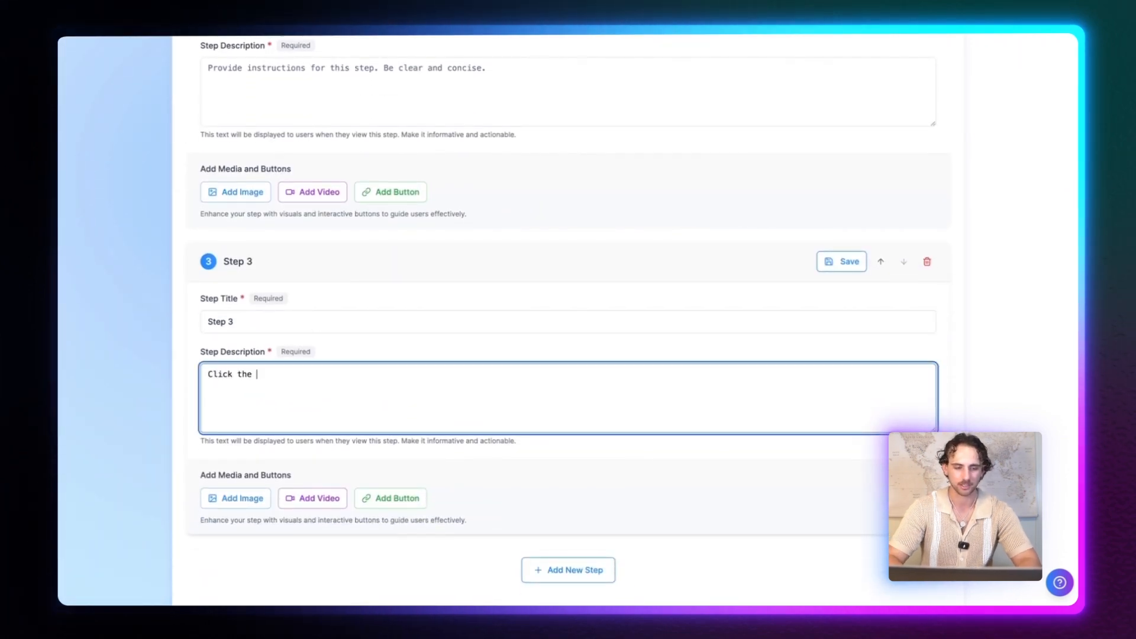
text(link below)
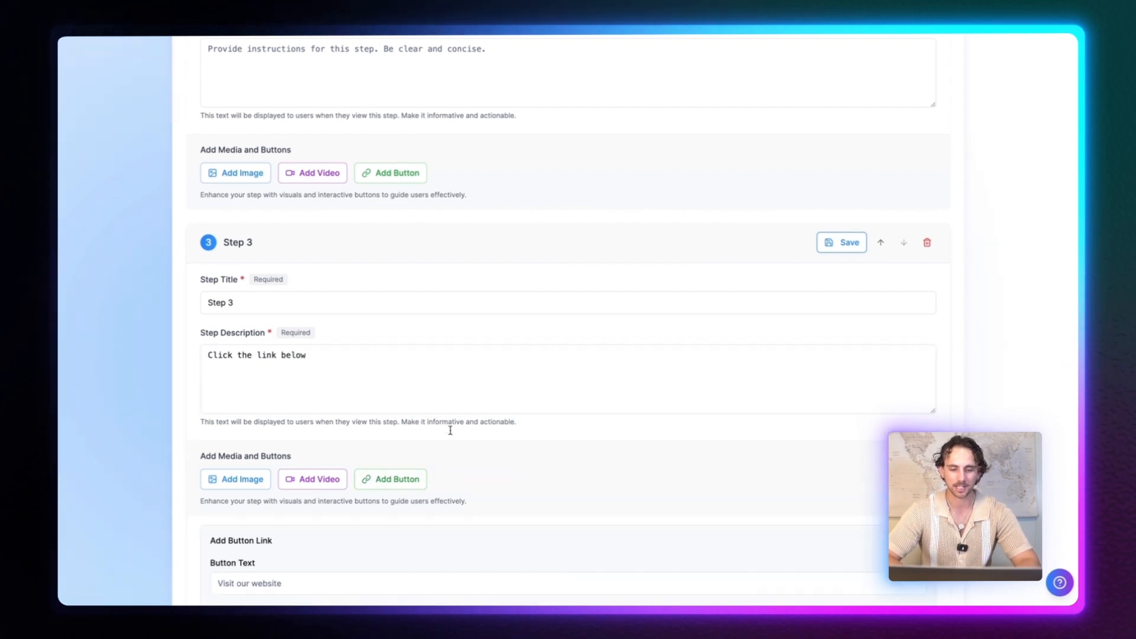
scroll(down, 3)
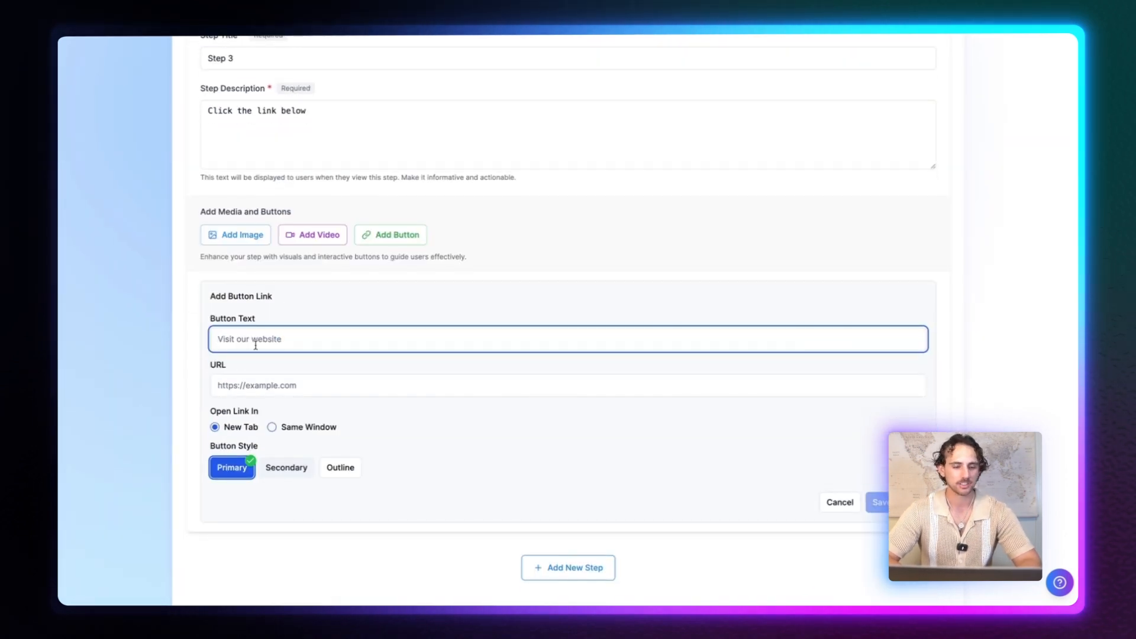
text(Click me!)
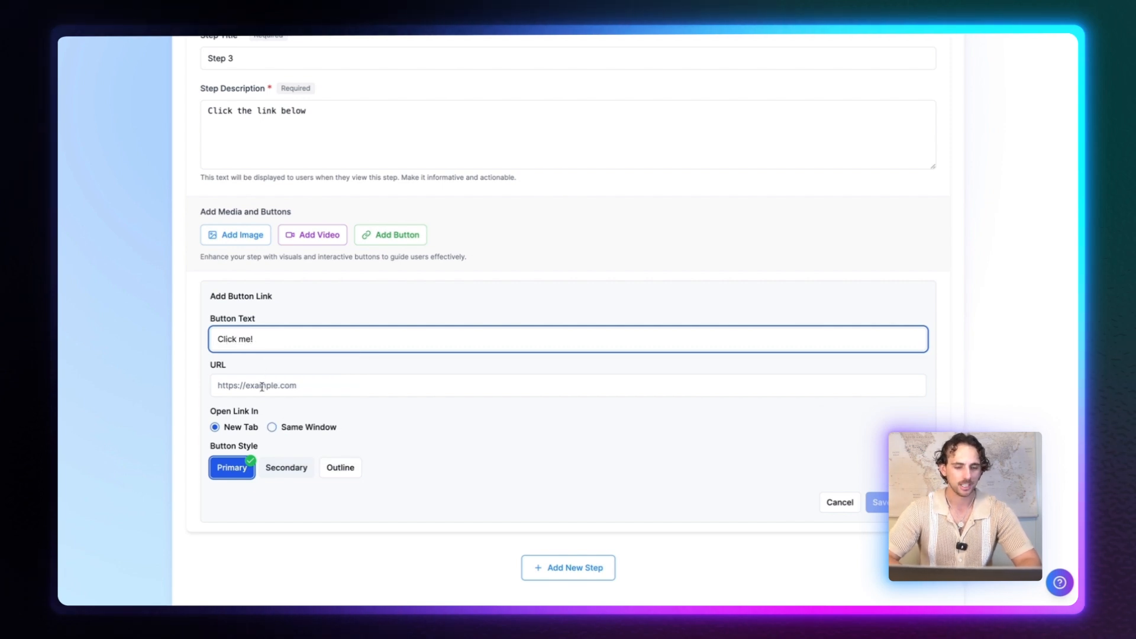
text(https://links.systemeze.com/widget/form/TCwsEyRtflheNnGJjYOi)
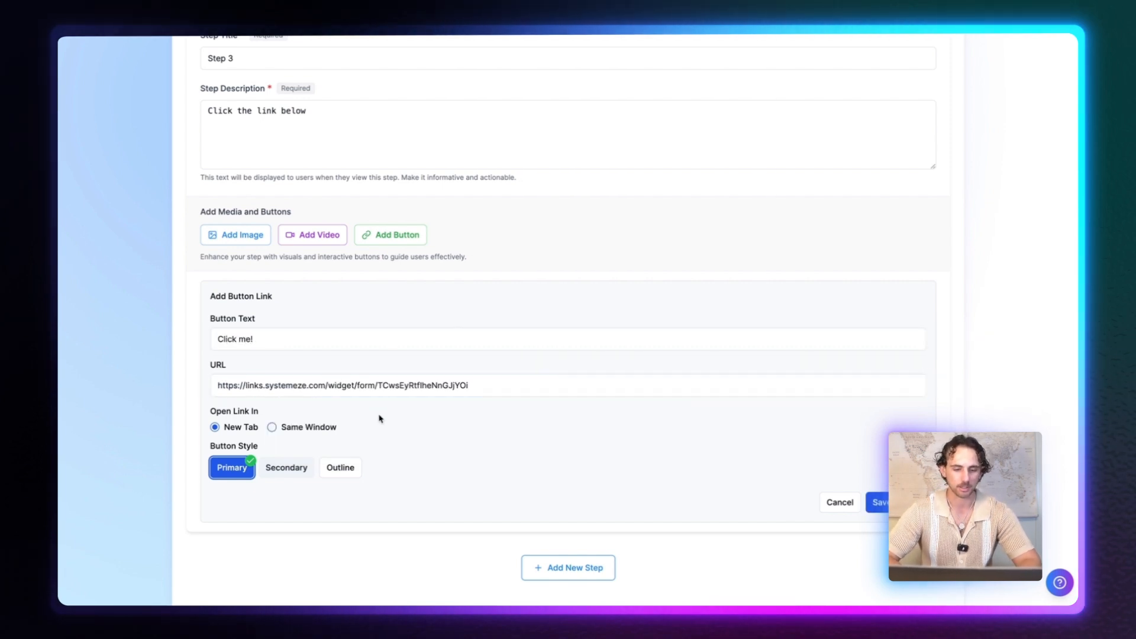
scroll(down, 3)
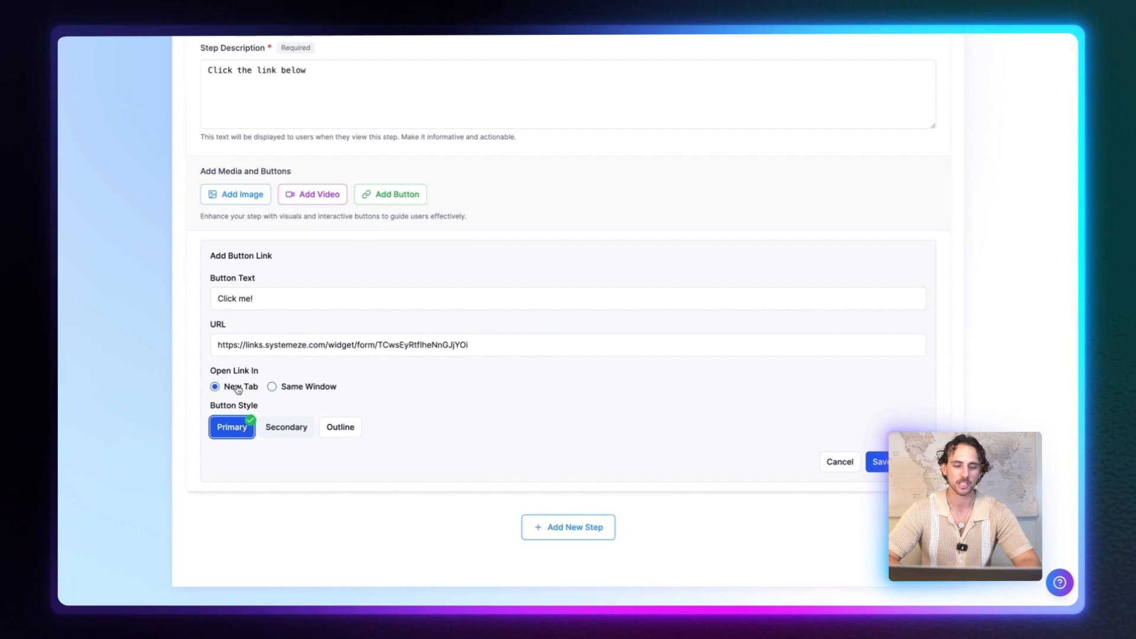
mouse_move(287, 427)
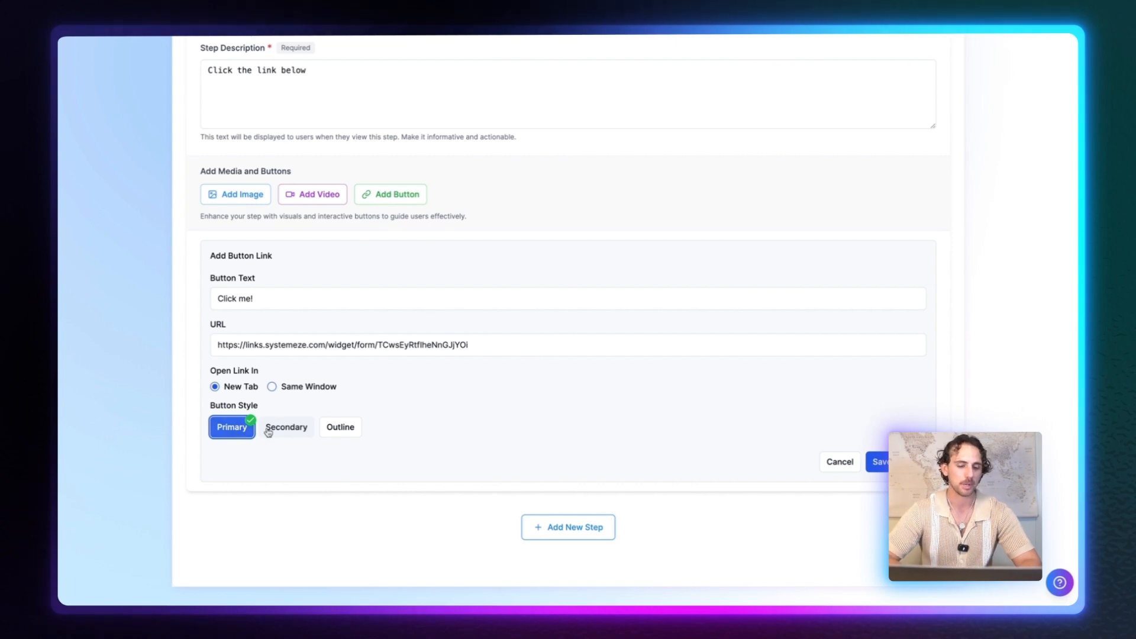
- Settle on the Primary button style over Outline and save the Step 3 button
click(339, 427)
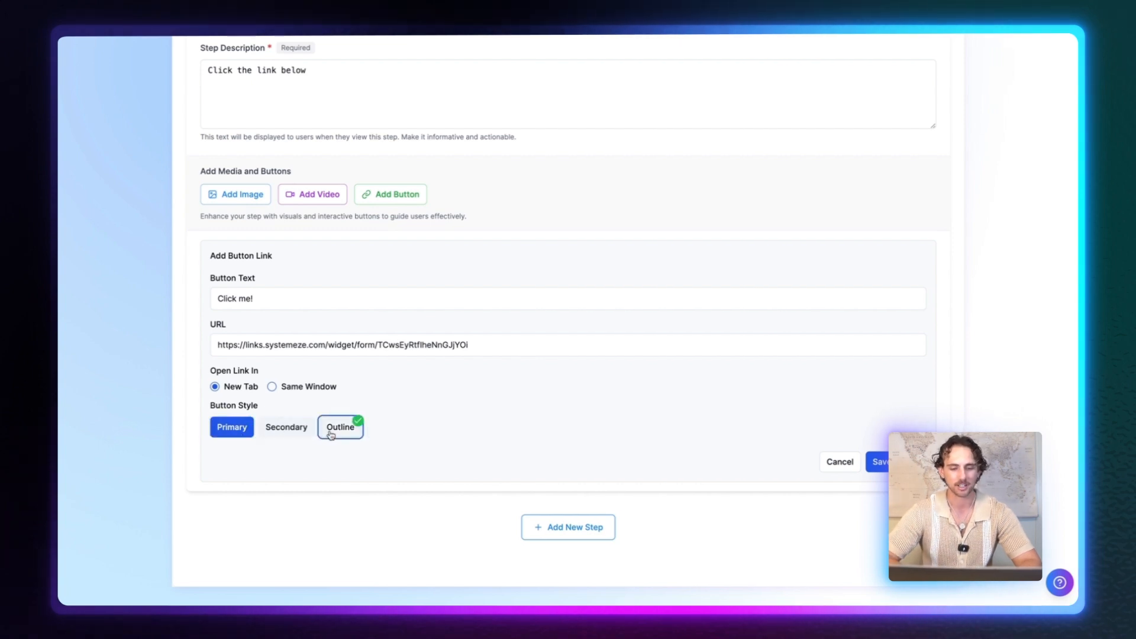
click(230, 427)
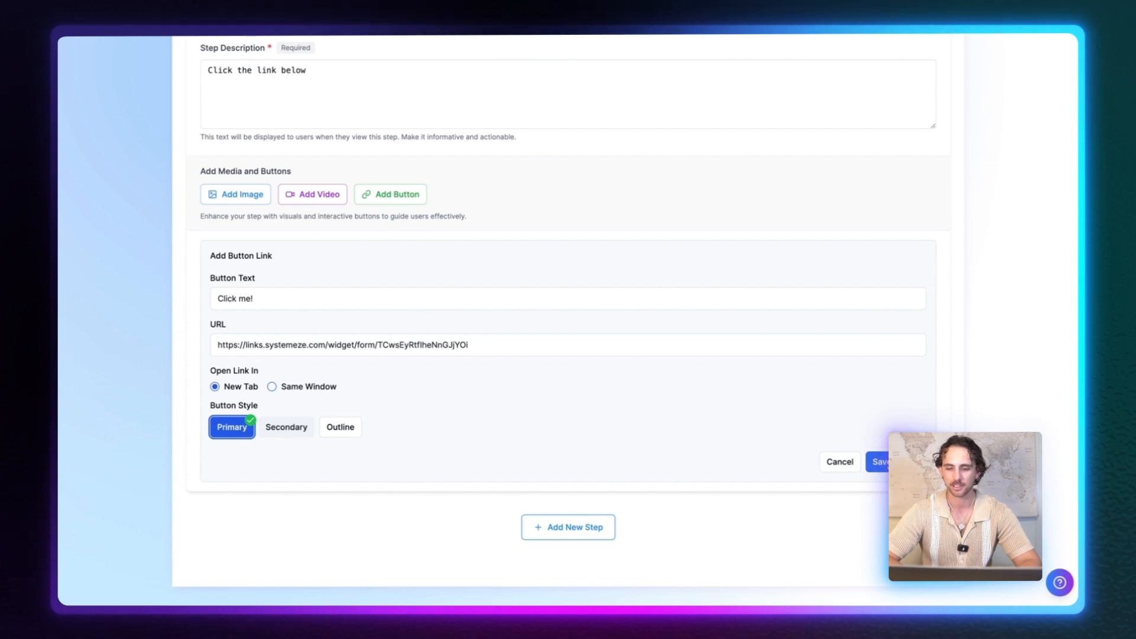
click(879, 462)
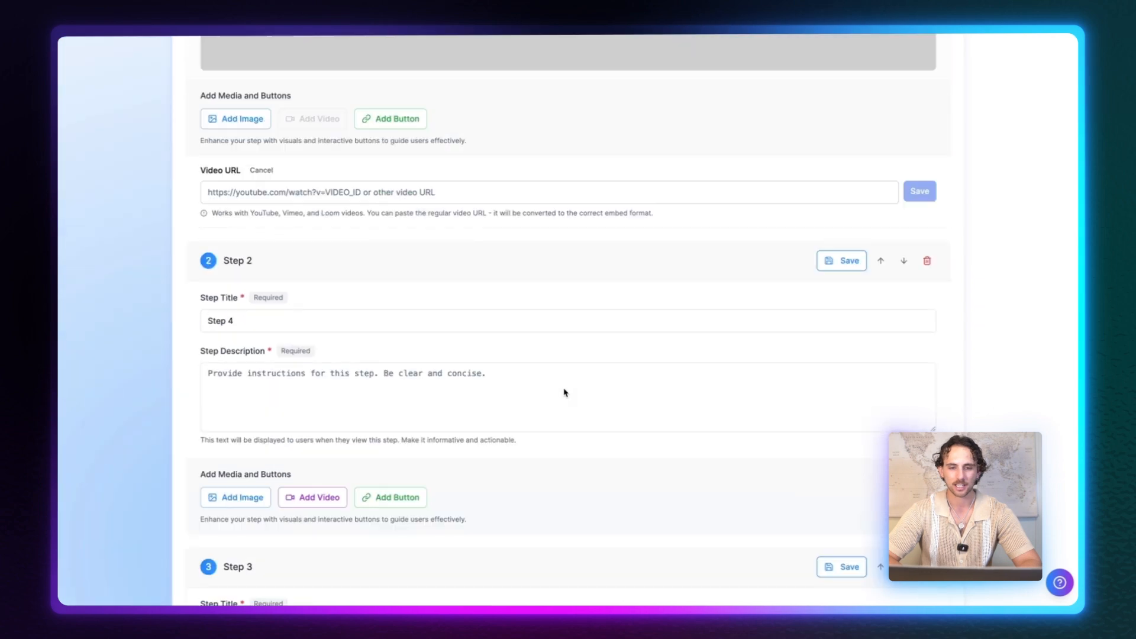
- Save the widget with its steps and move to the Style settings
scroll(up, 3)
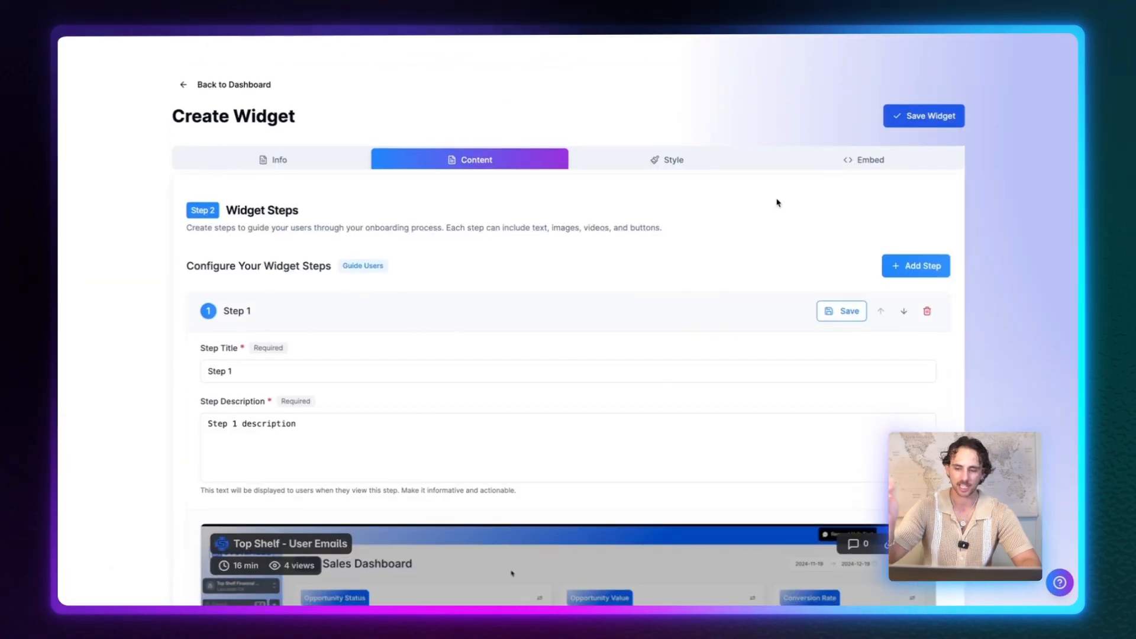
click(923, 116)
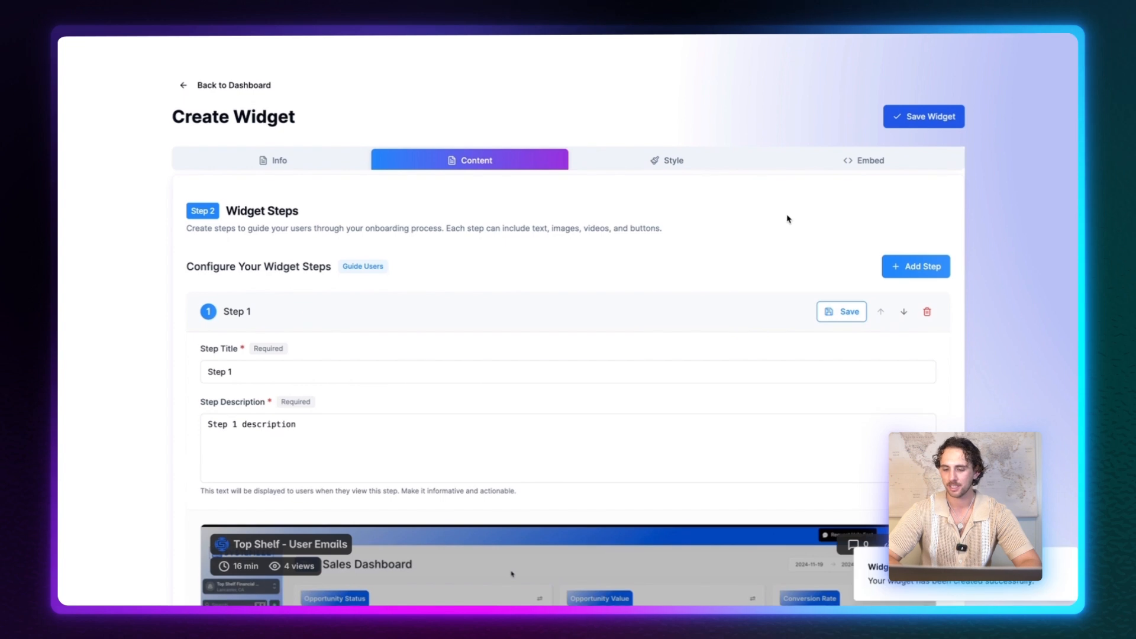
mouse_move(590, 171)
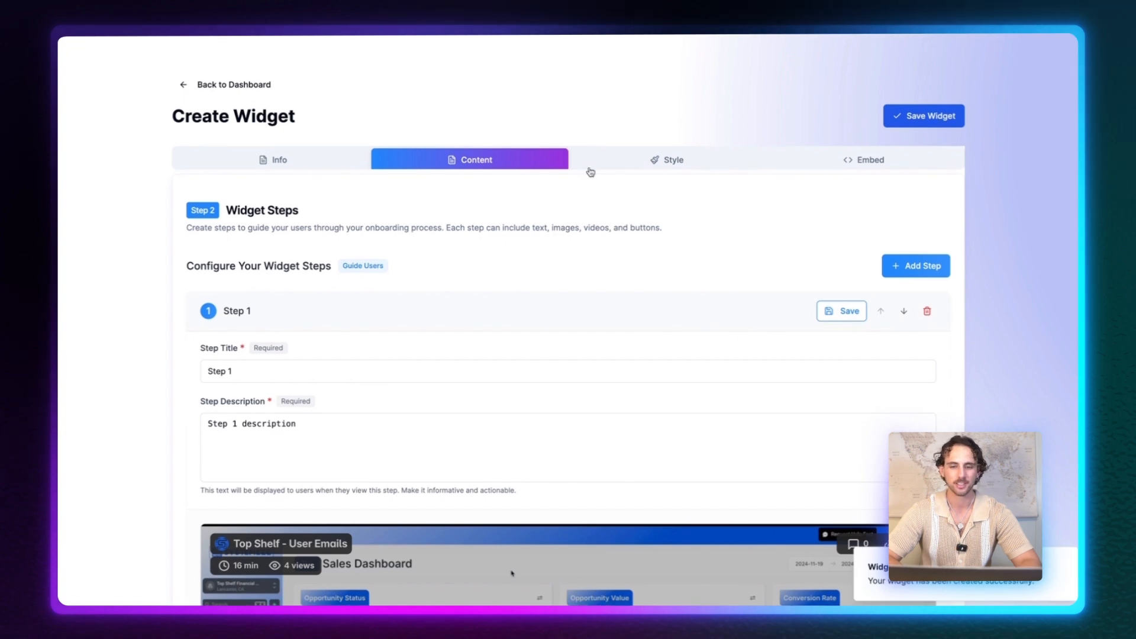
mouse_move(659, 163)
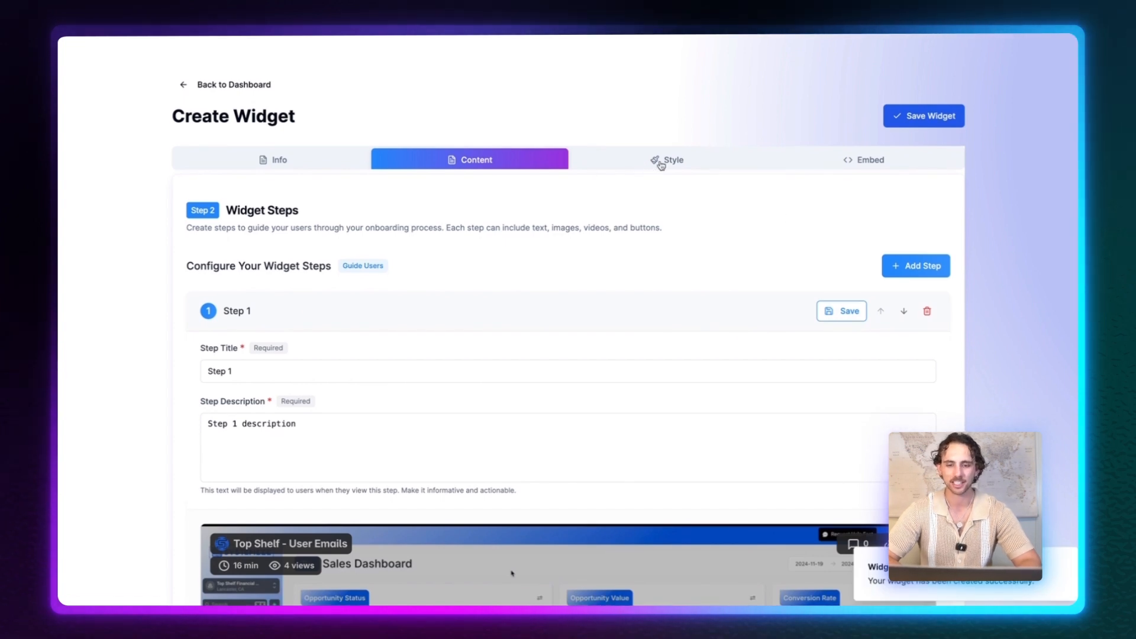
click(666, 160)
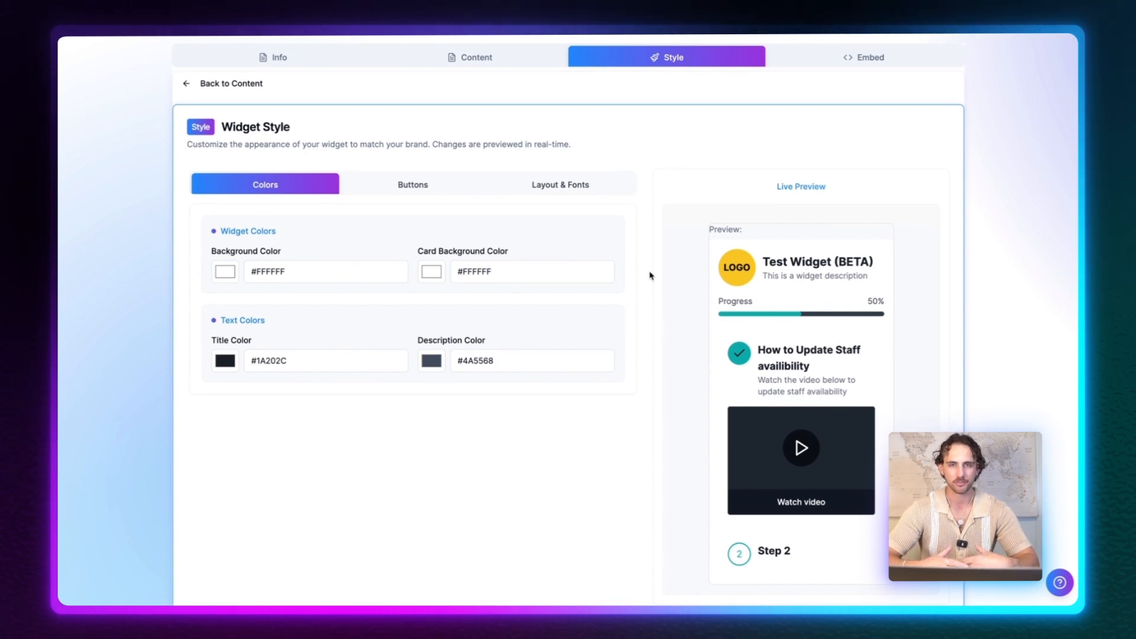
- Set background #ededed, card background #bdbdbd and title colour black #000000
click(224, 271)
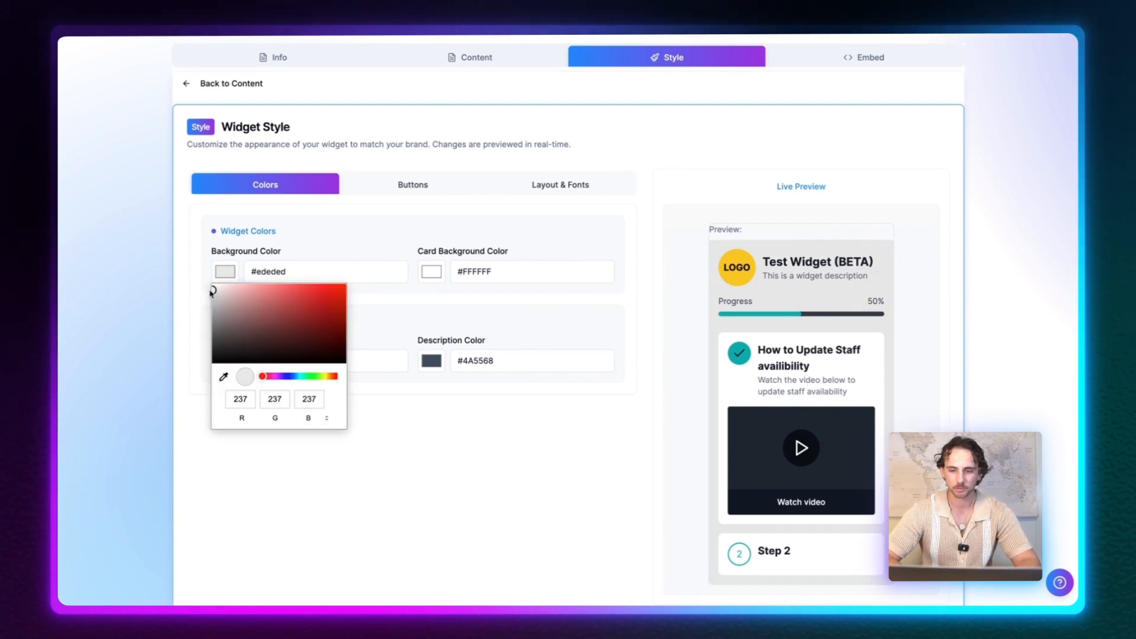
mouse_move(353, 238)
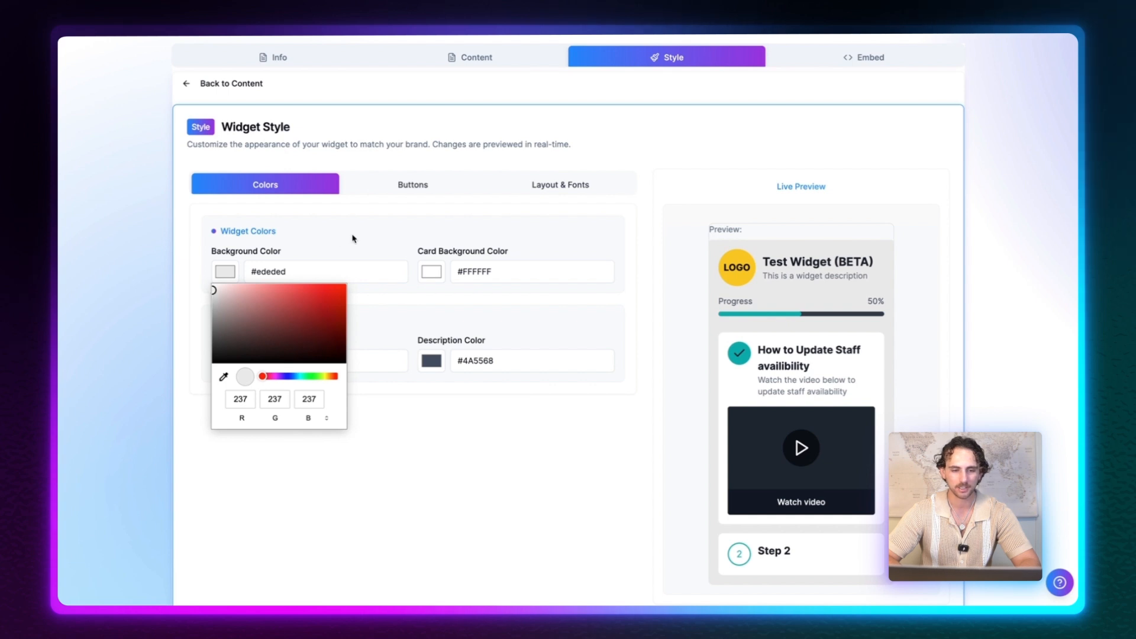
click(431, 271)
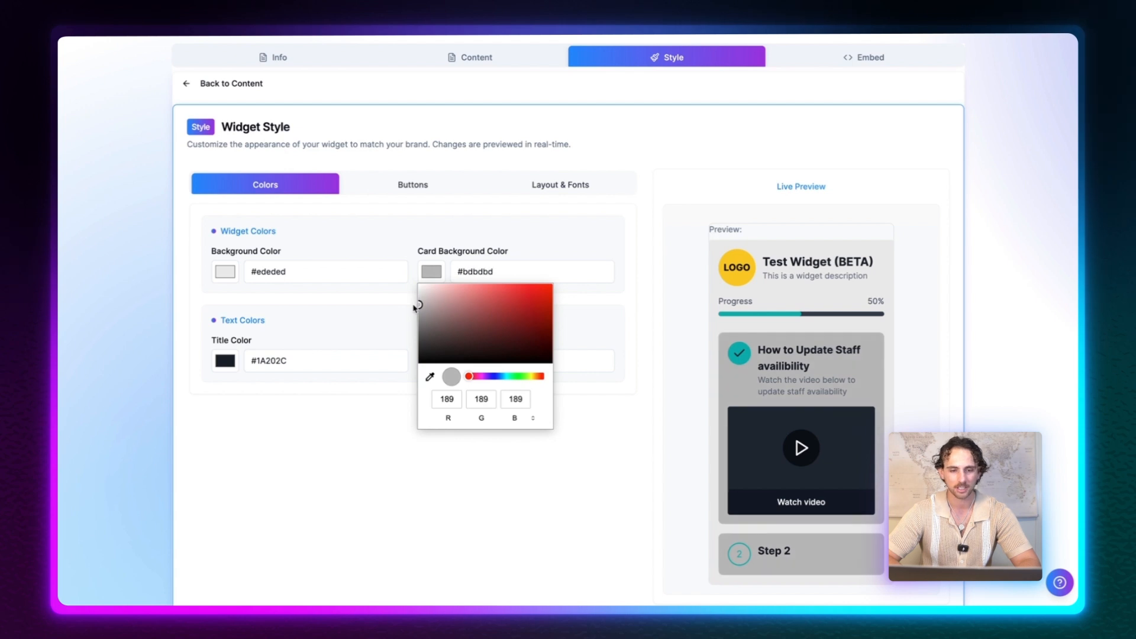
click(274, 340)
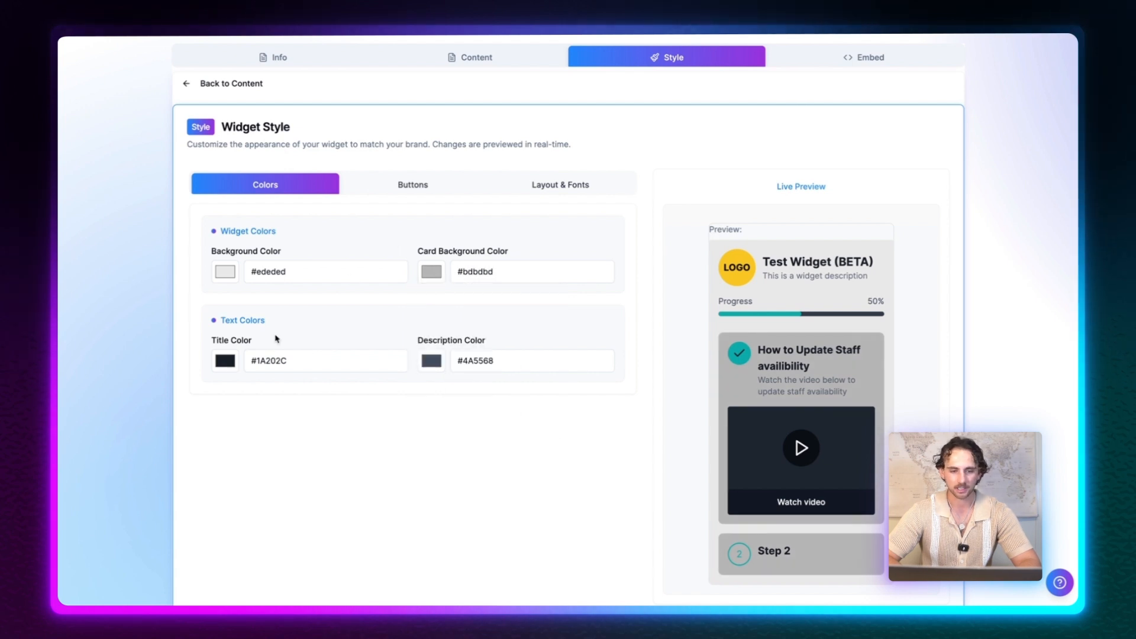
mouse_move(226, 362)
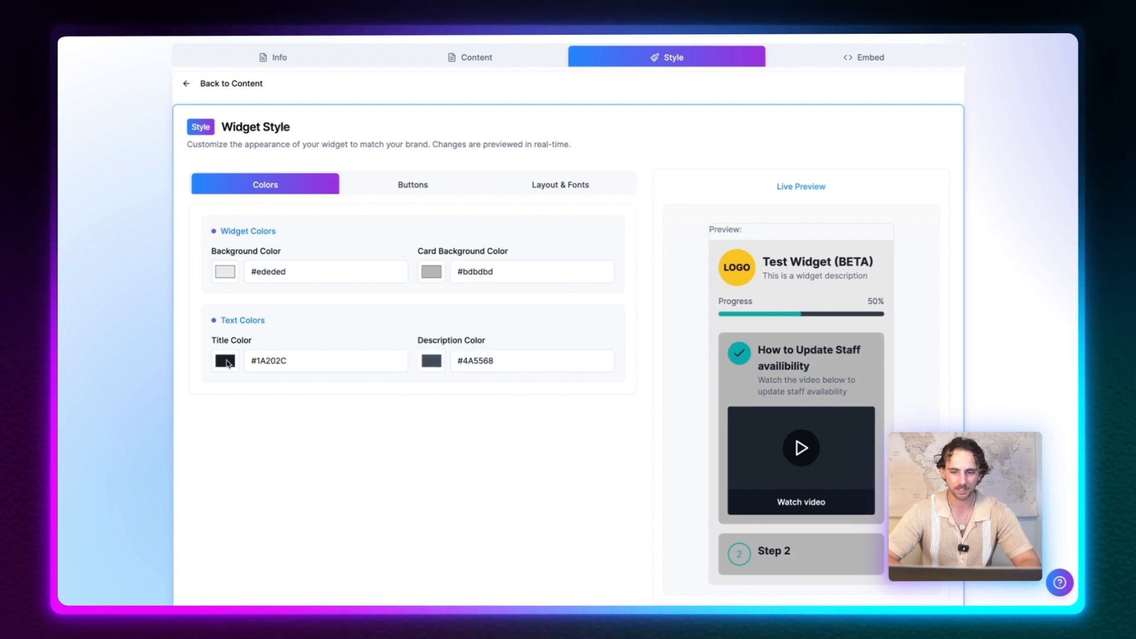
click(225, 360)
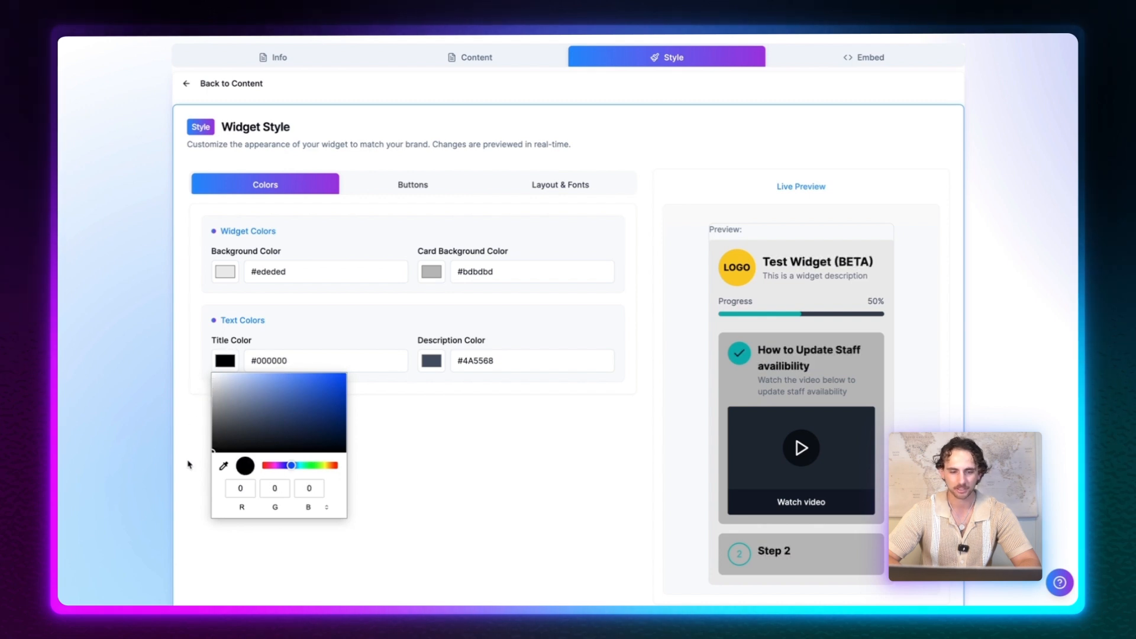
click(441, 418)
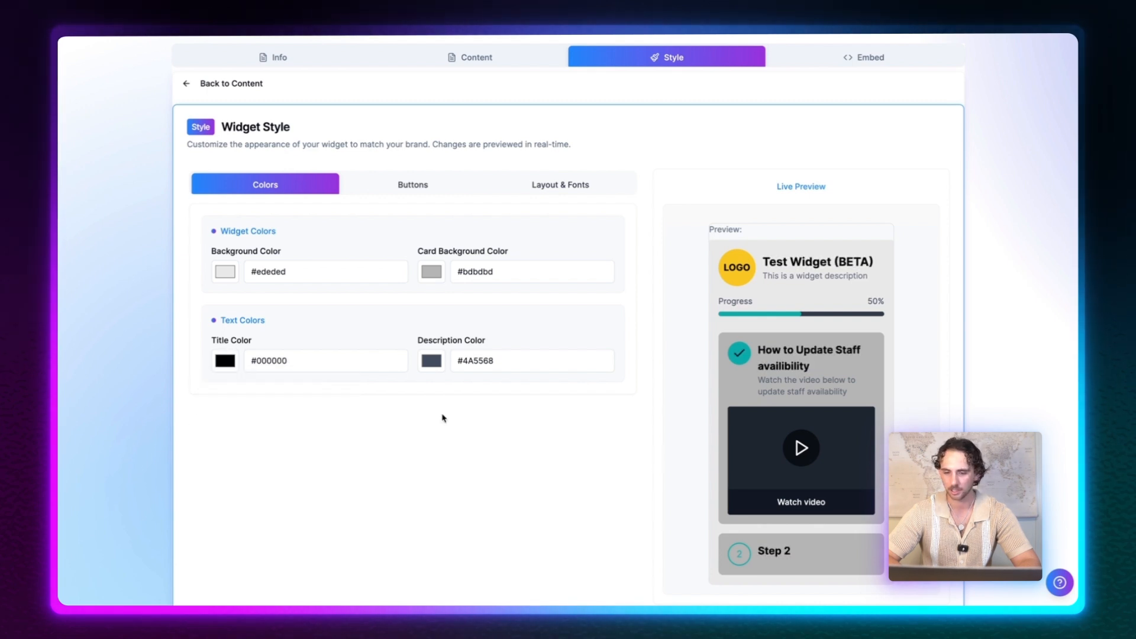
click(412, 182)
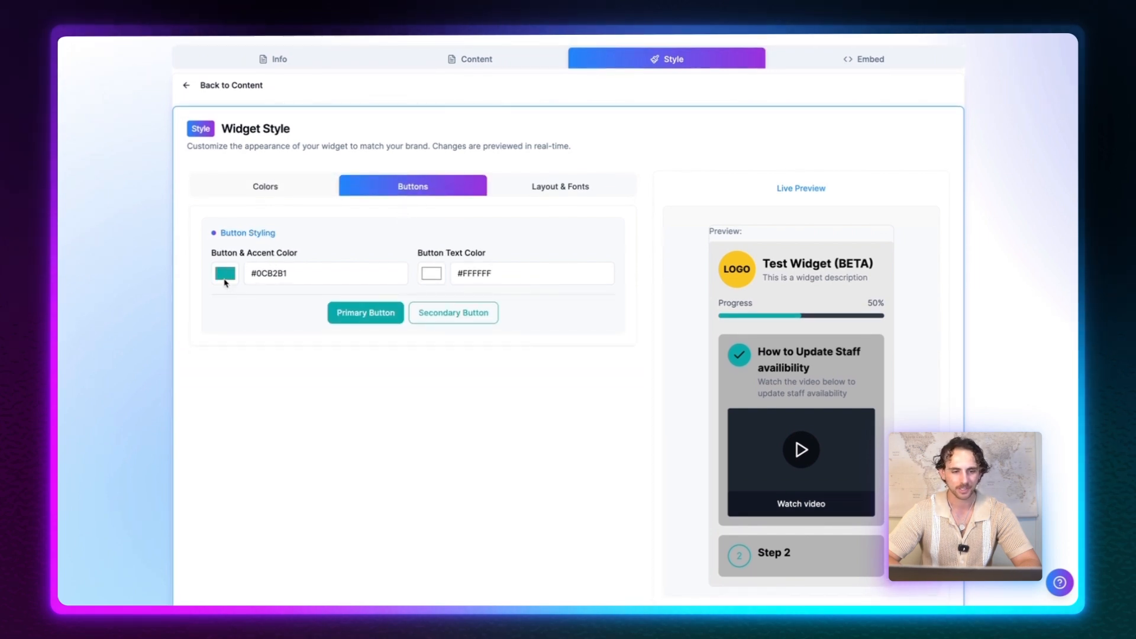
- Keep buttons and accents blue #3889fa, review Layout & Fonts, and save the widget
click(223, 273)
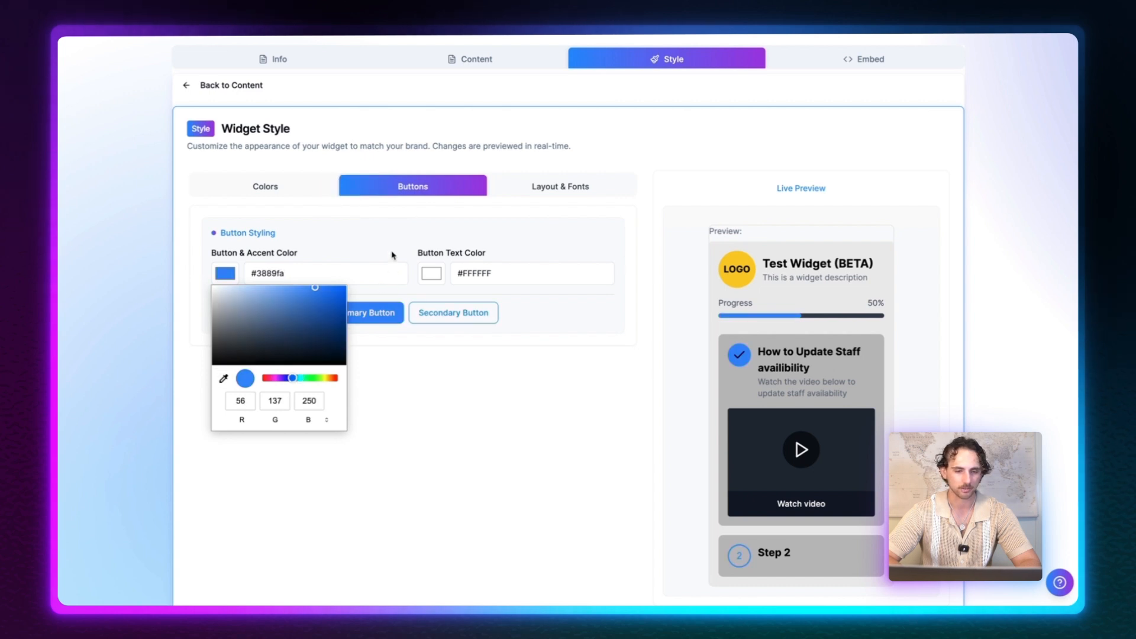
click(366, 223)
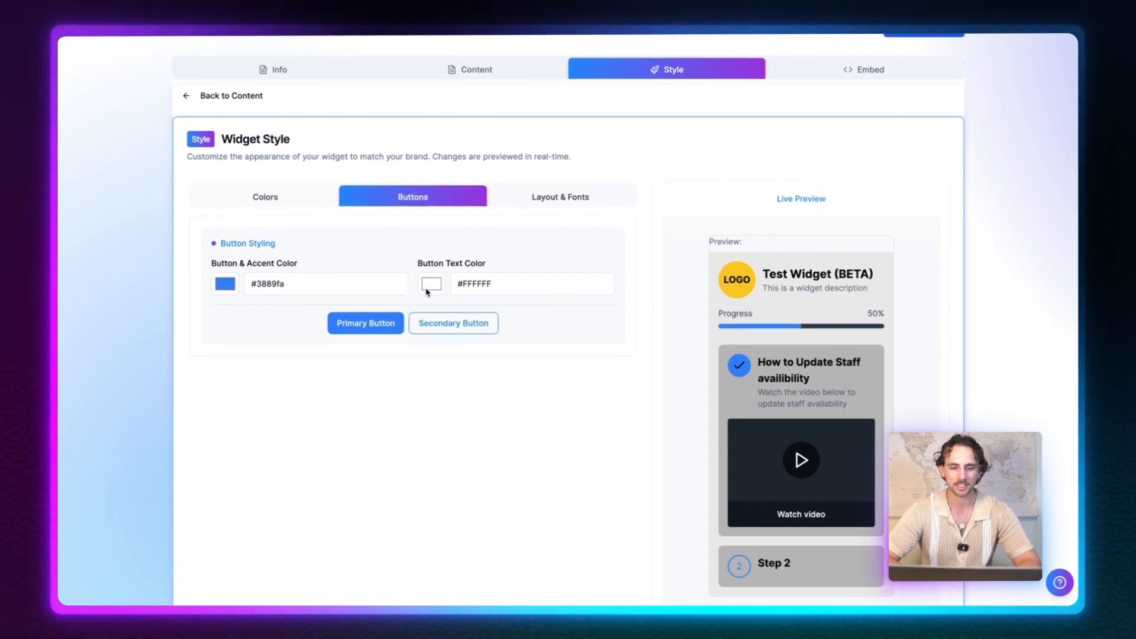
click(560, 197)
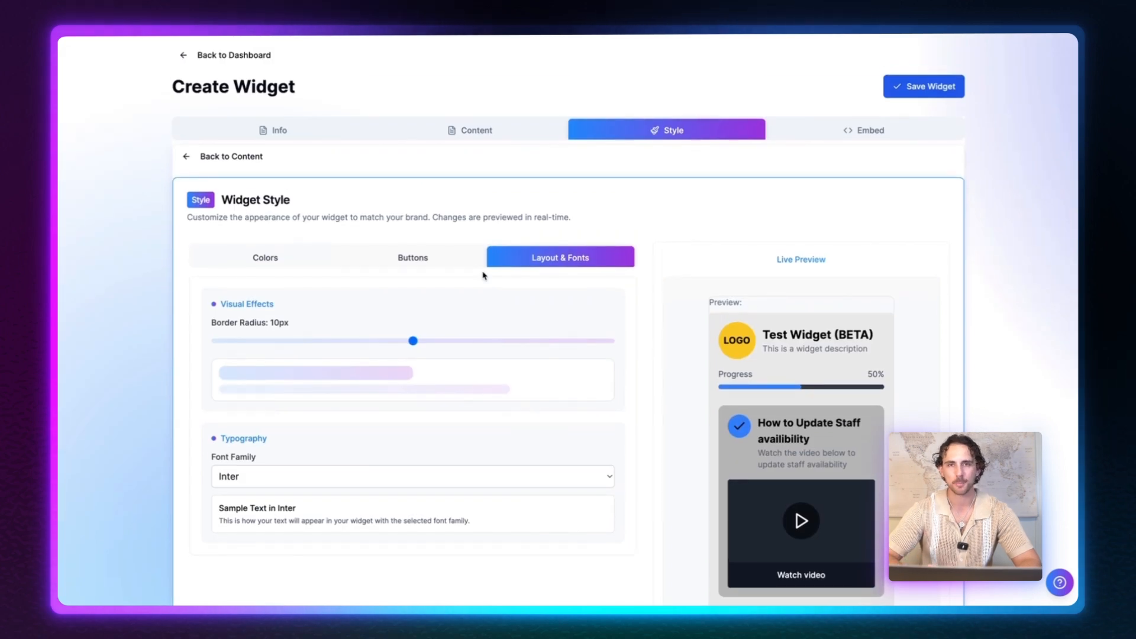
mouse_move(802, 165)
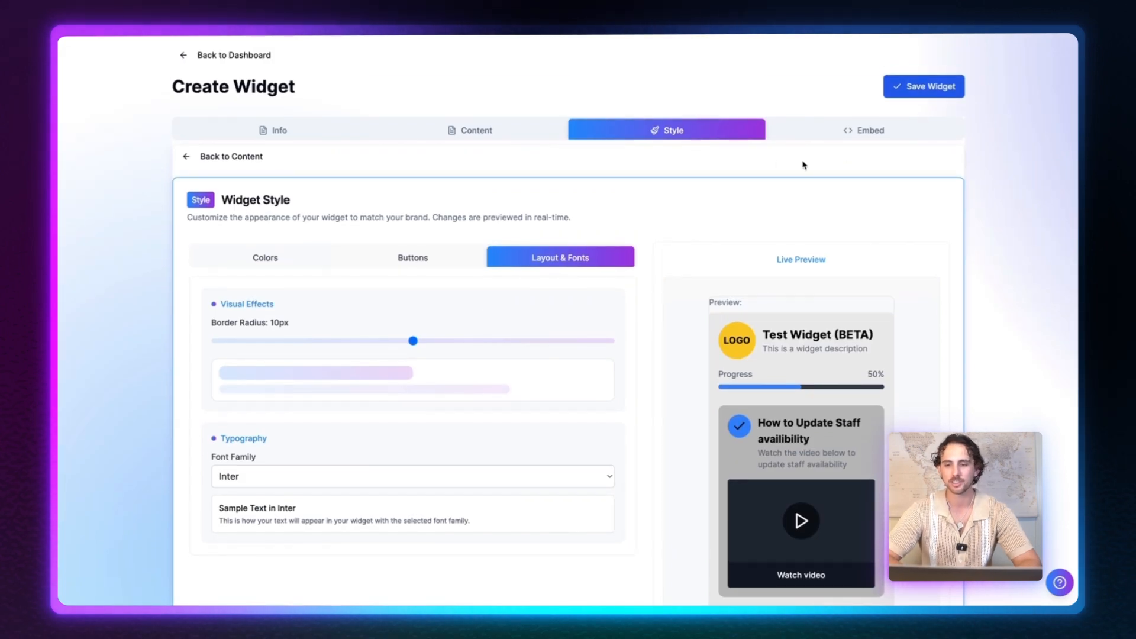
click(923, 86)
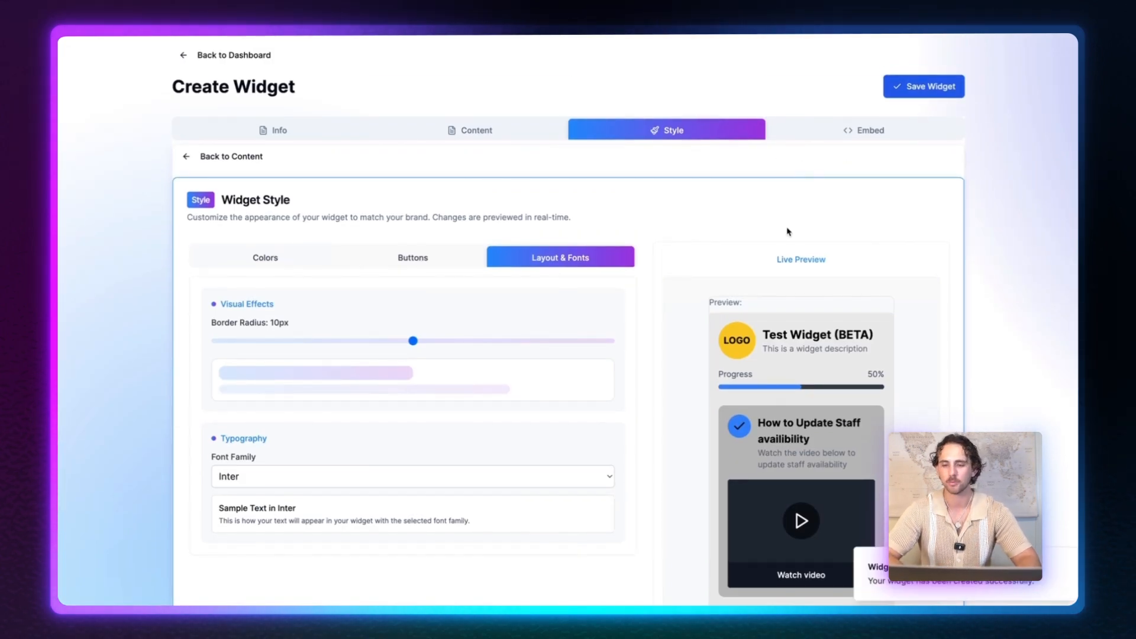
click(863, 130)
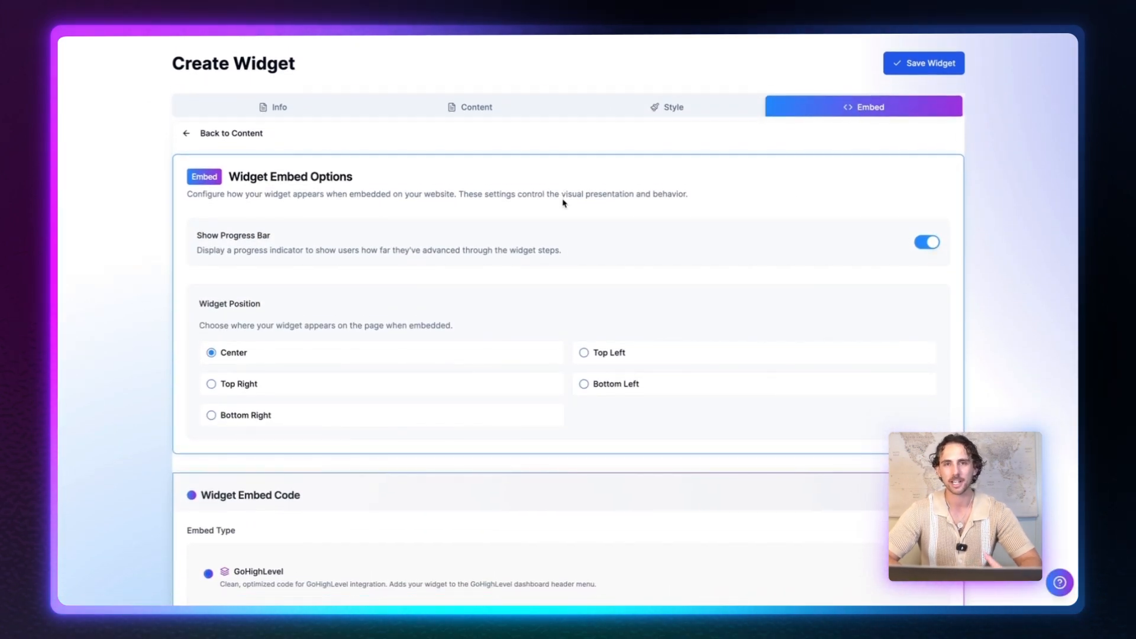
scroll(down, 3)
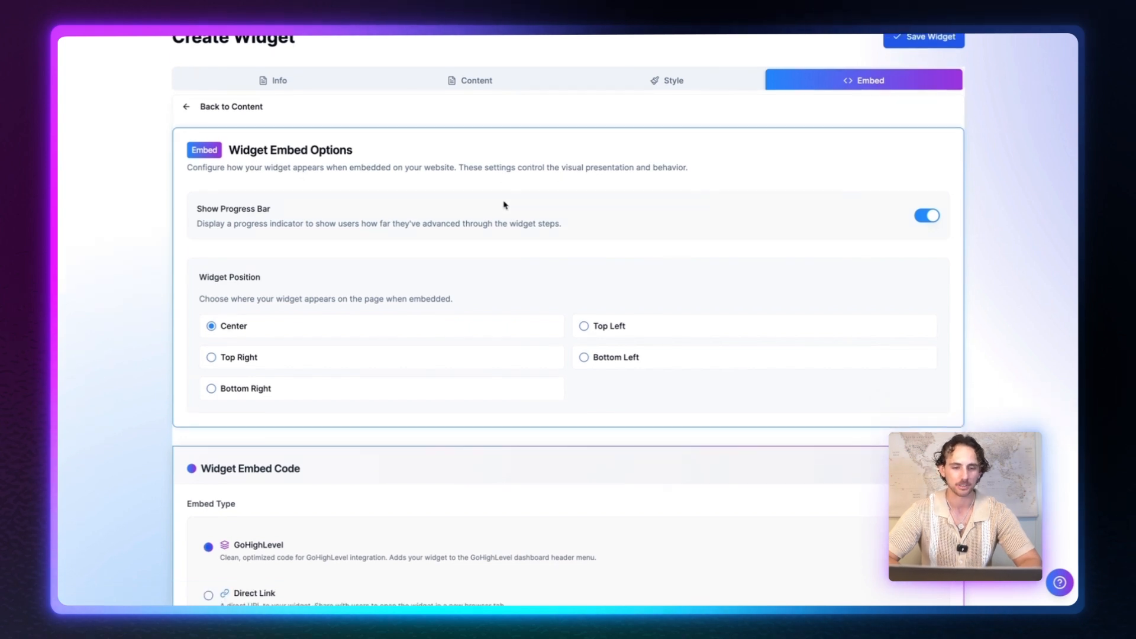
scroll(up, 3)
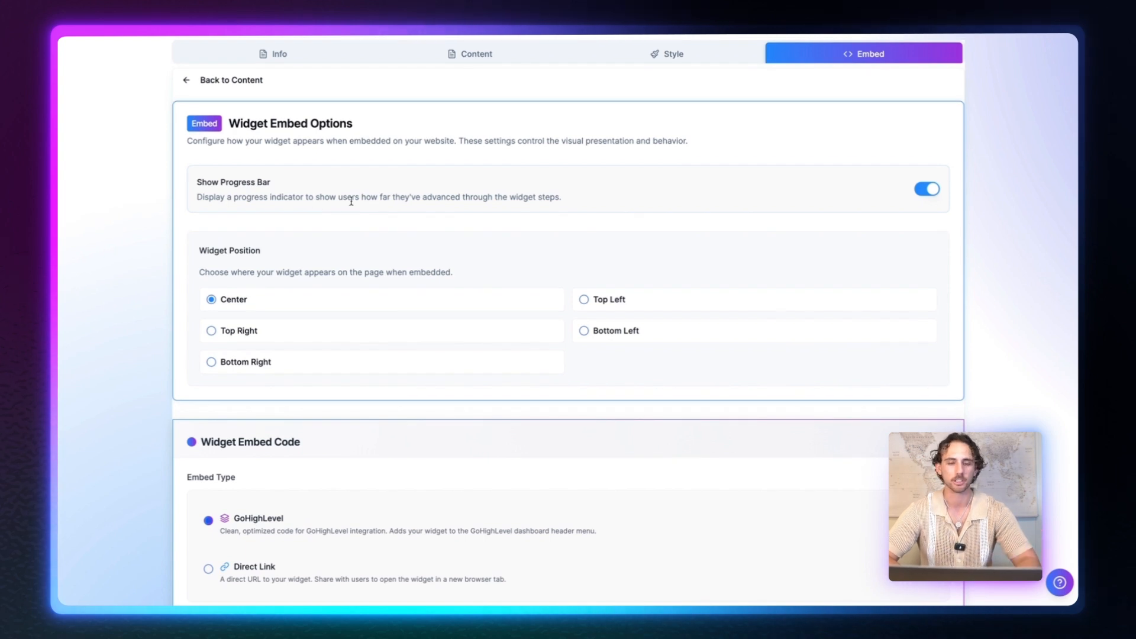
scroll(down, 3)
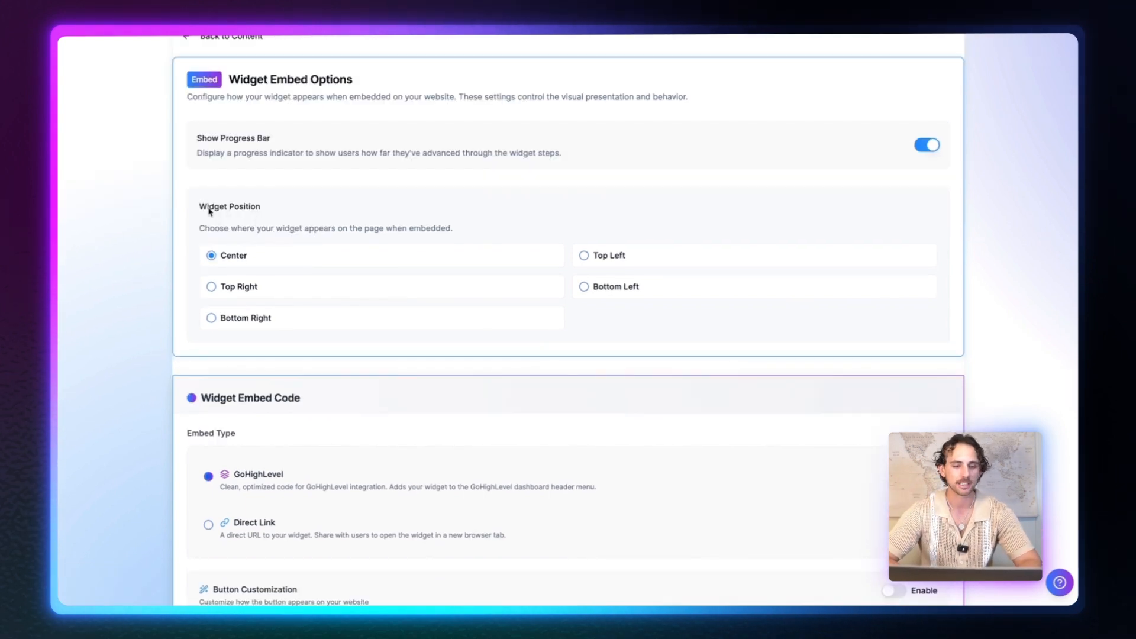
scroll(down, 3)
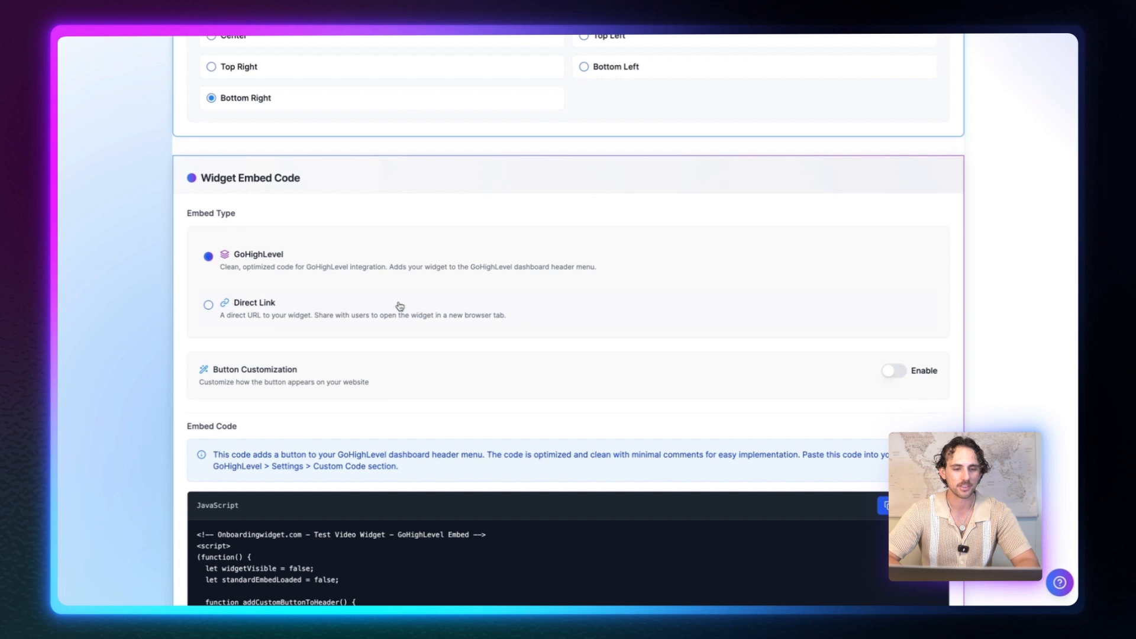
scroll(down, 3)
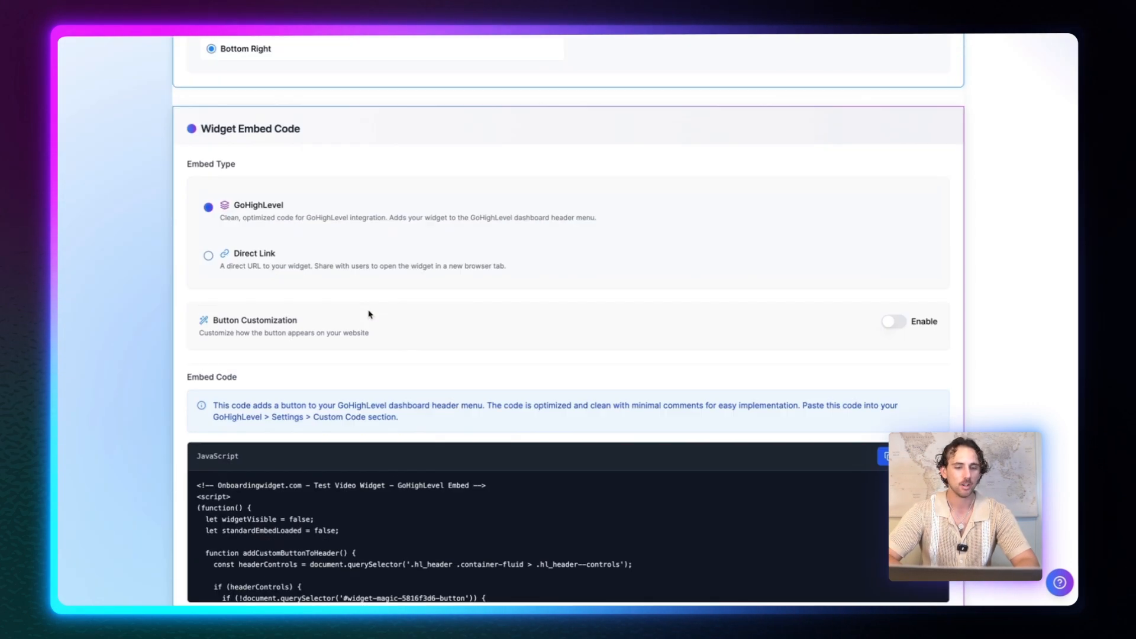
click(208, 255)
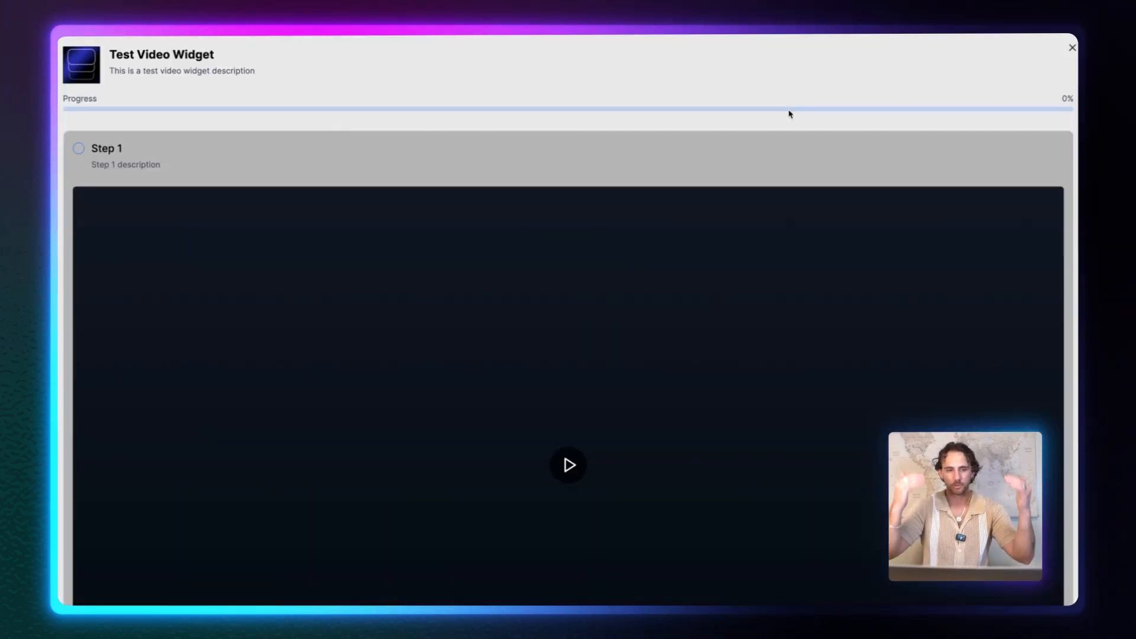
click(567, 463)
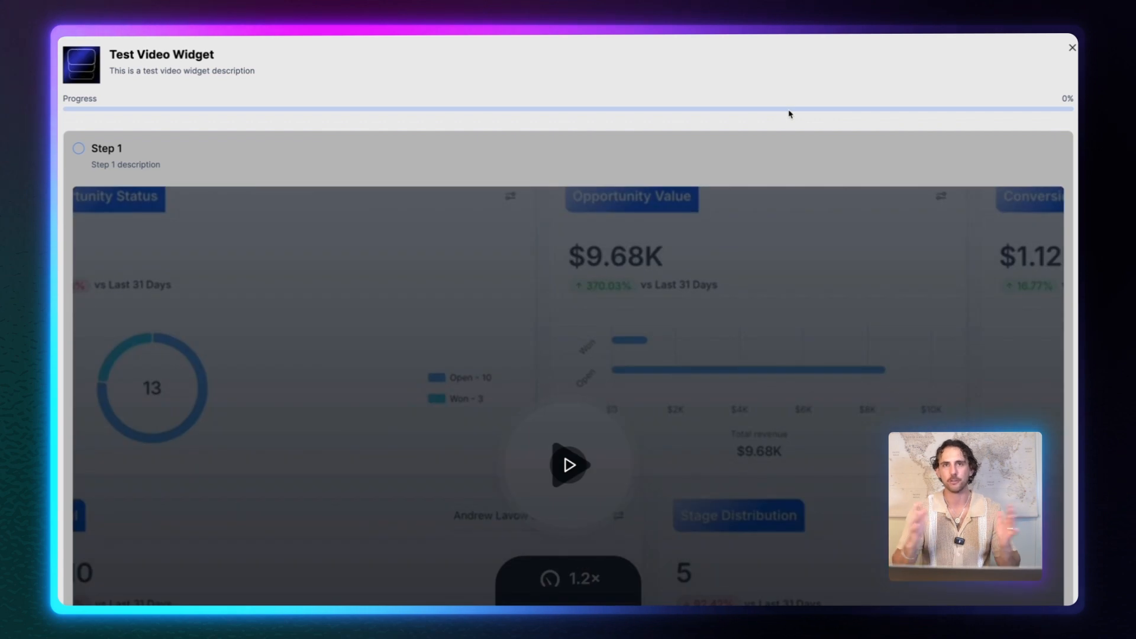
click(1072, 47)
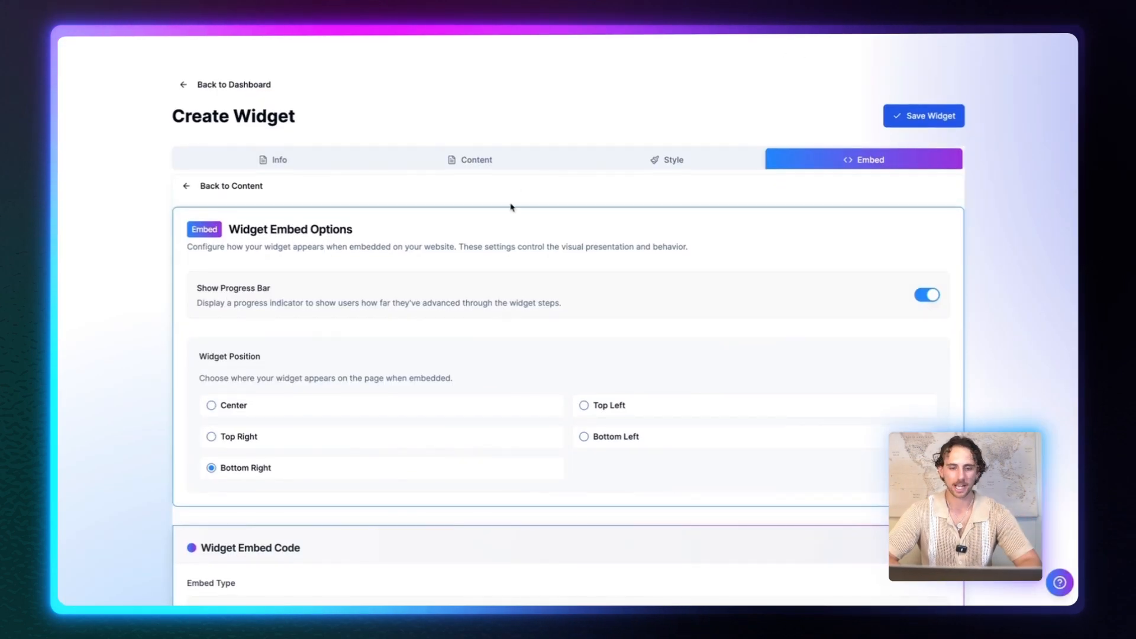
- Enable button customization with text 'Open ME!' and a gradient background
scroll(down, 3)
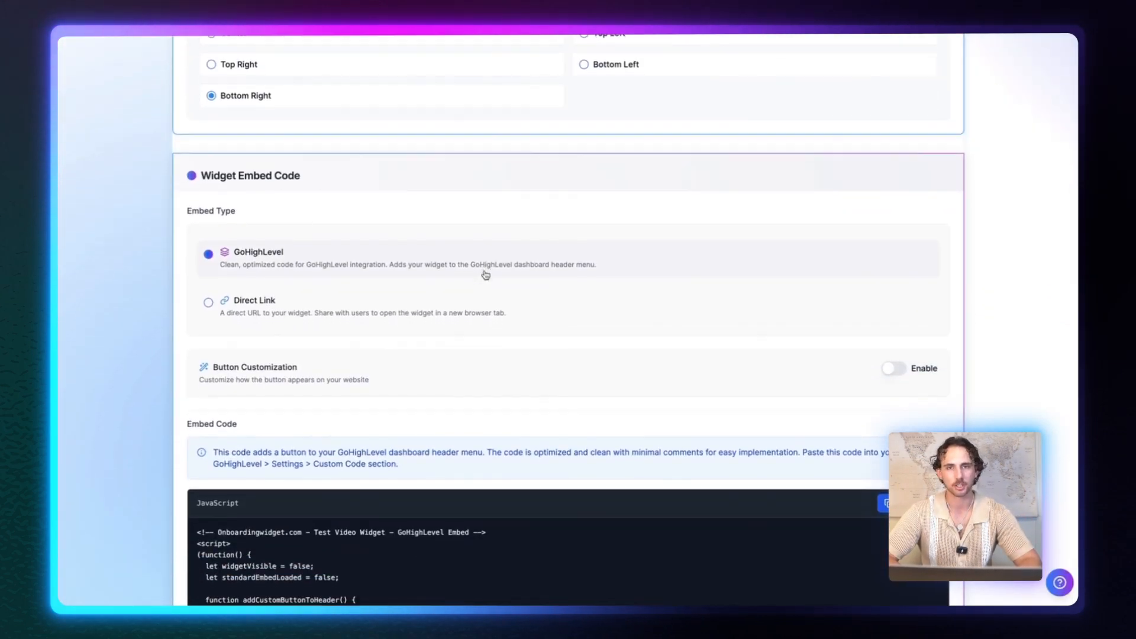
scroll(down, 3)
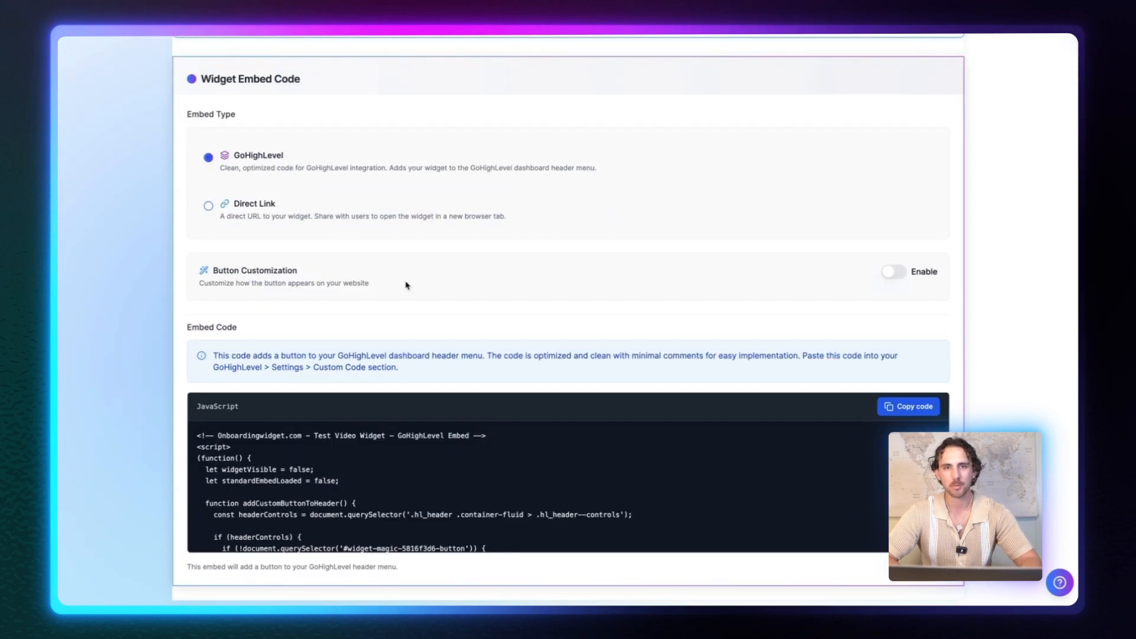
mouse_move(461, 281)
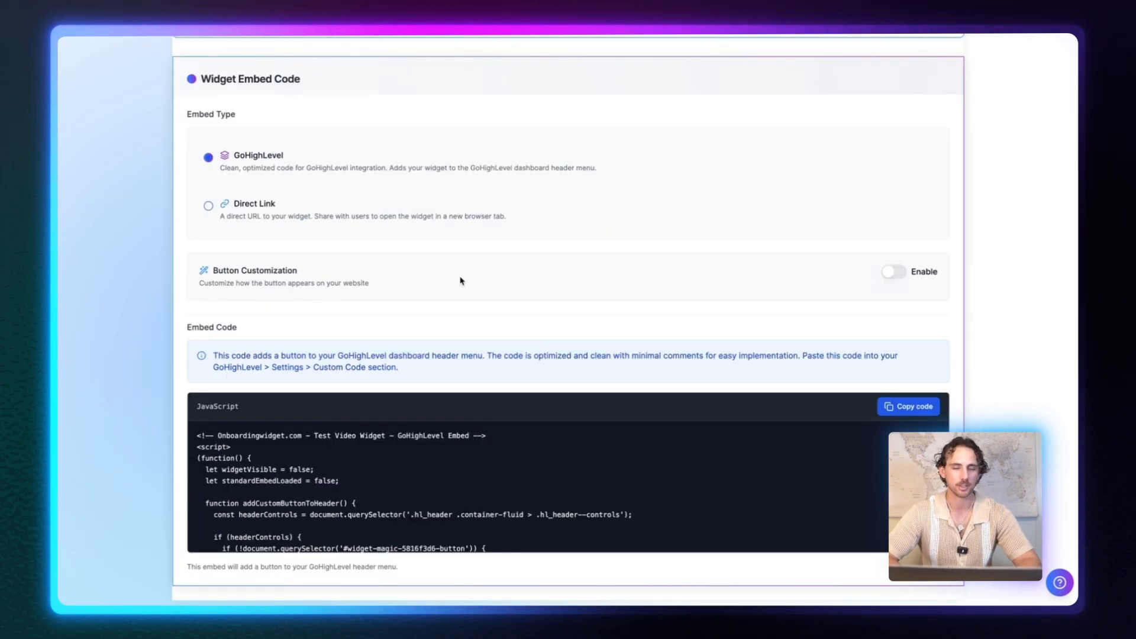
mouse_move(894, 277)
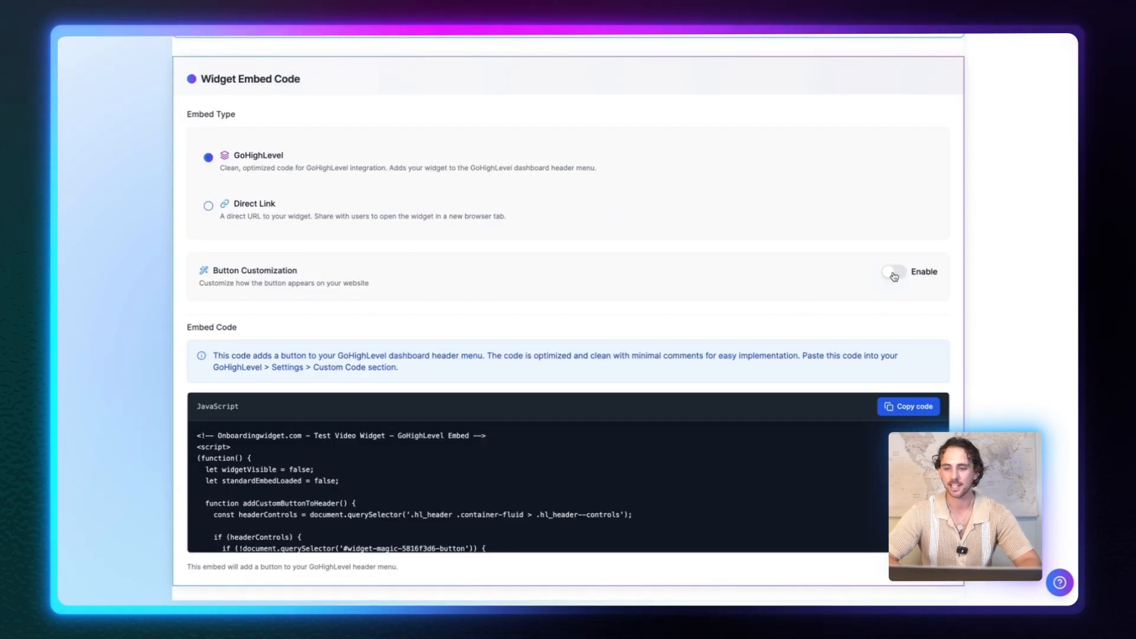
click(893, 272)
text(Open)
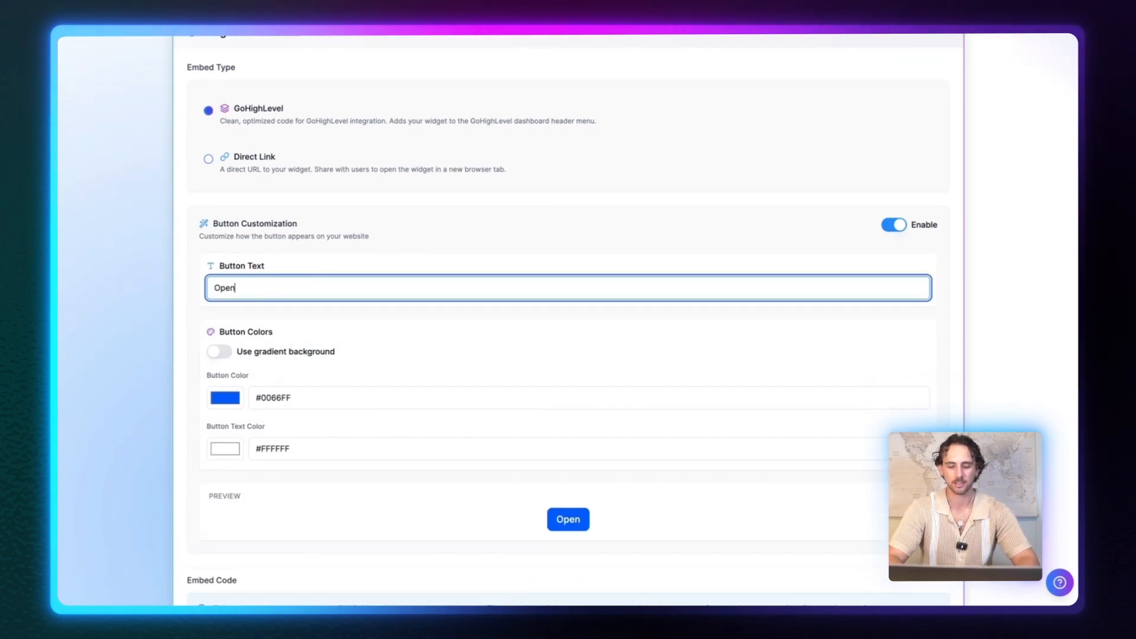
text(ME!)
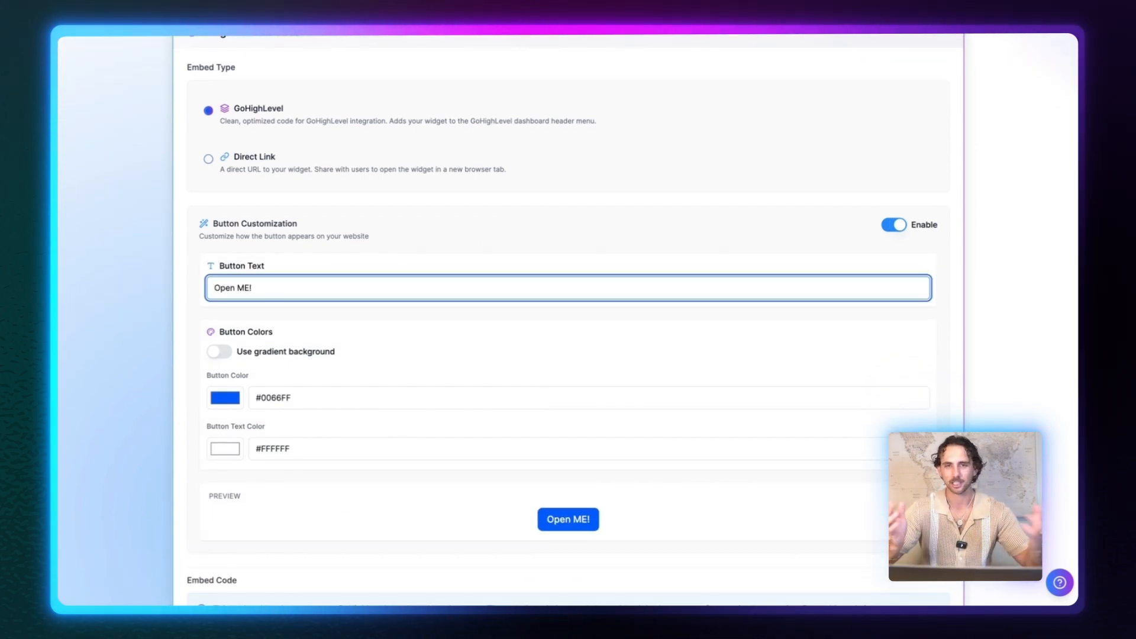
scroll(down, 3)
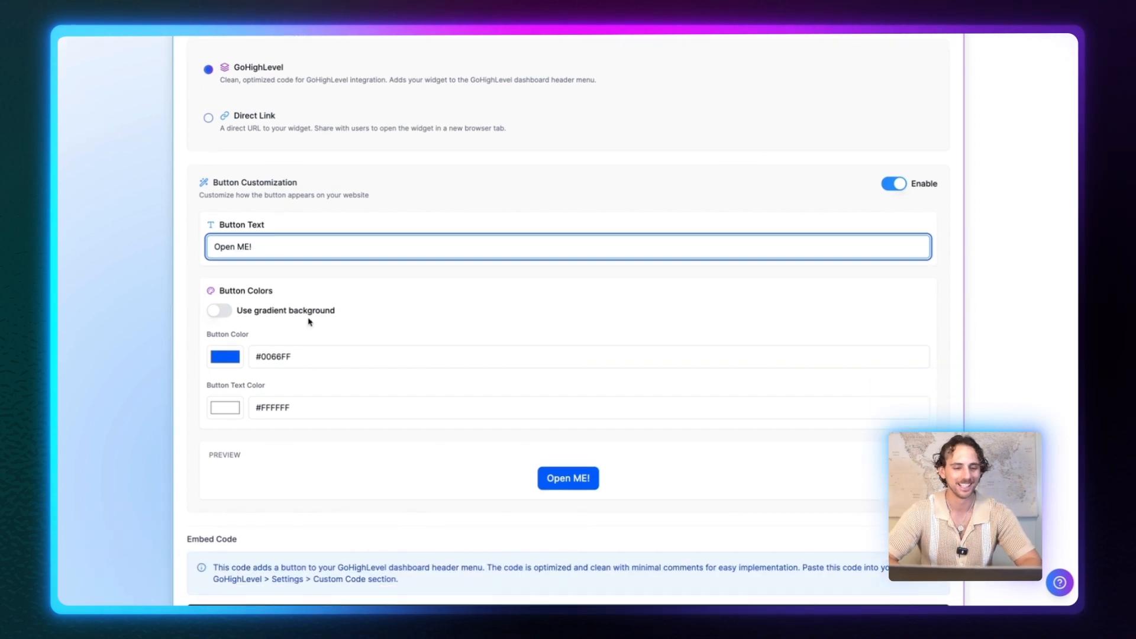
scroll(down, 3)
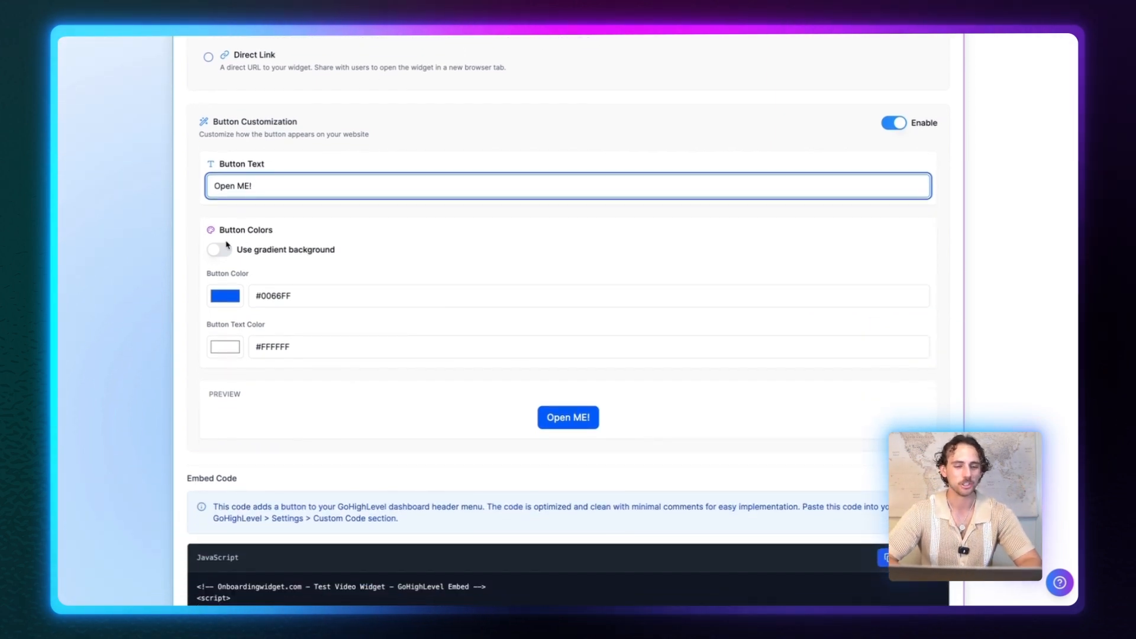
click(217, 250)
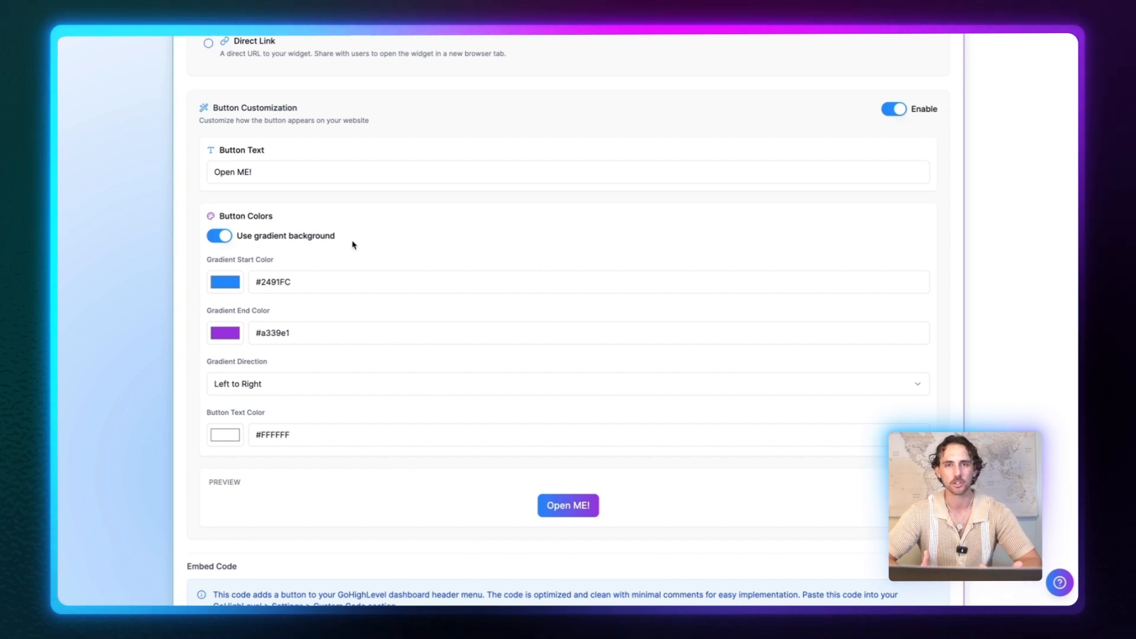
- Make the gradient teal-to-purple running diagonally down-right, then copy the embed code
scroll(down, 3)
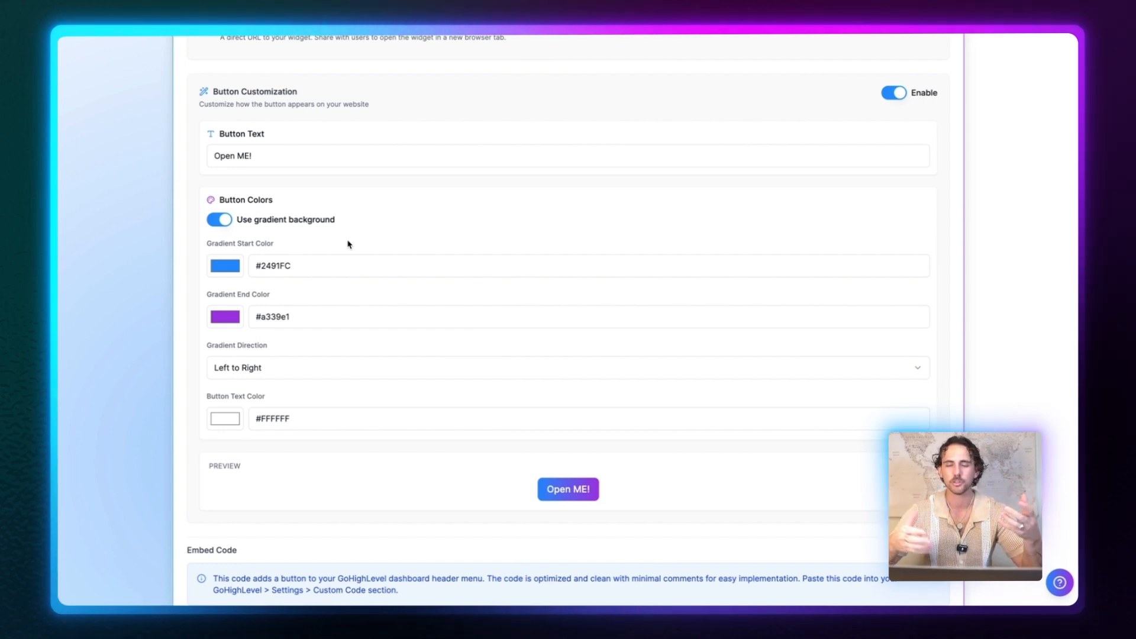
scroll(down, 3)
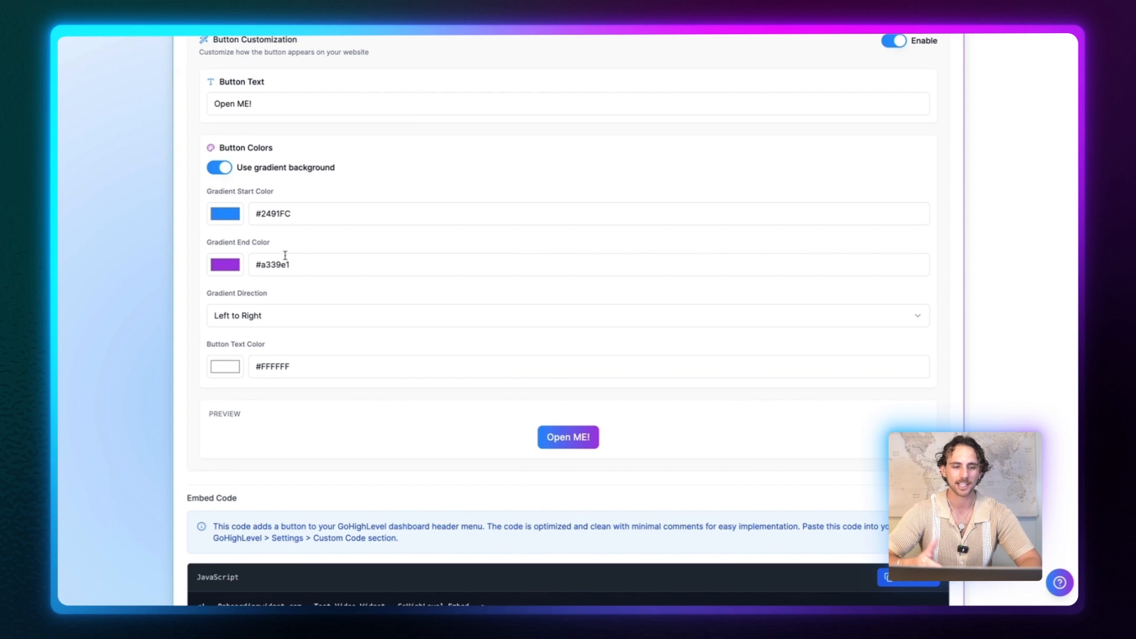
click(223, 213)
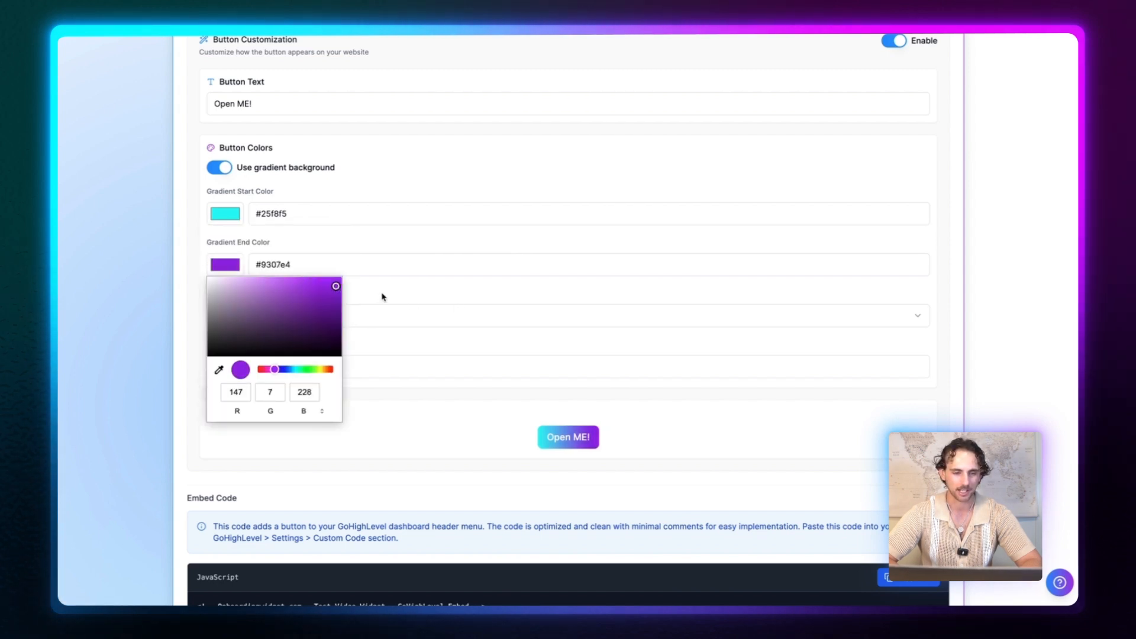
click(225, 213)
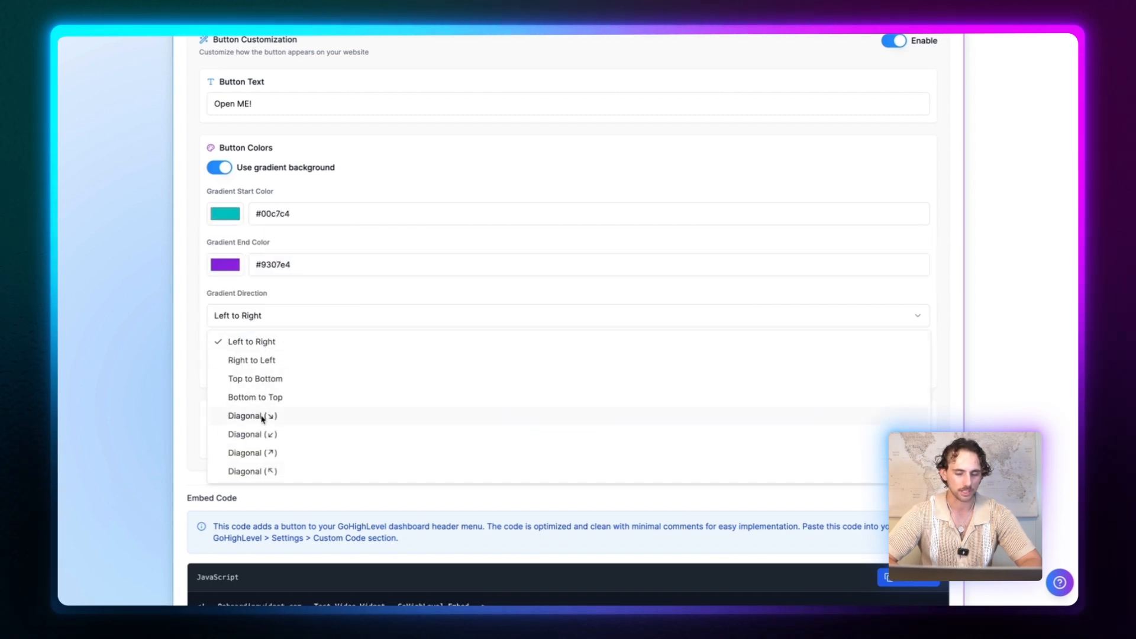
click(252, 416)
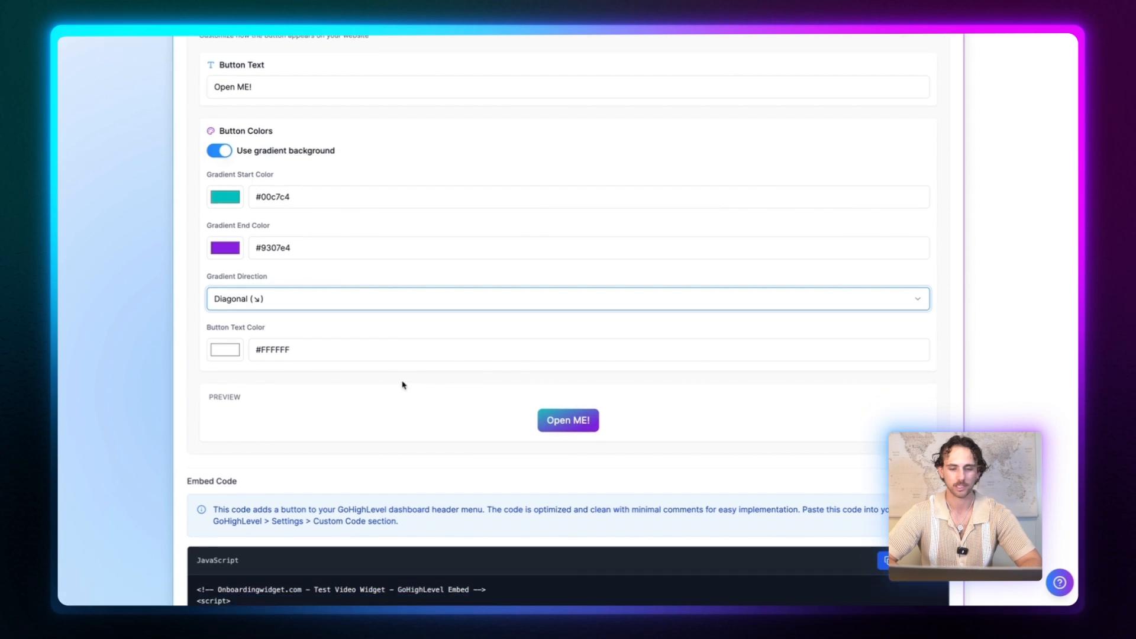
scroll(down, 3)
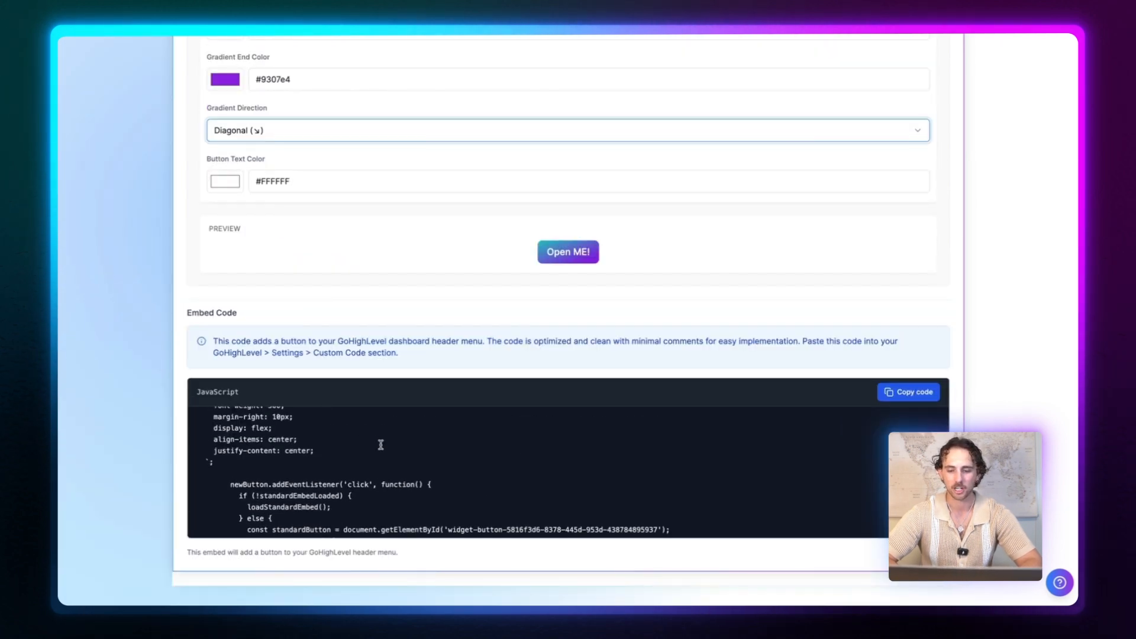
scroll(down, 3)
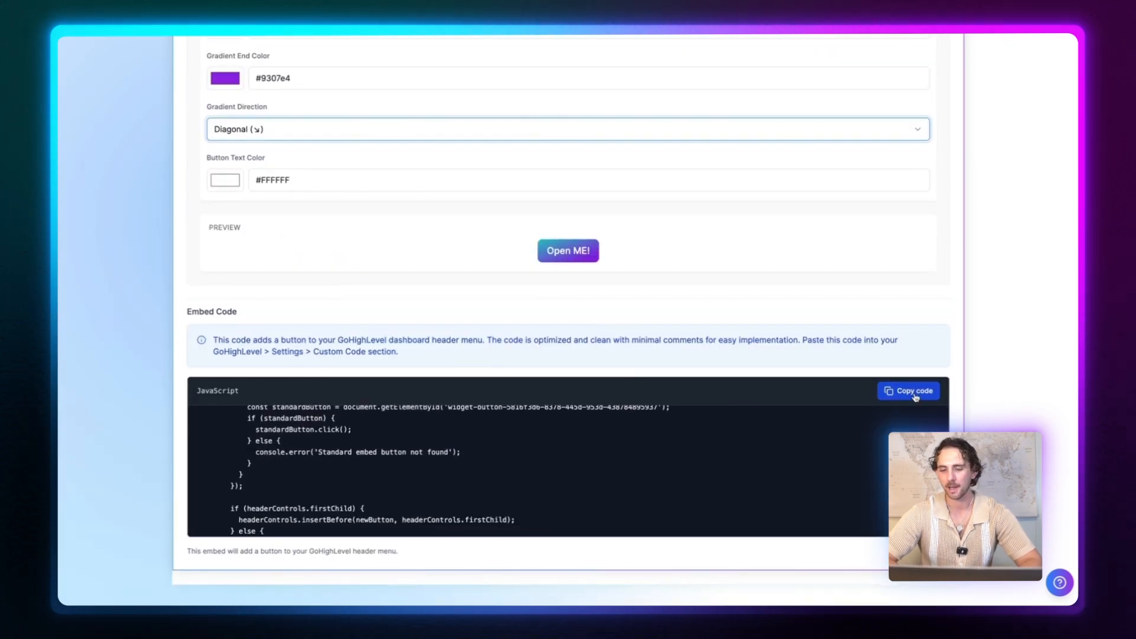
click(907, 391)
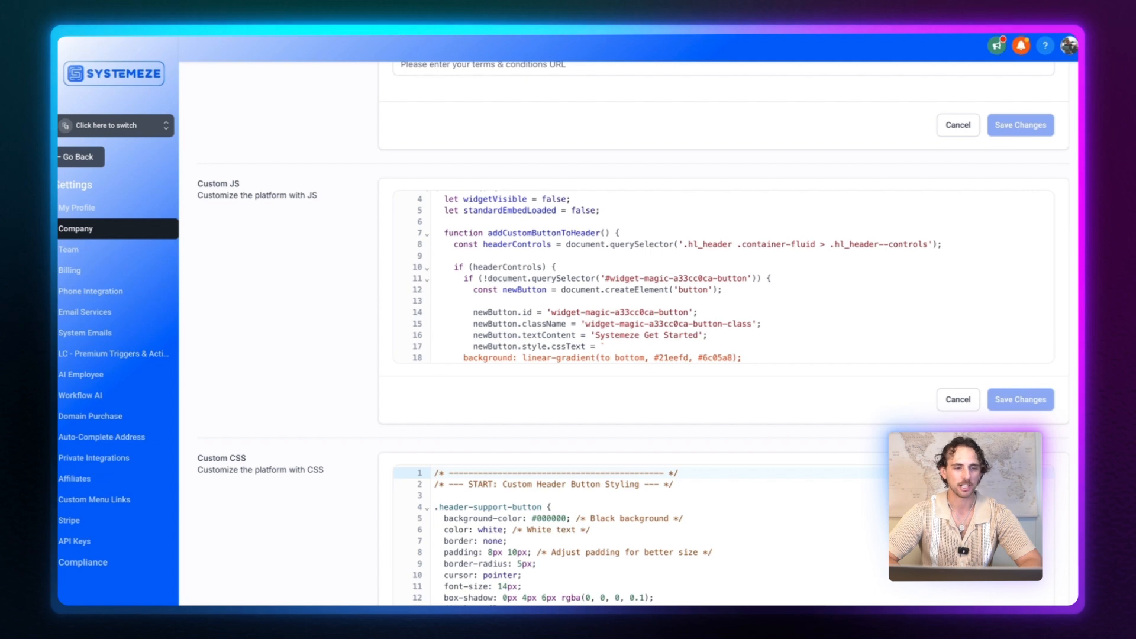
- Save the pasted embed code as Custom JS and proceed past the third-party script warning
scroll(up, 3)
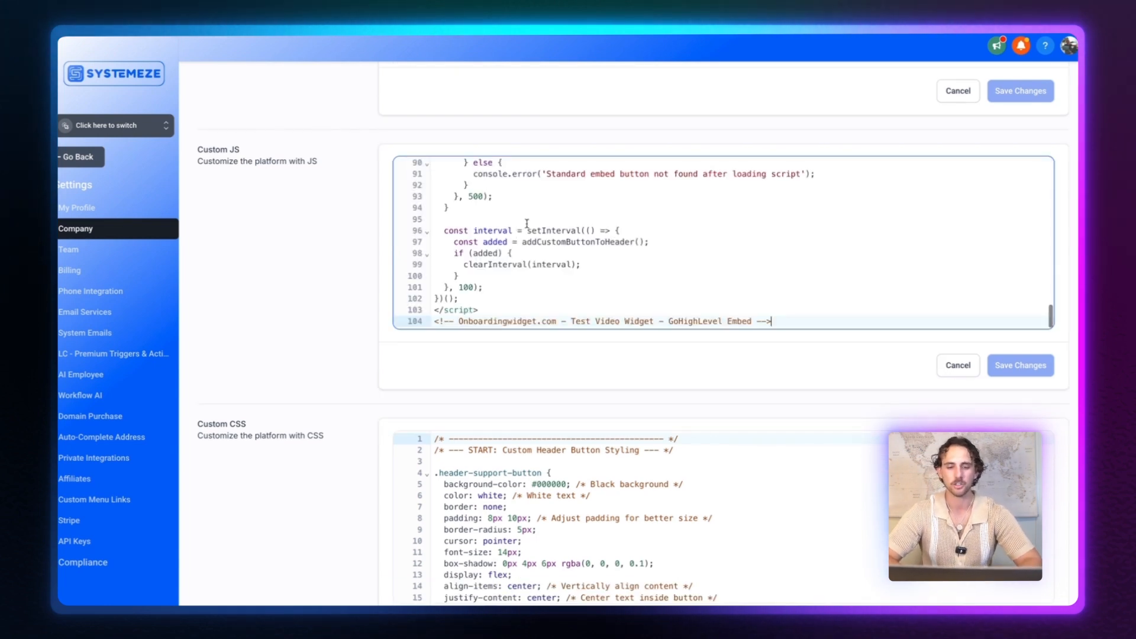
scroll(up, 3)
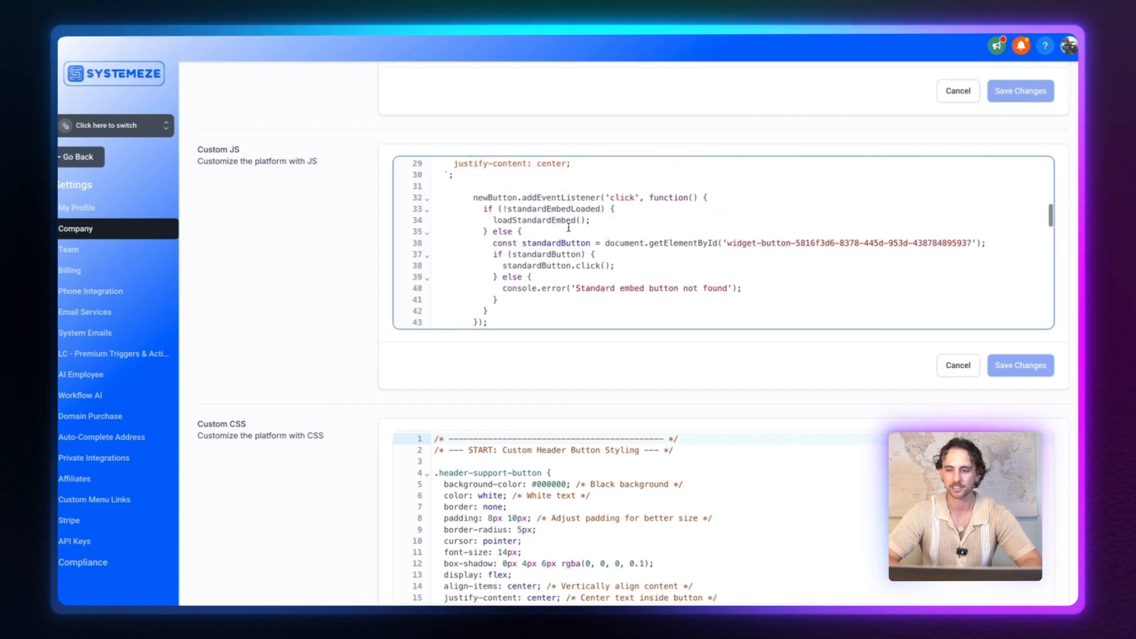
scroll(up, 3)
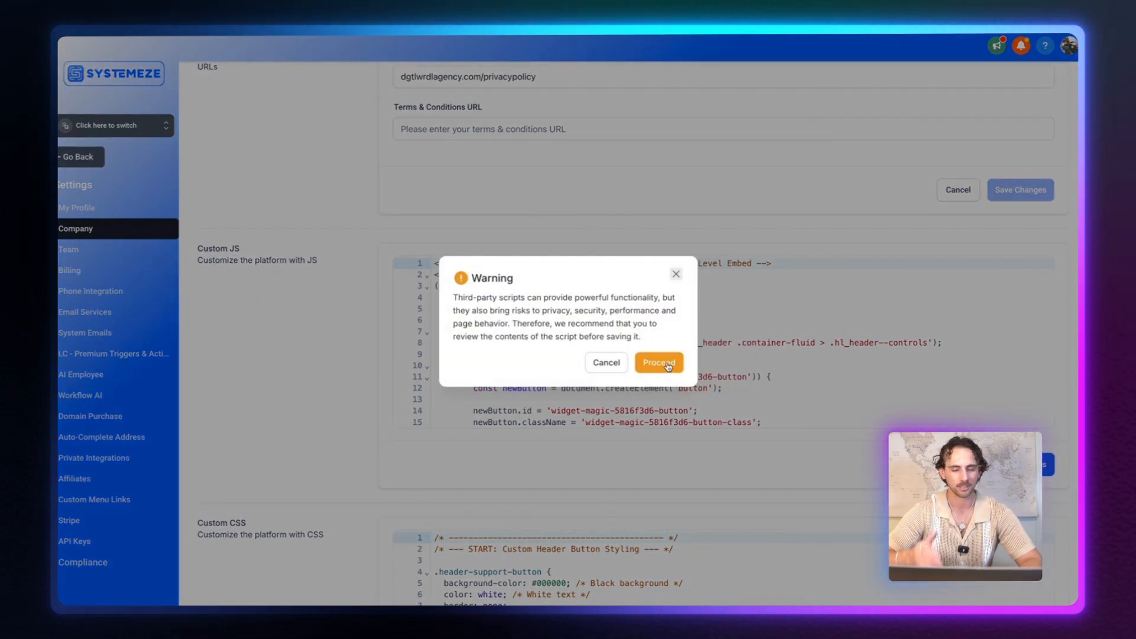
click(658, 362)
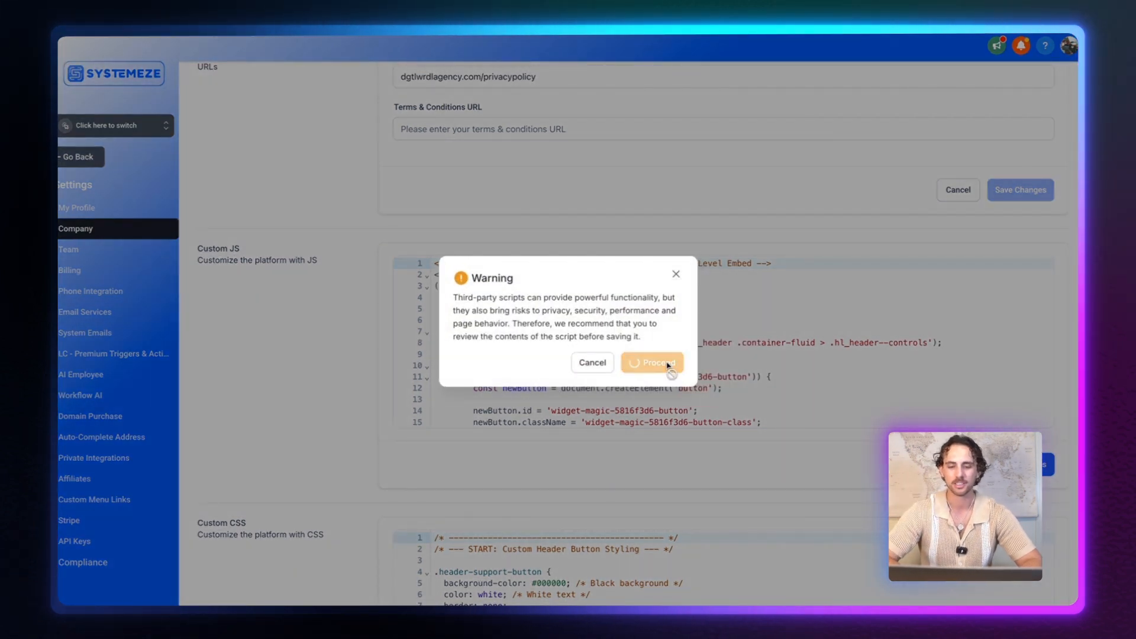
click(651, 362)
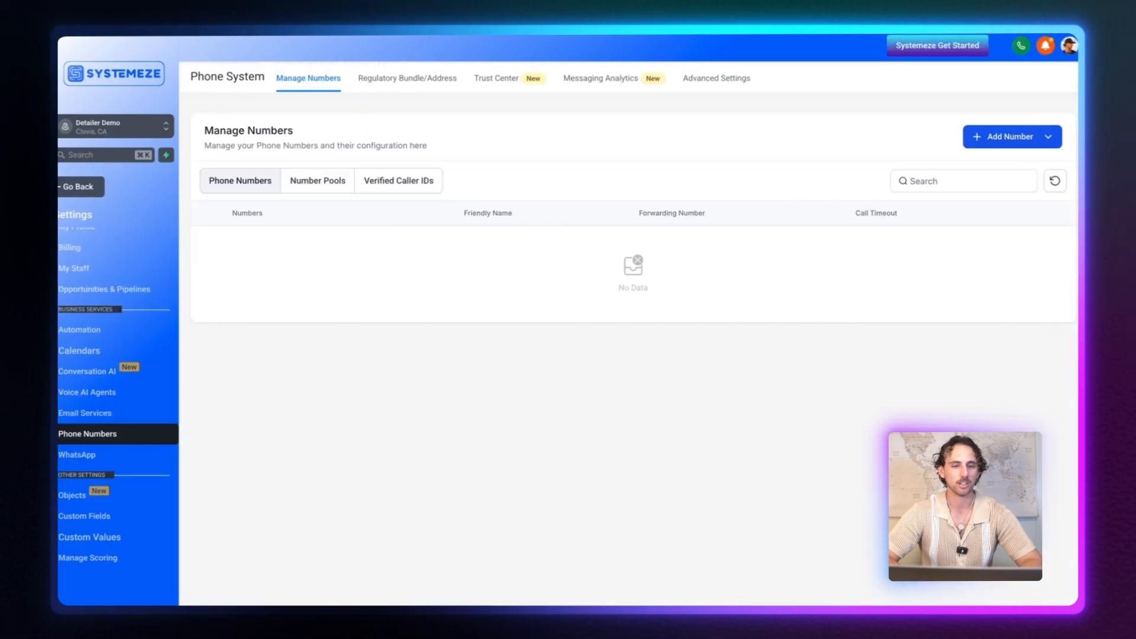
mouse_move(857, 118)
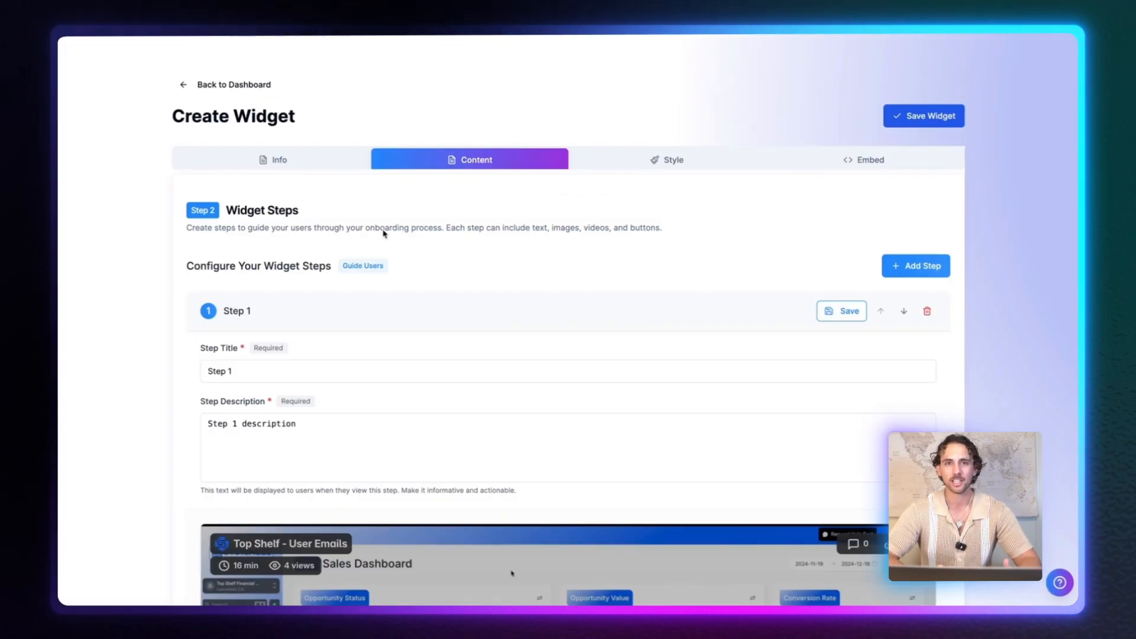
mouse_move(569, 227)
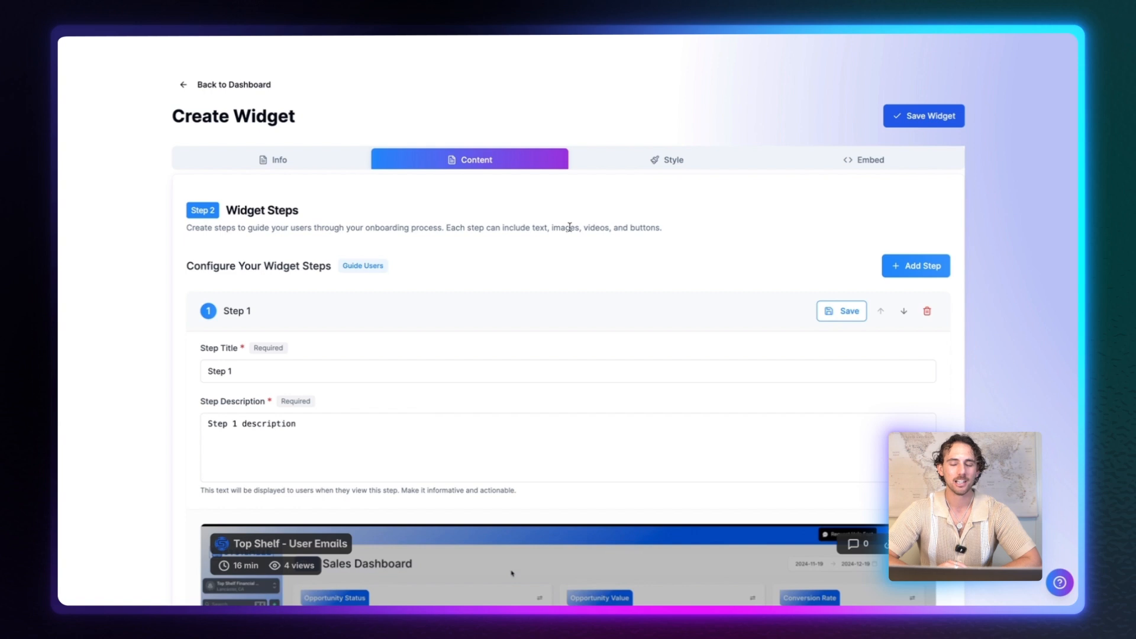